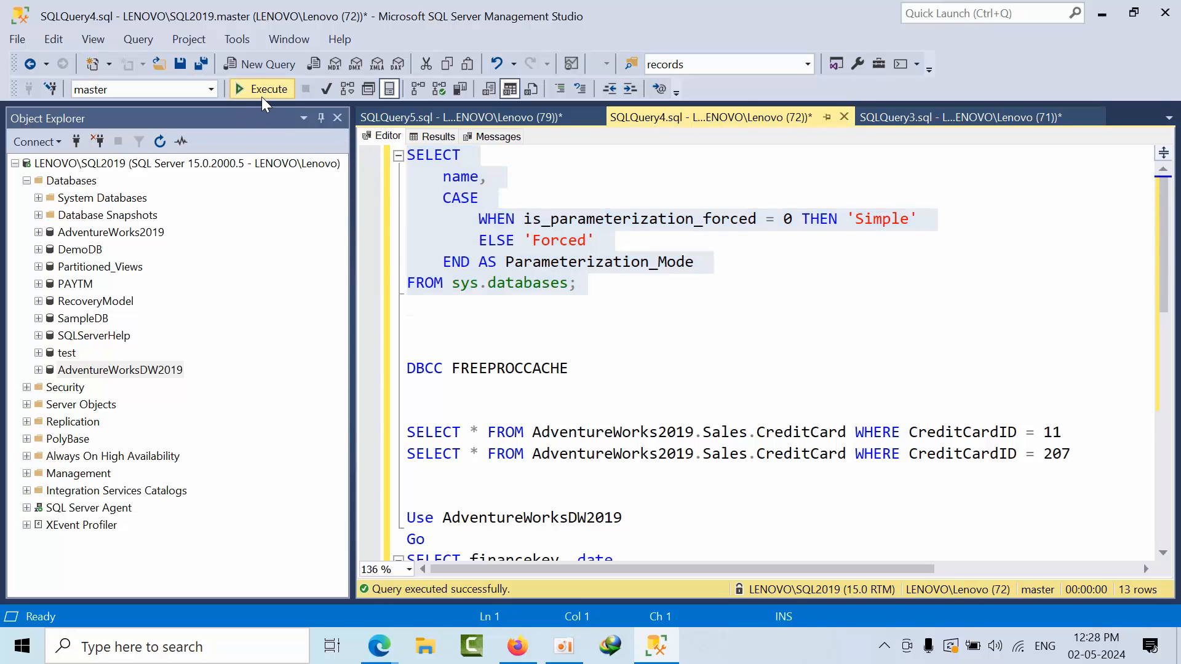
Run the sys.databases parameterization-mode query; test shows Forced, the other databases Simple.
{"action": "left_click", "coordinate": [261, 89]}
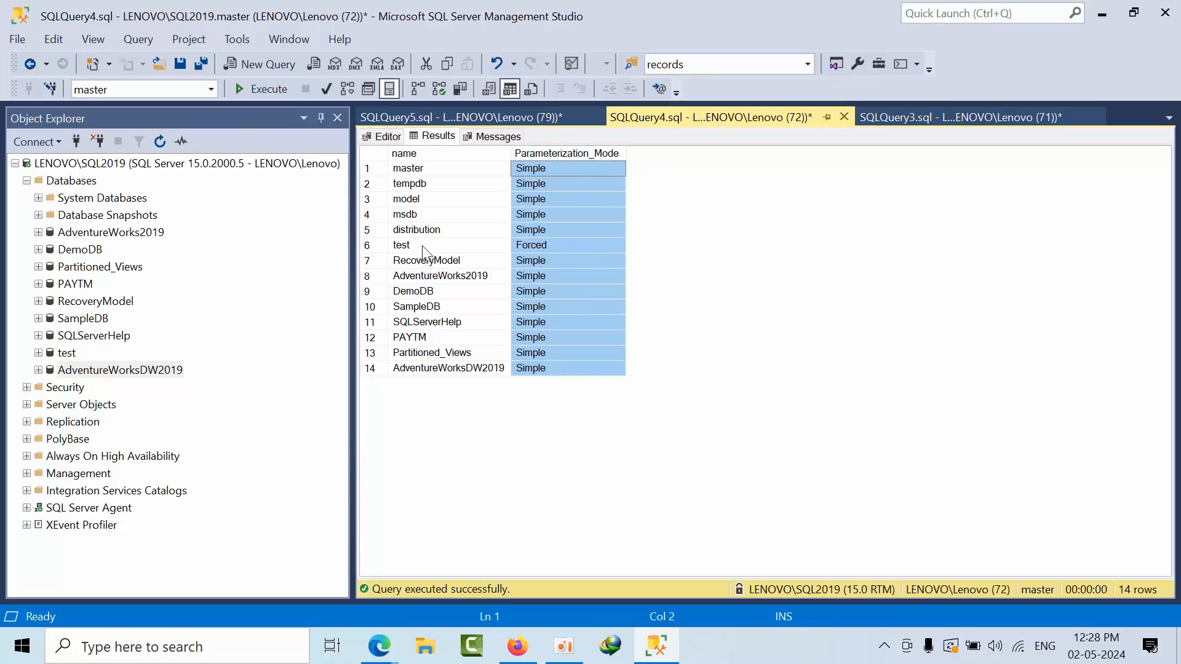
{"action": "left_click", "coordinate": [386, 135]}
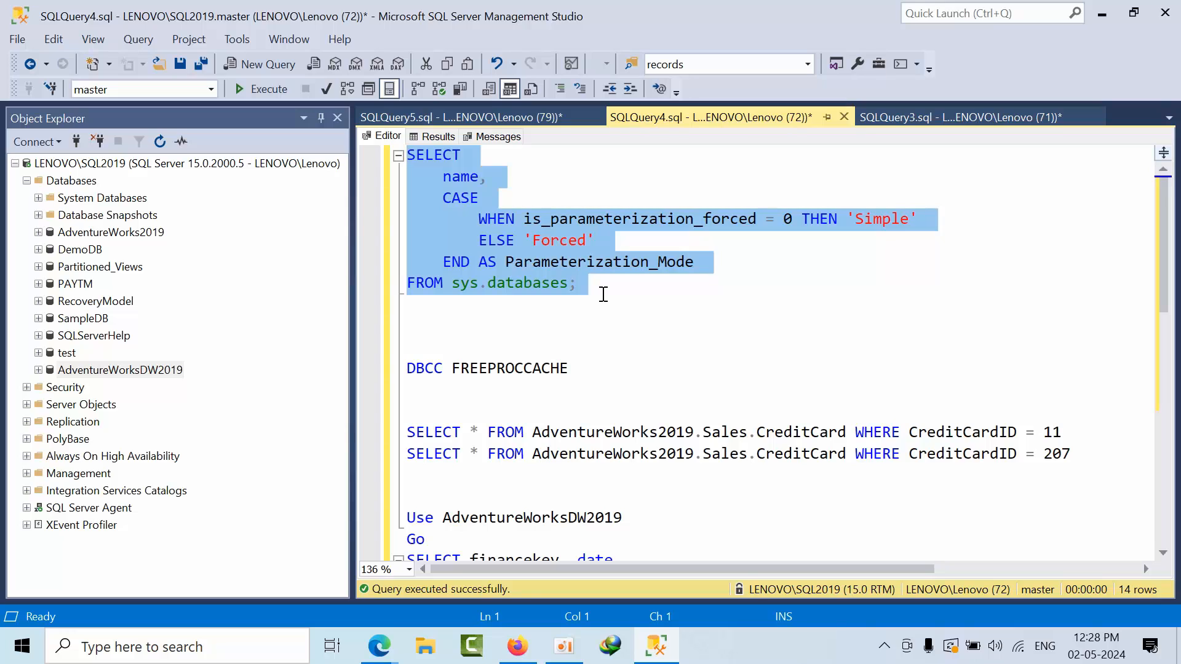
{"action": "left_click_drag", "start_coordinate": [406, 368], "coordinate": [569, 368]}
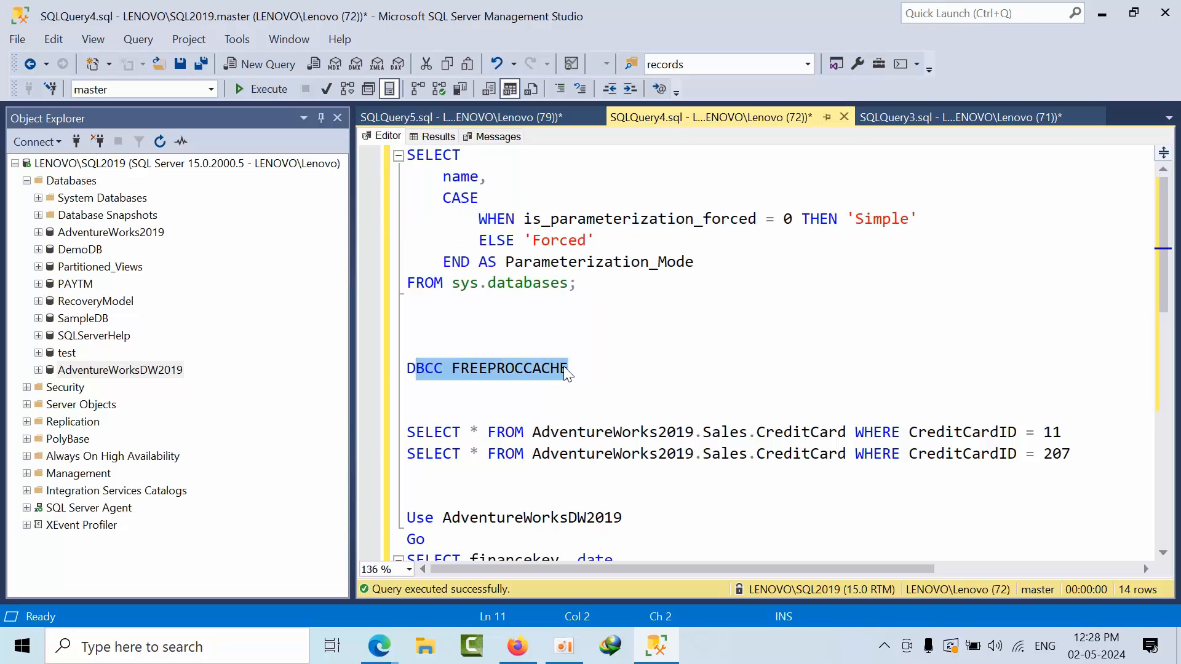
Select the DBCC FREEPROCCACHE statement in the editor, ready to run.
{"action": "left_click", "coordinate": [566, 367]}
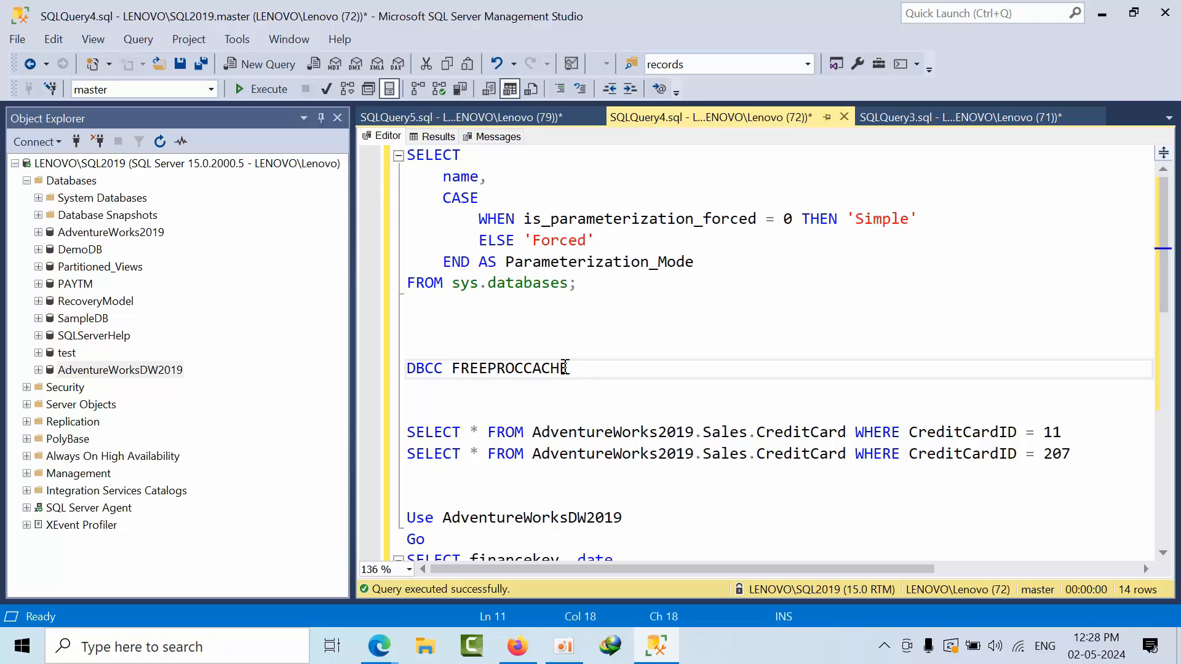
{"action": "mouse_move", "coordinate": [802, 401]}
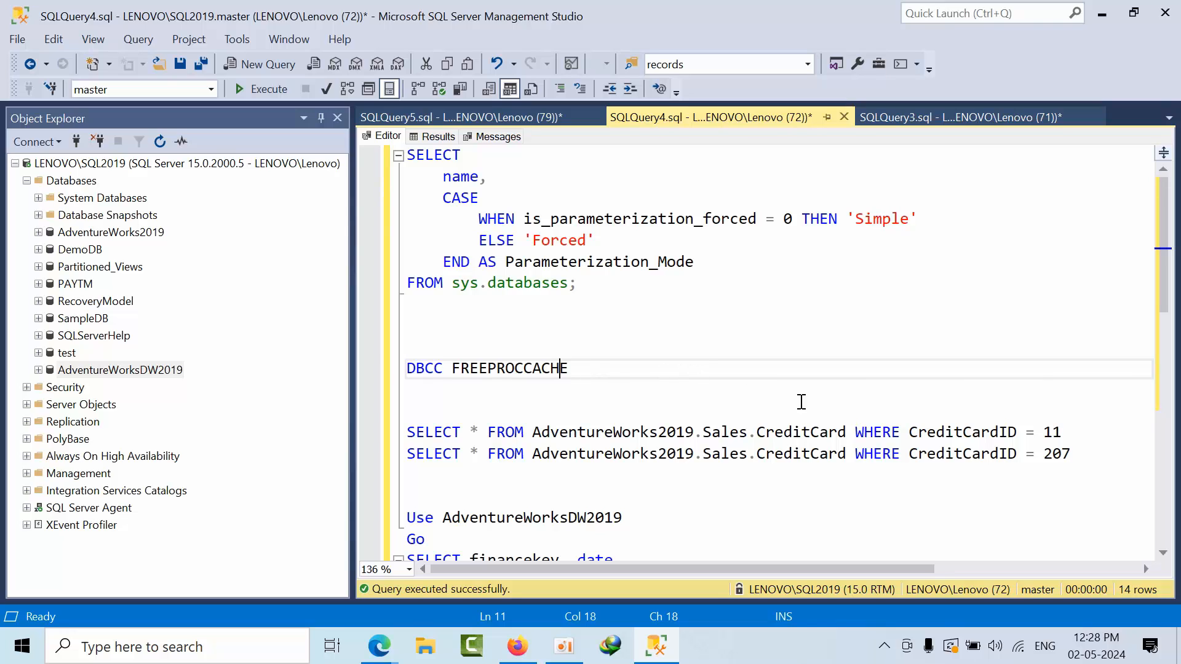
{"action": "double_click", "coordinate": [1050, 433]}
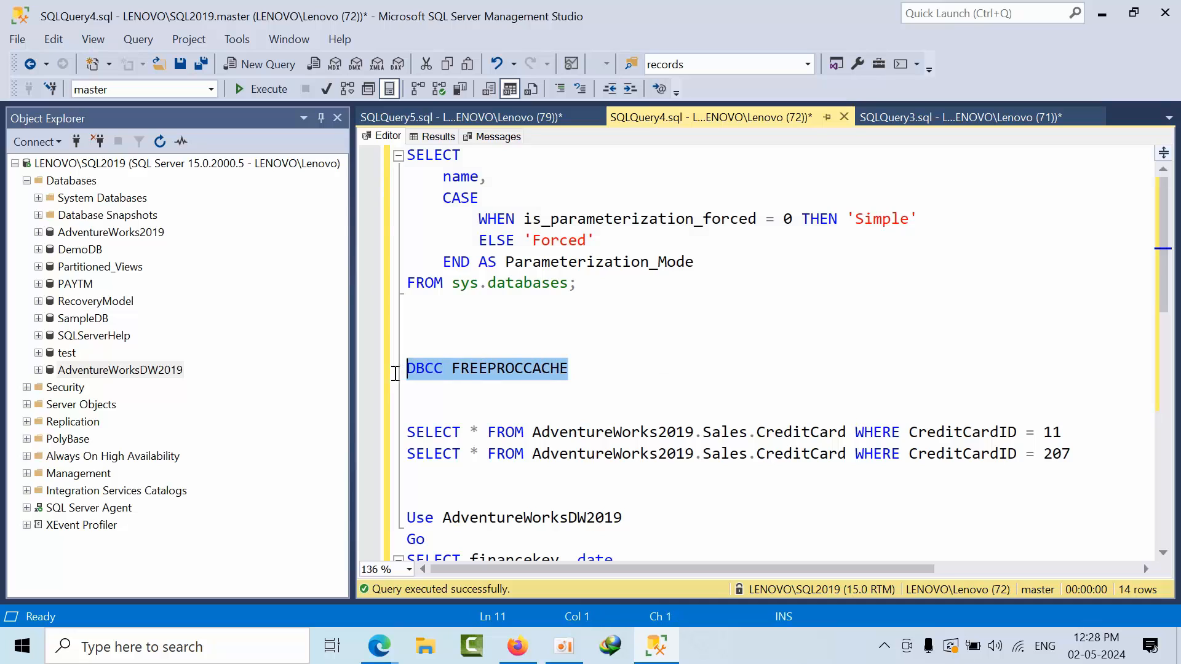
Clear the plan cache with DBCC FREEPROCCACHE and run the two CreditCard lookups (IDs 11 and 207).
{"action": "left_click", "coordinate": [241, 89]}
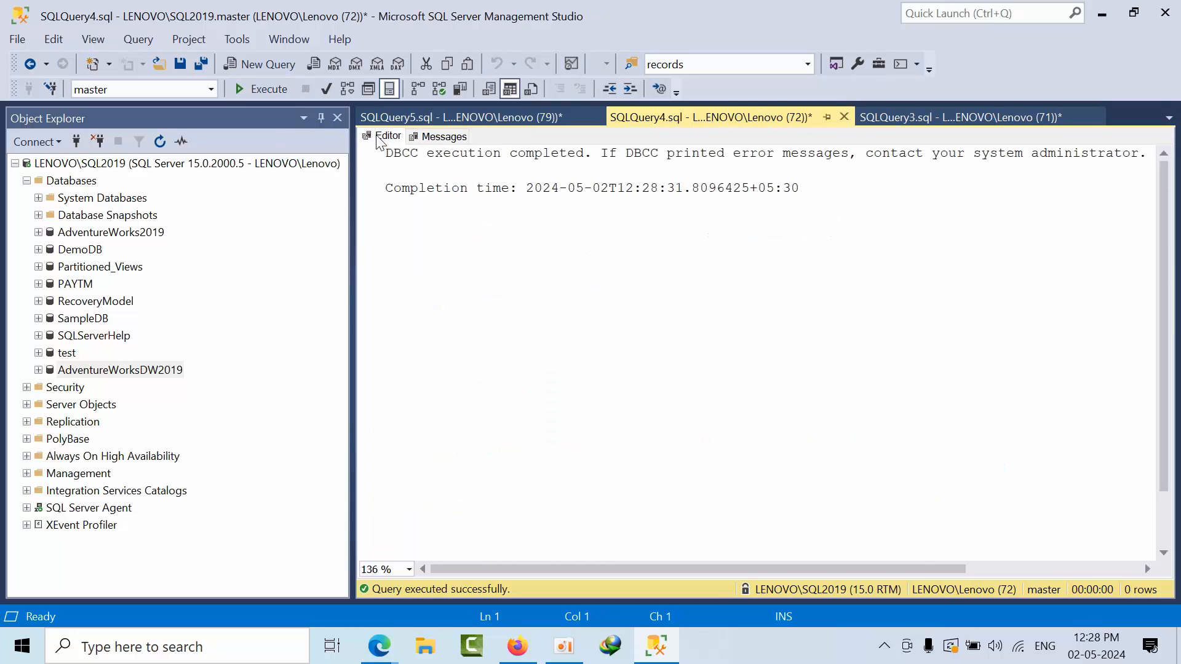
{"action": "left_click", "coordinate": [388, 135]}
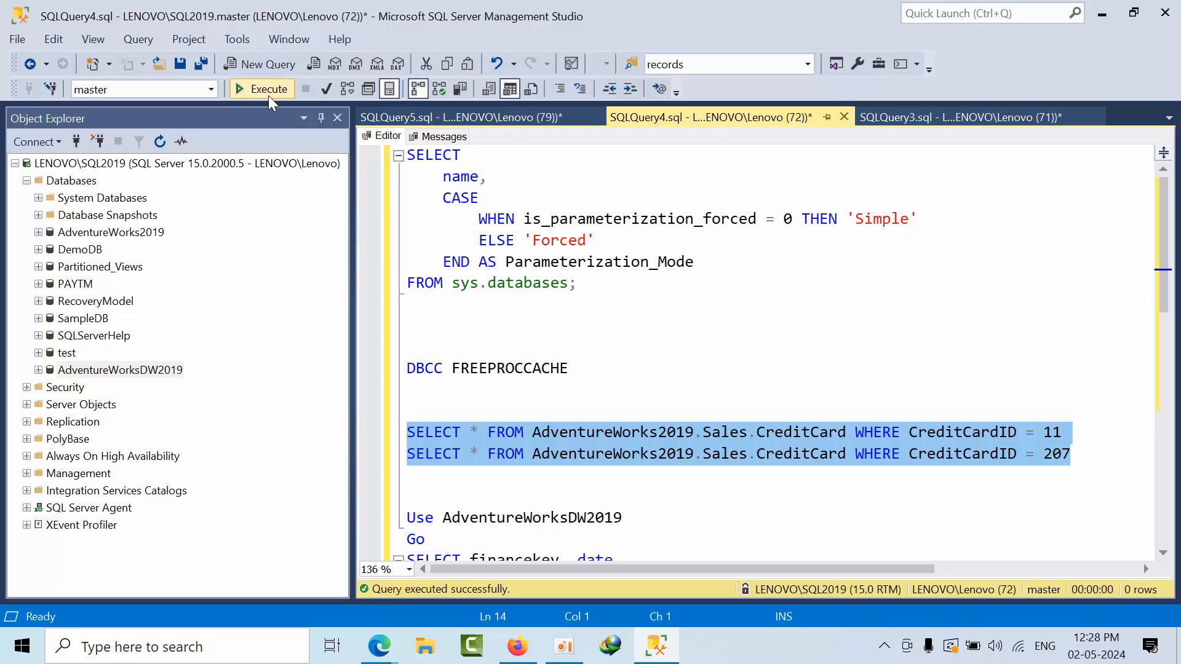
{"action": "left_click", "coordinate": [261, 89]}
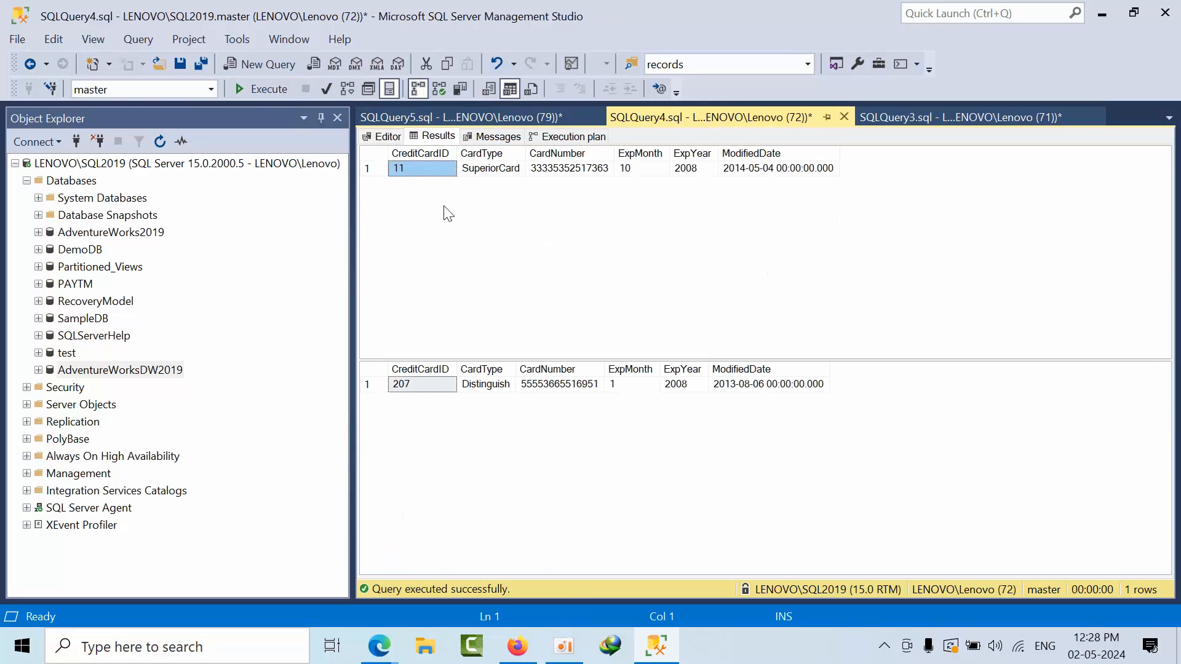
{"action": "mouse_move", "coordinate": [536, 411]}
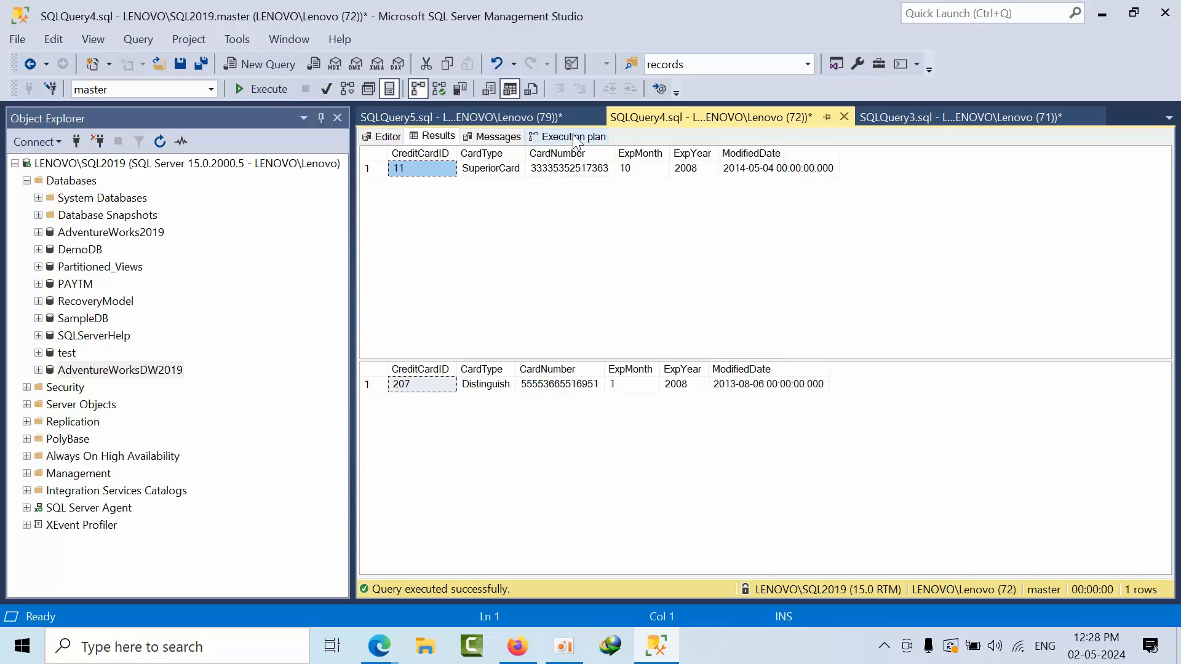
Inspect both execution plans, confirming the queries are parameterized as CreditCardID=@1.
{"action": "left_click", "coordinate": [573, 136]}
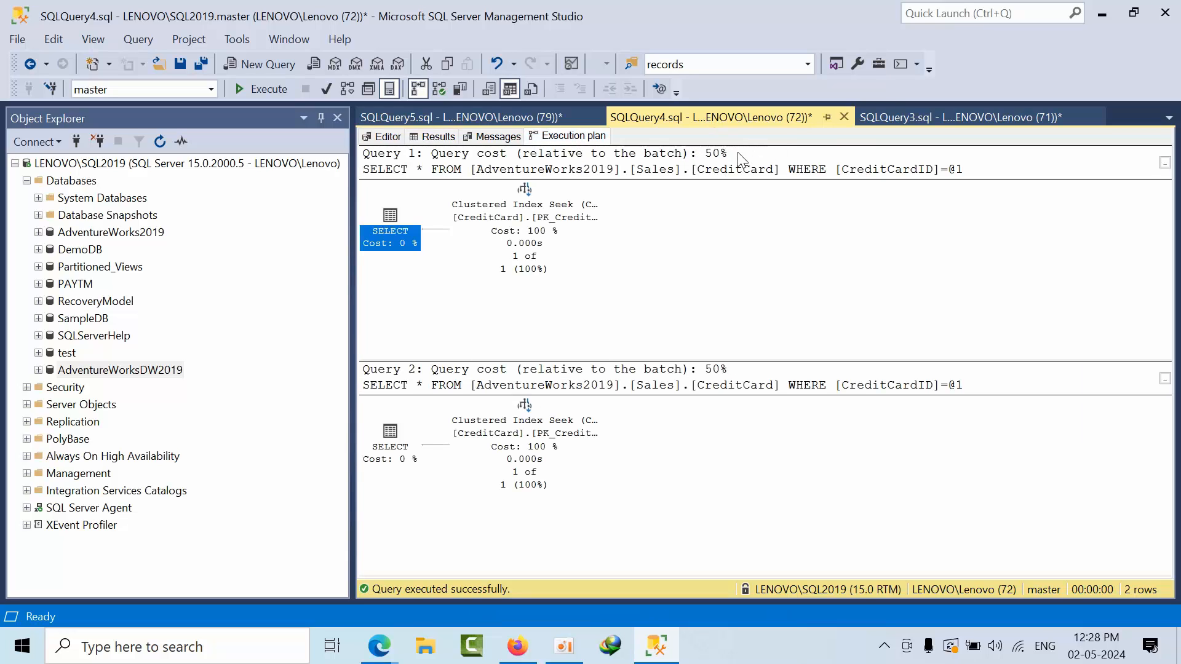
{"action": "mouse_move", "coordinate": [728, 385]}
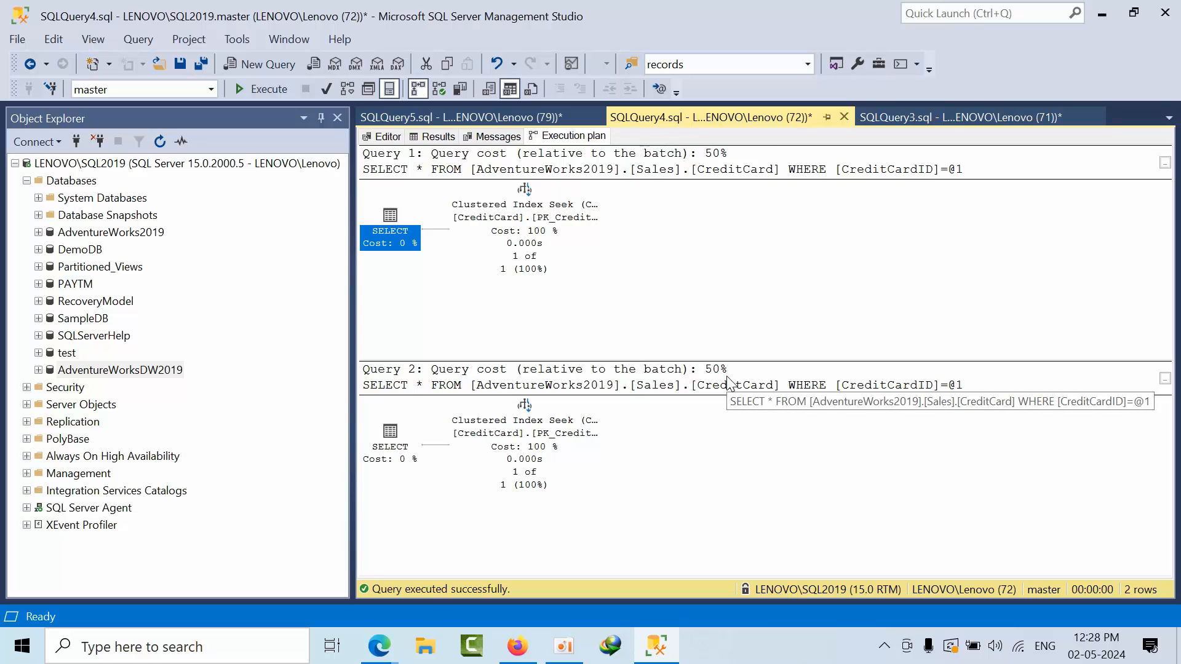
{"action": "mouse_move", "coordinate": [959, 179]}
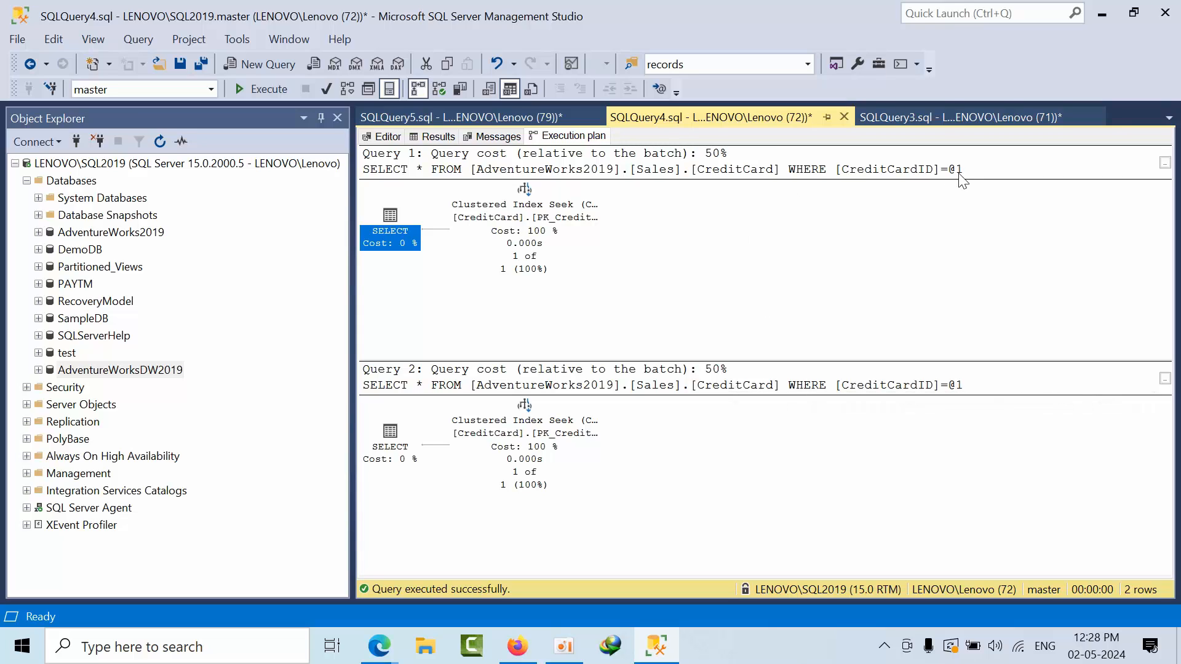
{"action": "mouse_move", "coordinate": [671, 188]}
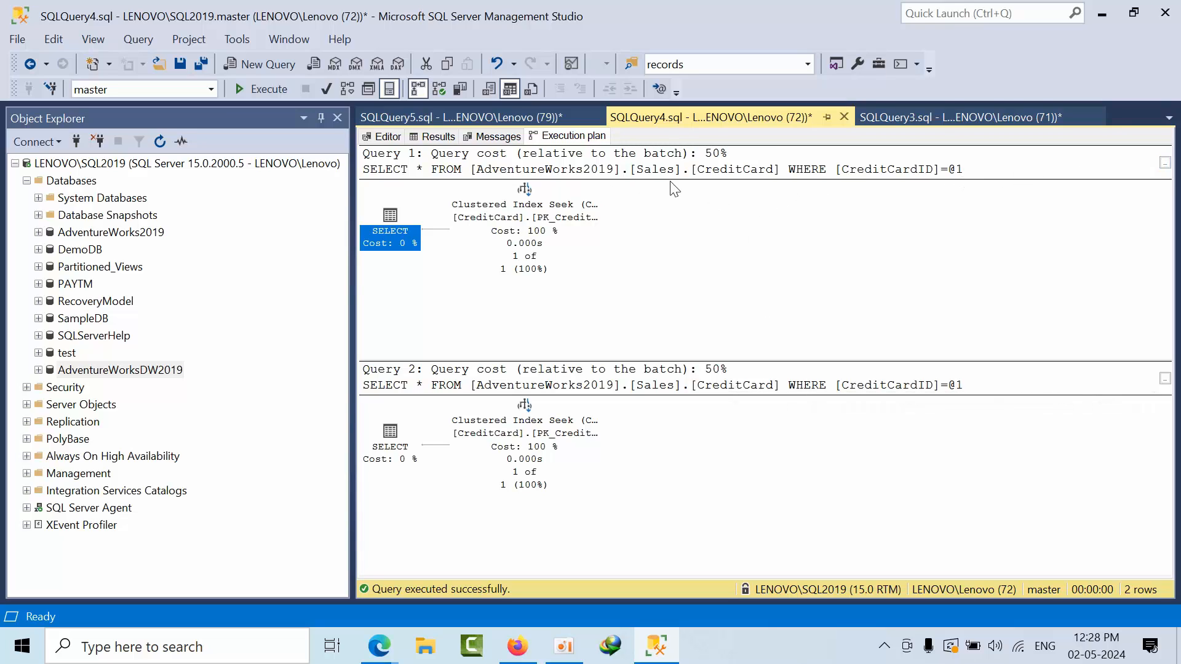
{"action": "left_click", "coordinate": [387, 135]}
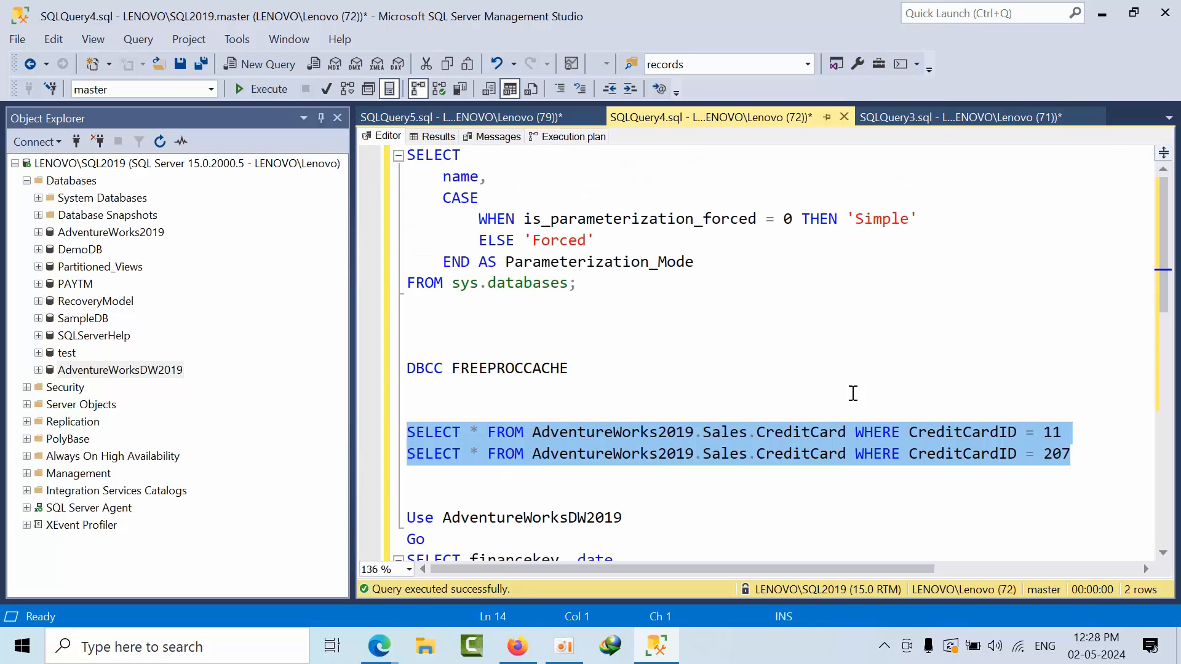
{"action": "left_click", "coordinate": [573, 135]}
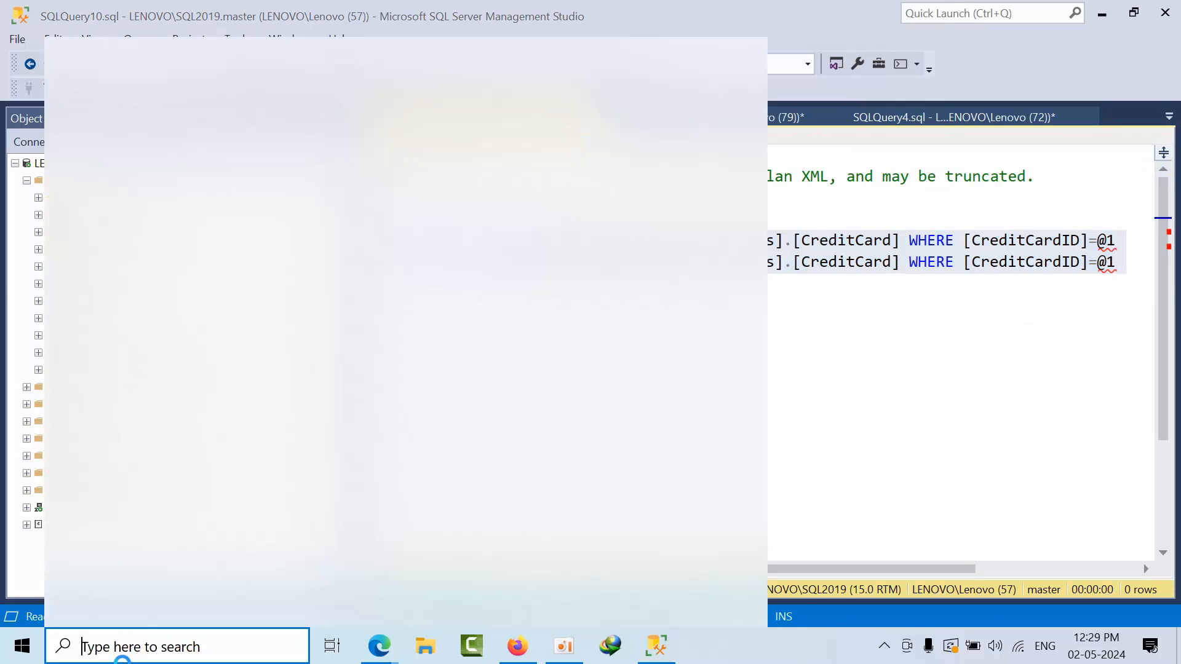
{"action": "type", "text": "note"}
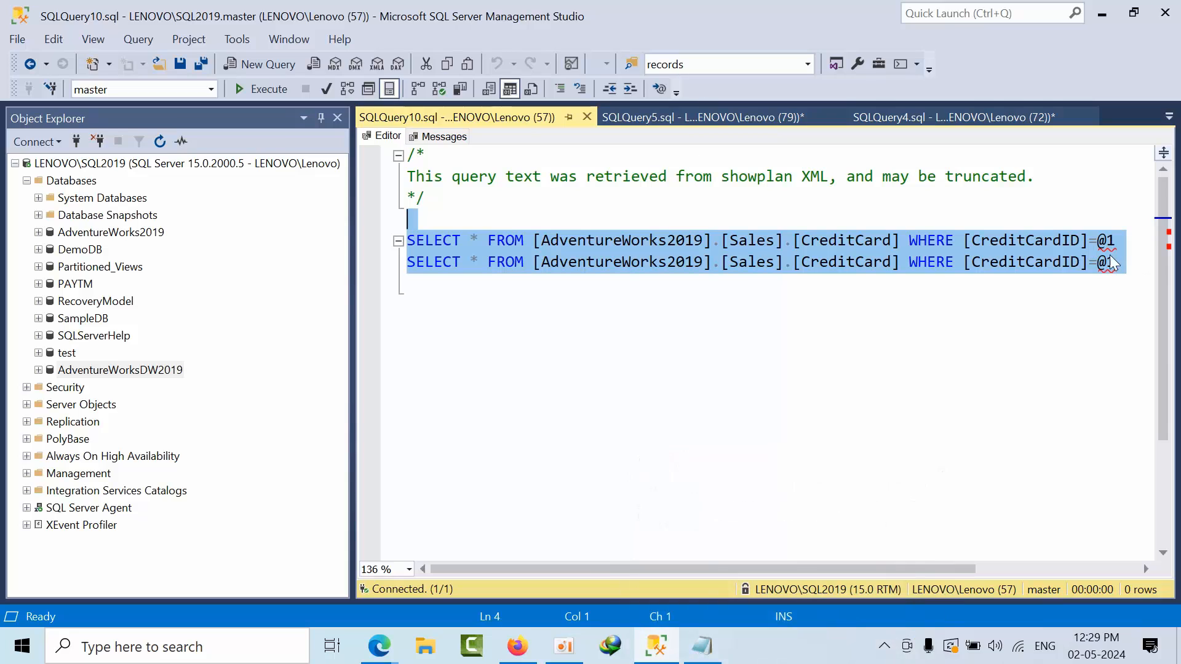
{"action": "mouse_move", "coordinate": [1114, 261]}
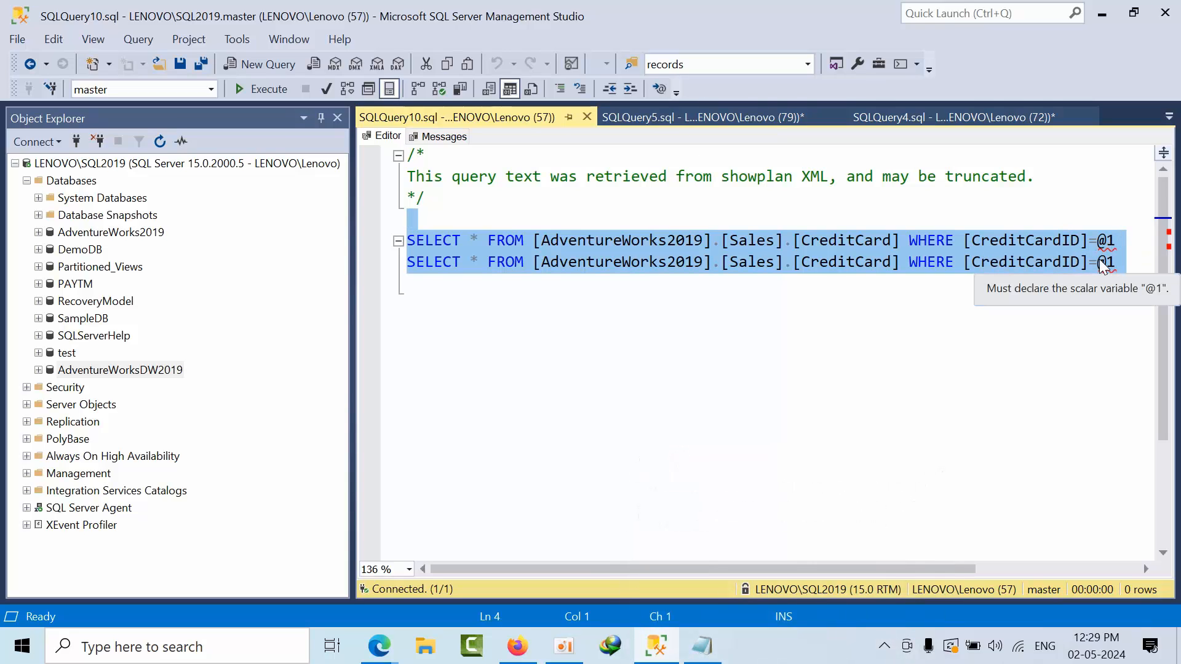
{"action": "mouse_move", "coordinate": [76, 290]}
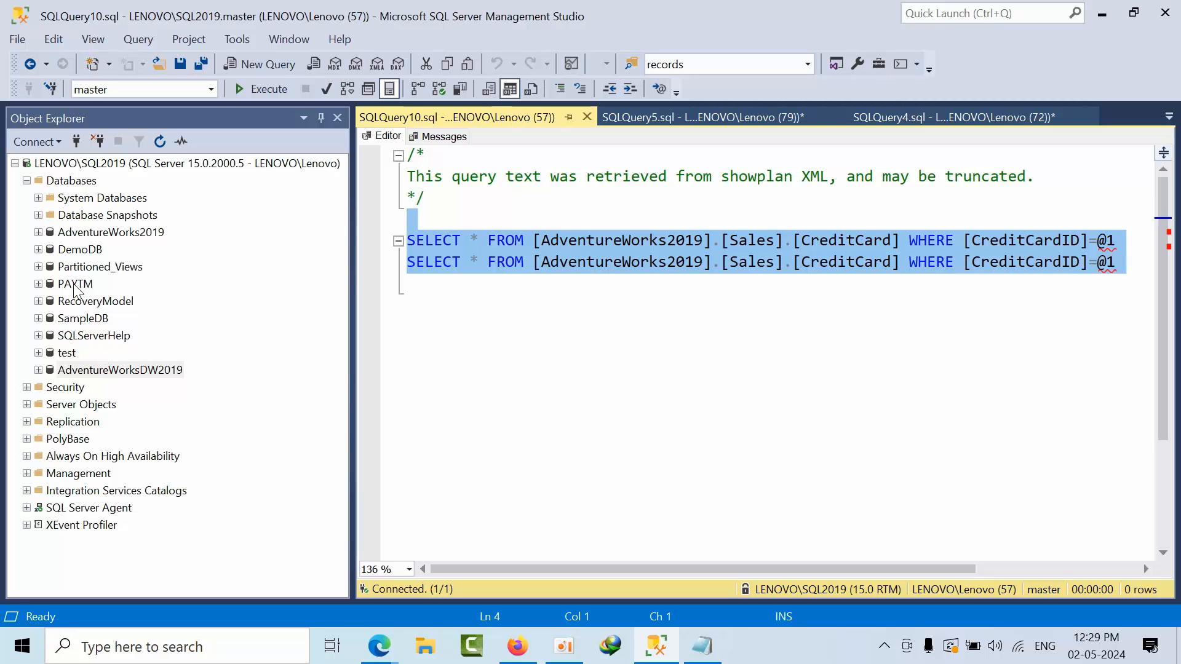
{"action": "left_click", "coordinate": [74, 283]}
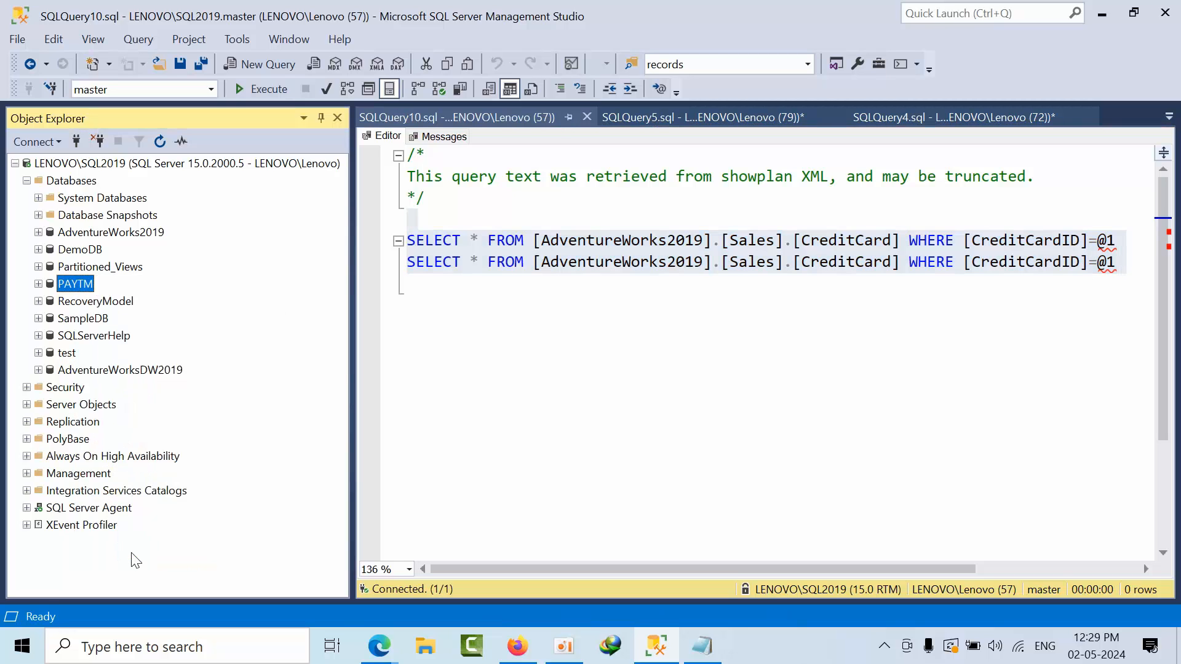
In PAYTM's Database Properties Options, change Parameterization from Simple to Forced.
{"action": "left_click", "coordinate": [74, 283]}
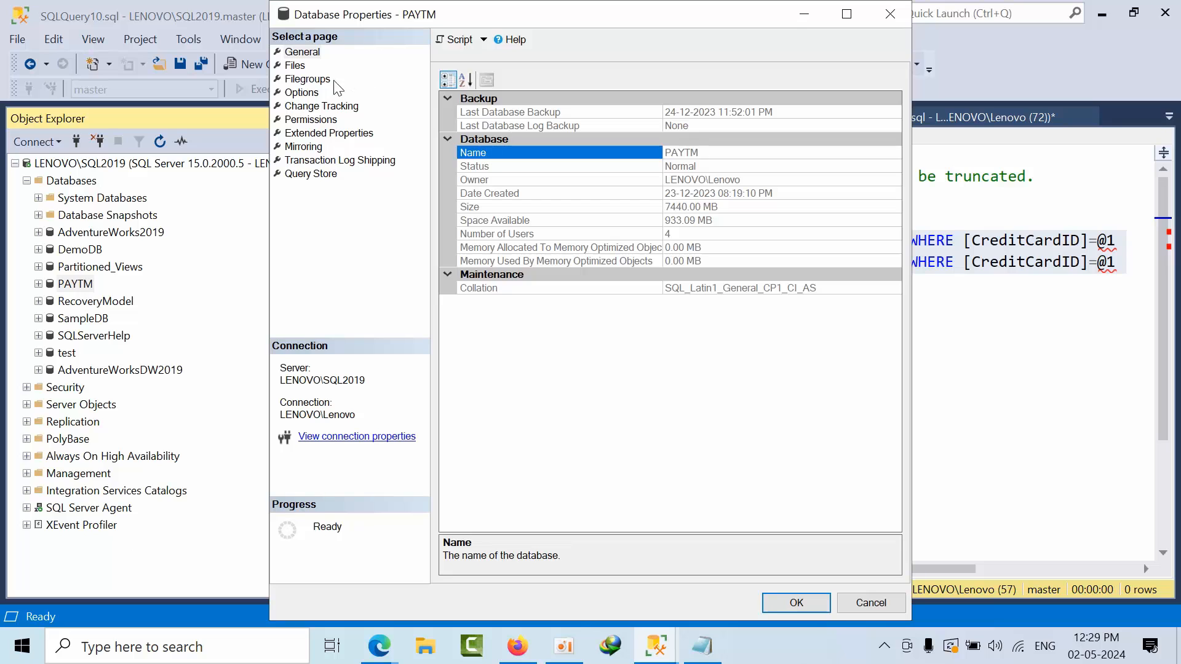
{"action": "left_click", "coordinate": [301, 92]}
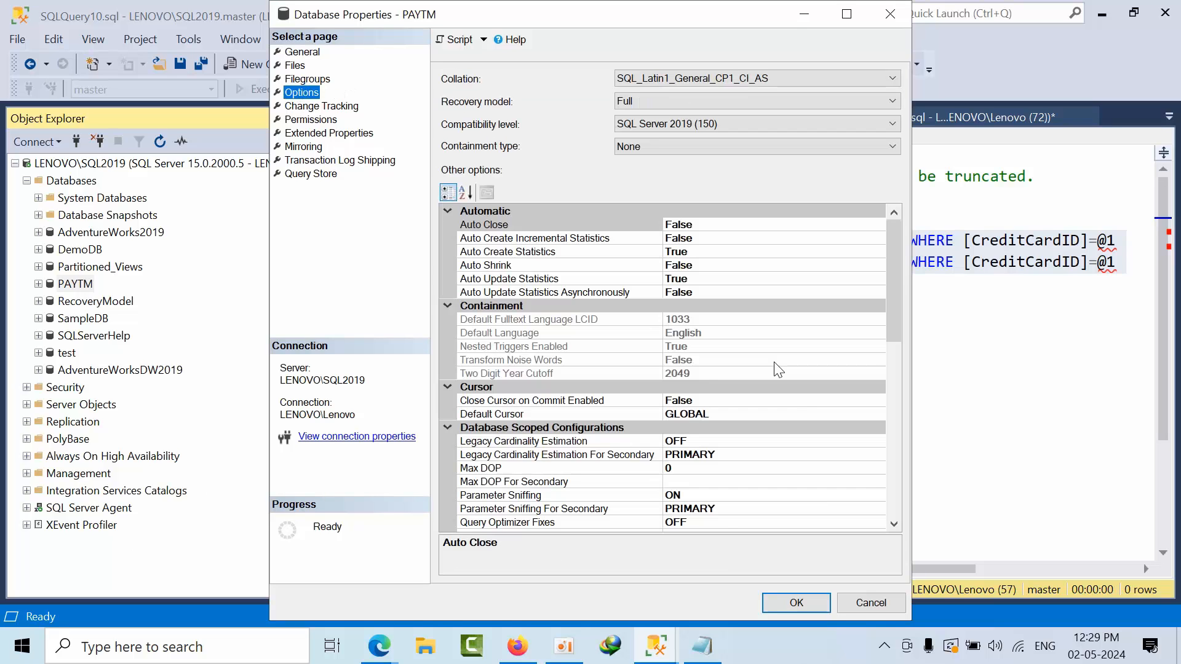
{"action": "scroll", "scroll_direction": "down", "scroll_amount": 3}
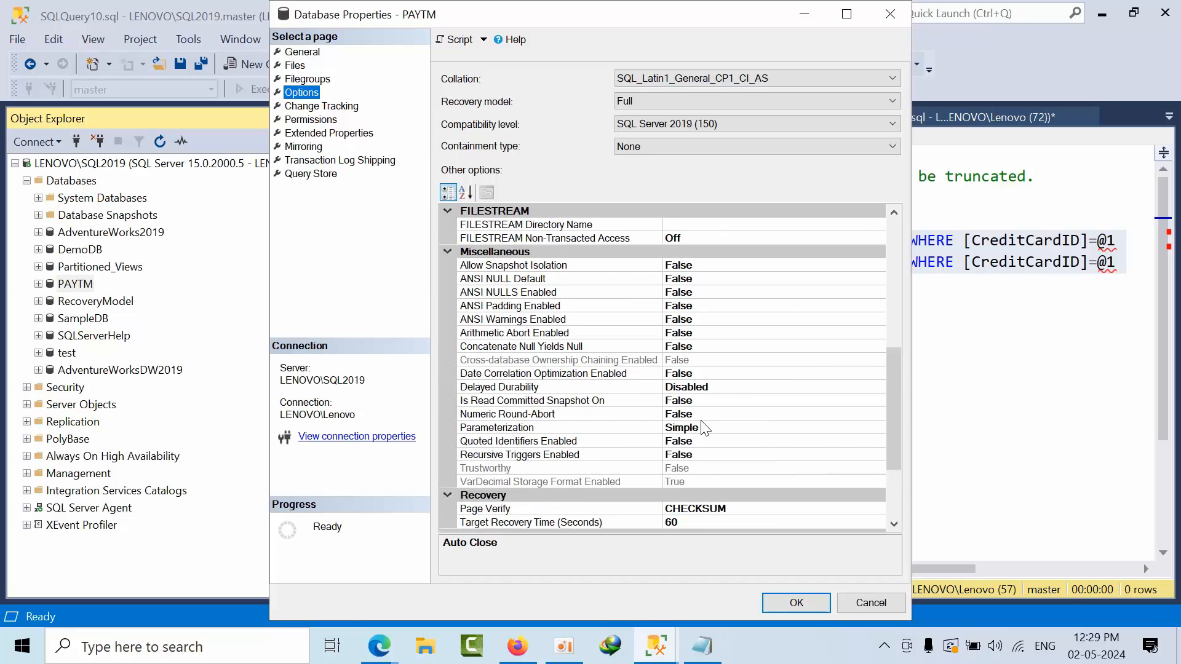
{"action": "left_click", "coordinate": [692, 428]}
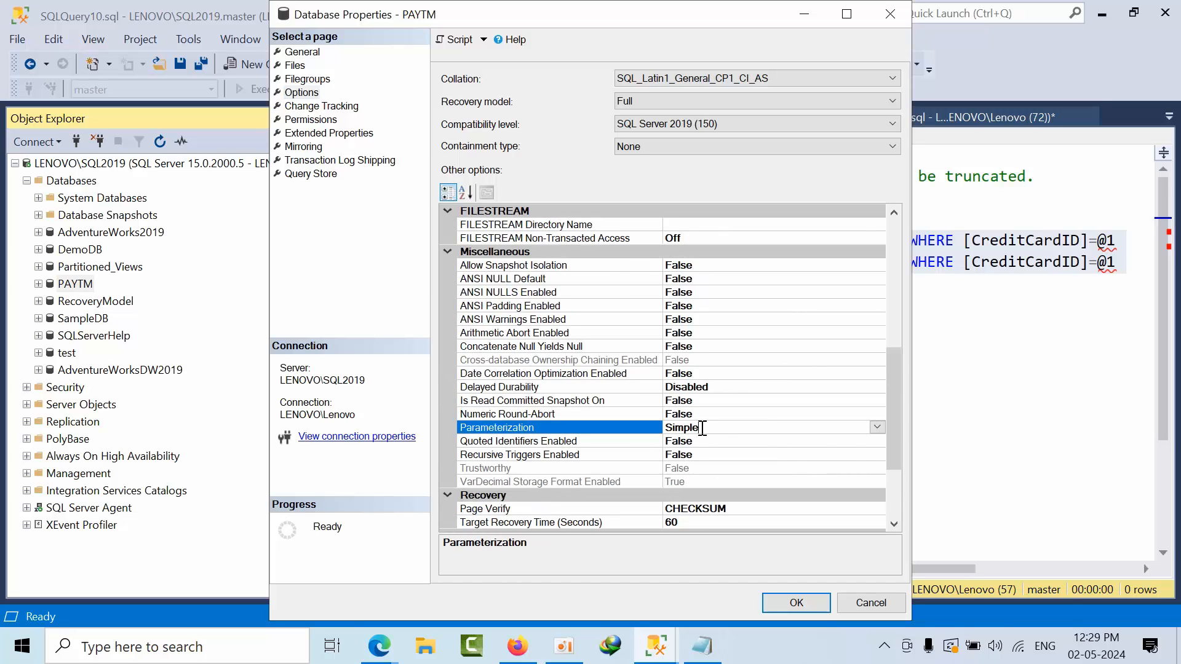
{"action": "left_click", "coordinate": [877, 427]}
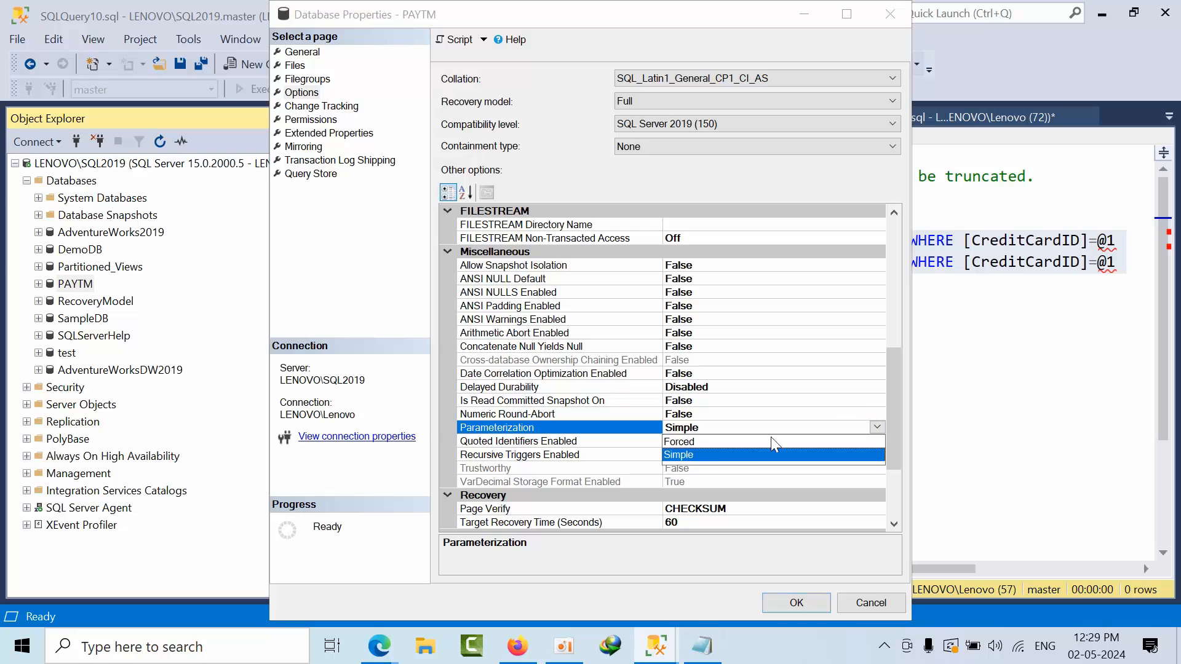
{"action": "left_click", "coordinate": [679, 440]}
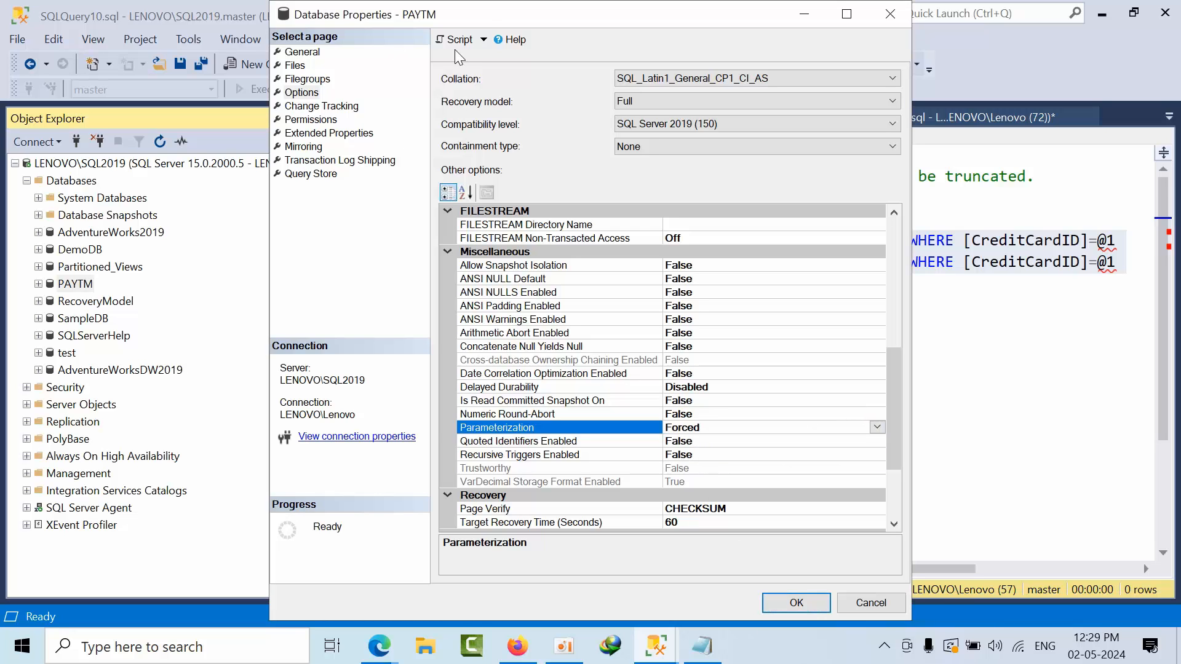
Script PAYTM's Forced parameterization as an ALTER DATABASE statement in a new query window.
{"action": "left_click", "coordinate": [457, 39]}
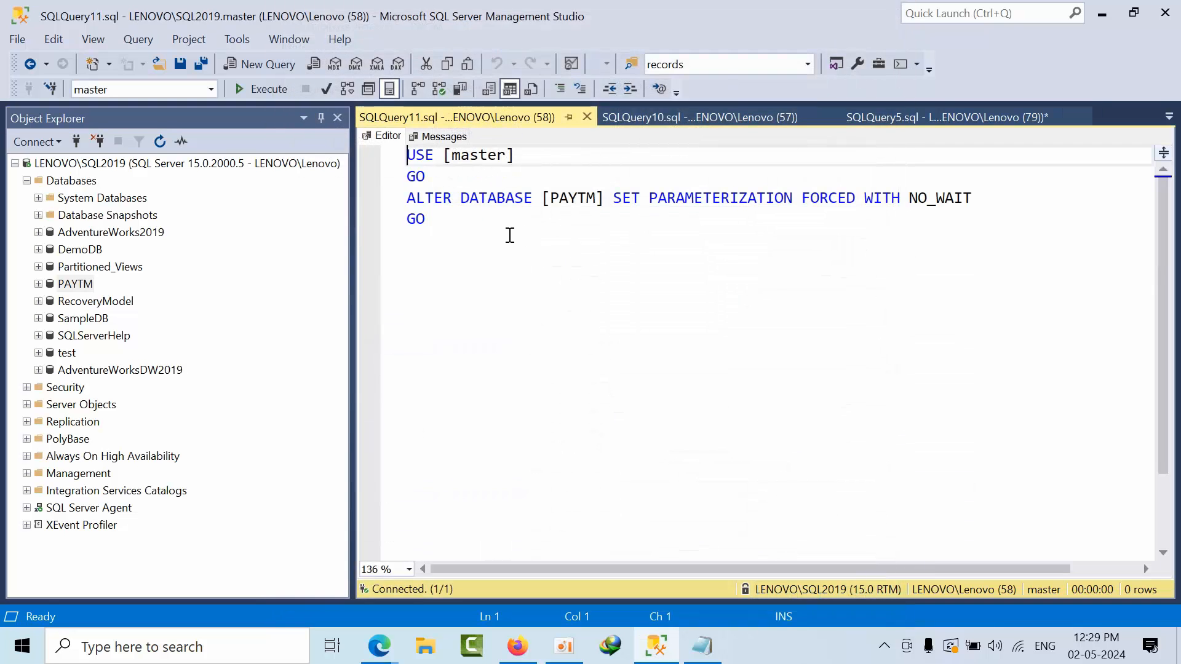
{"action": "left_click_drag", "start_coordinate": [405, 197], "coordinate": [811, 197]}
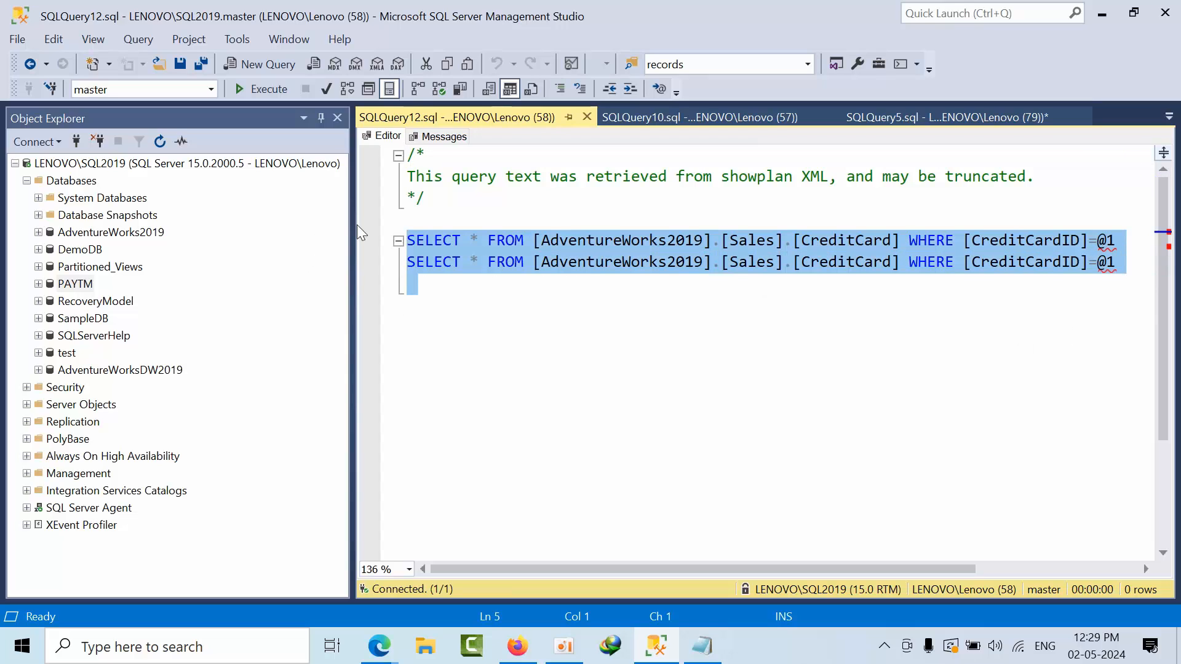
Close the duplicated SQLQuery10 showplan window without saving its changes.
{"action": "left_click", "coordinate": [698, 117]}
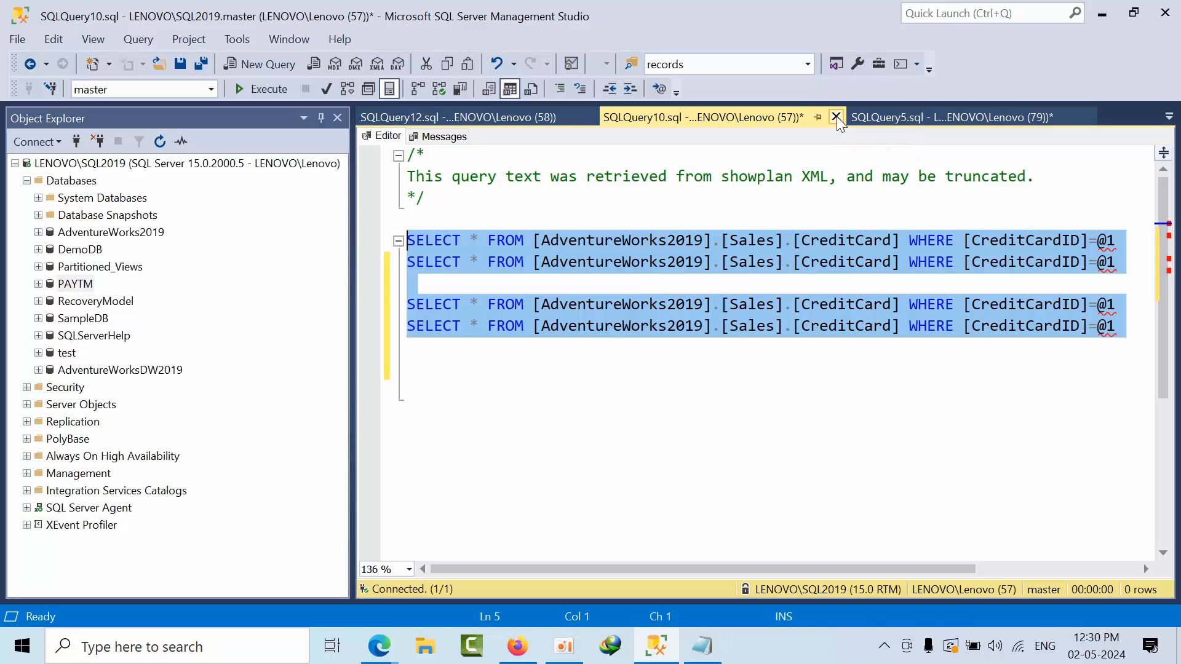
{"action": "left_click", "coordinate": [835, 118]}
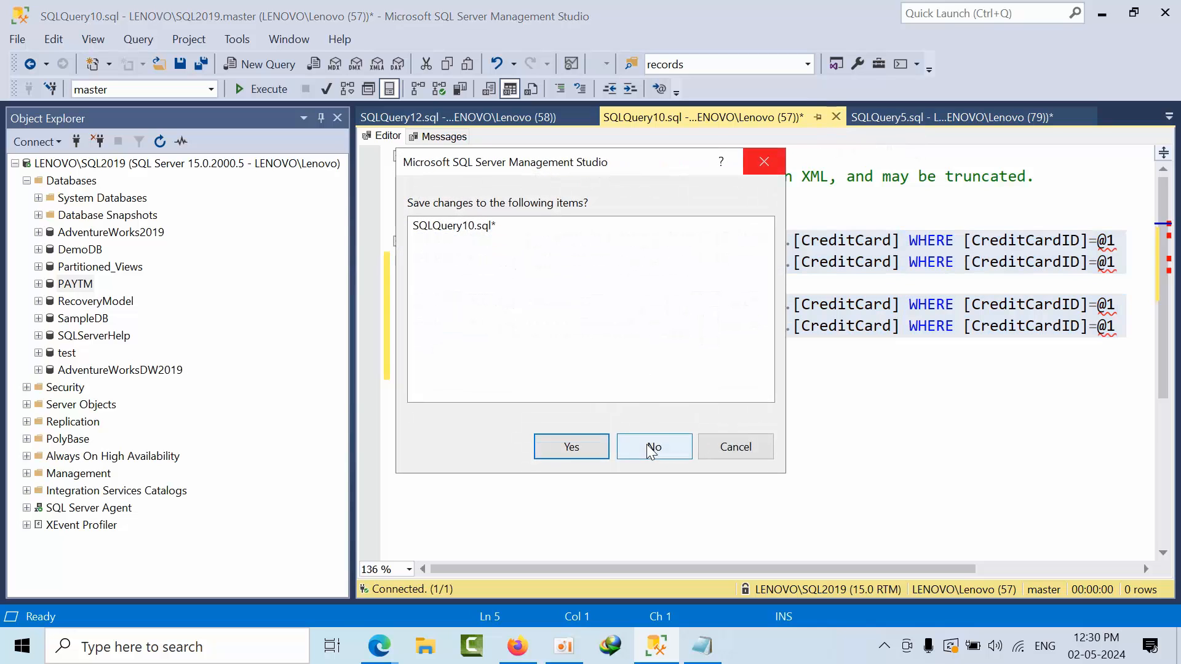
{"action": "left_click", "coordinate": [654, 447]}
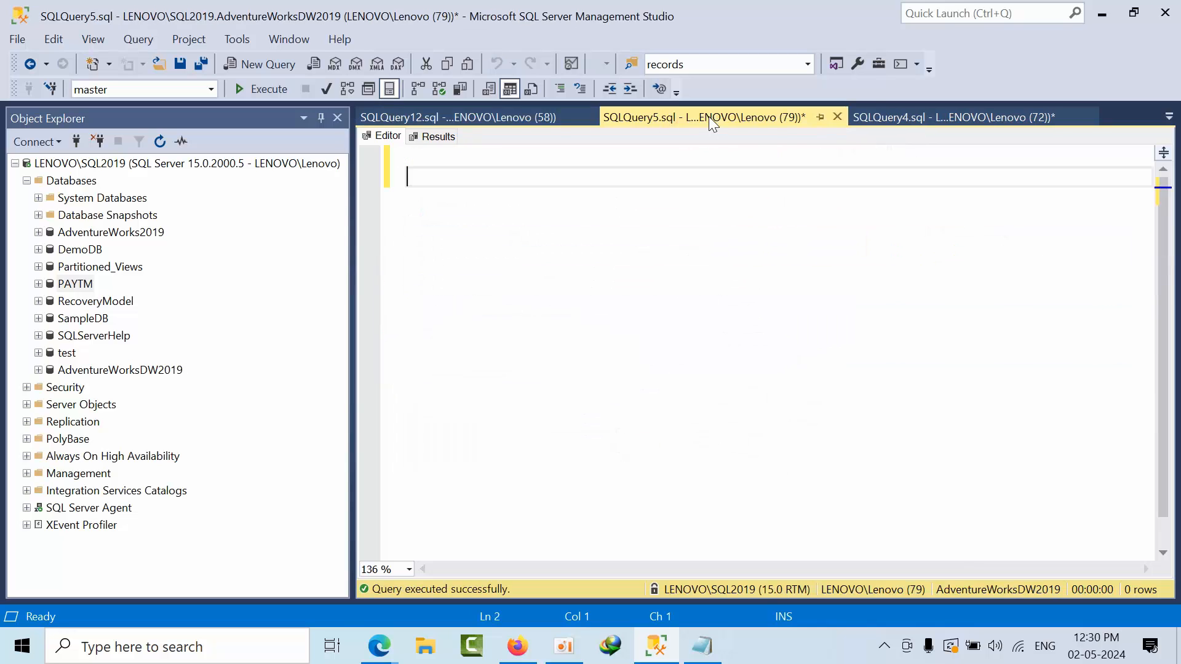
Insert GO between the two CreditCard SELECTs so each runs as its own batch.
{"action": "left_click", "coordinate": [837, 115]}
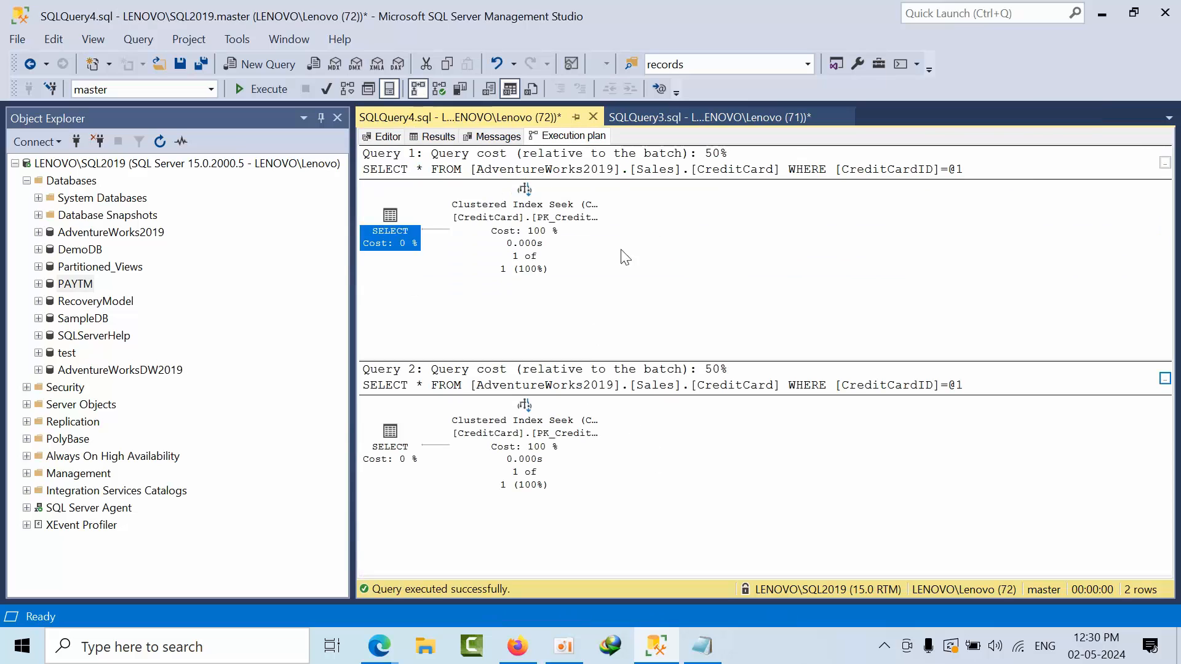
{"action": "mouse_move", "coordinate": [916, 171]}
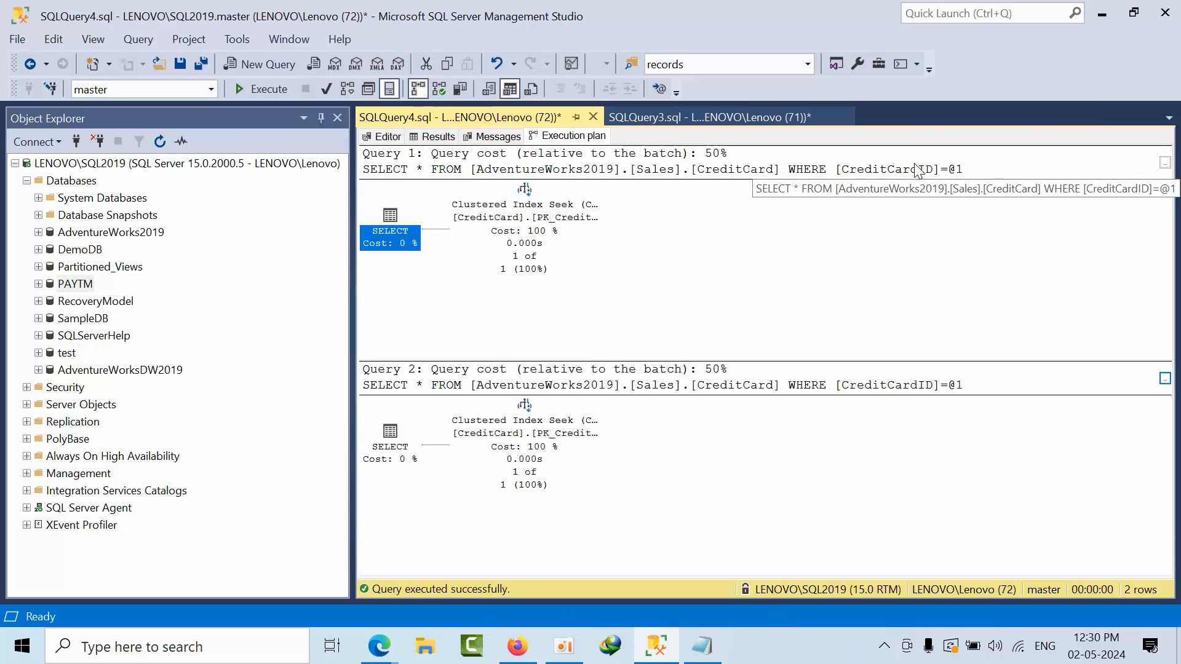
{"action": "mouse_move", "coordinate": [949, 391]}
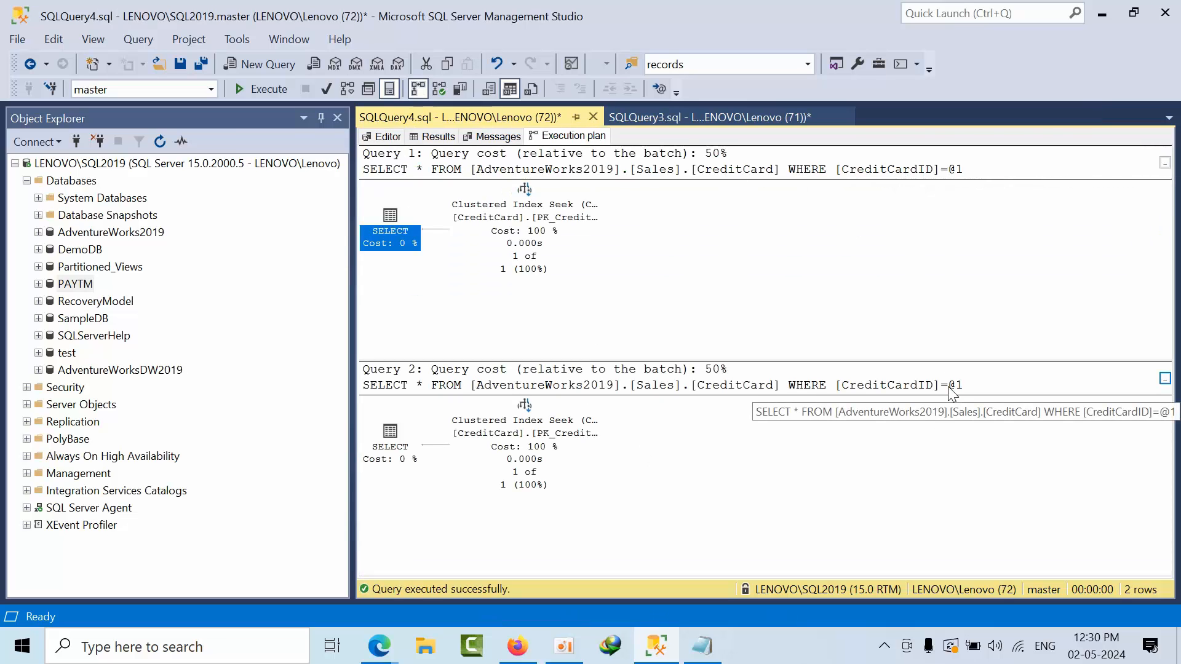
{"action": "left_click", "coordinate": [388, 135]}
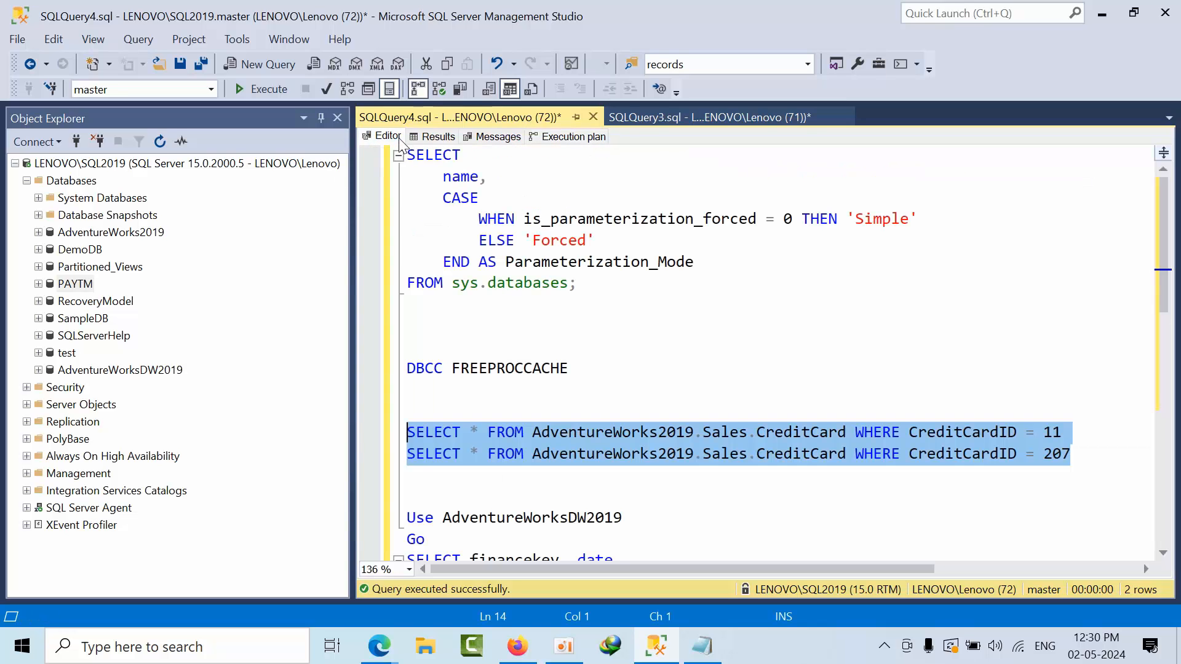
{"action": "left_click", "coordinate": [1080, 433]}
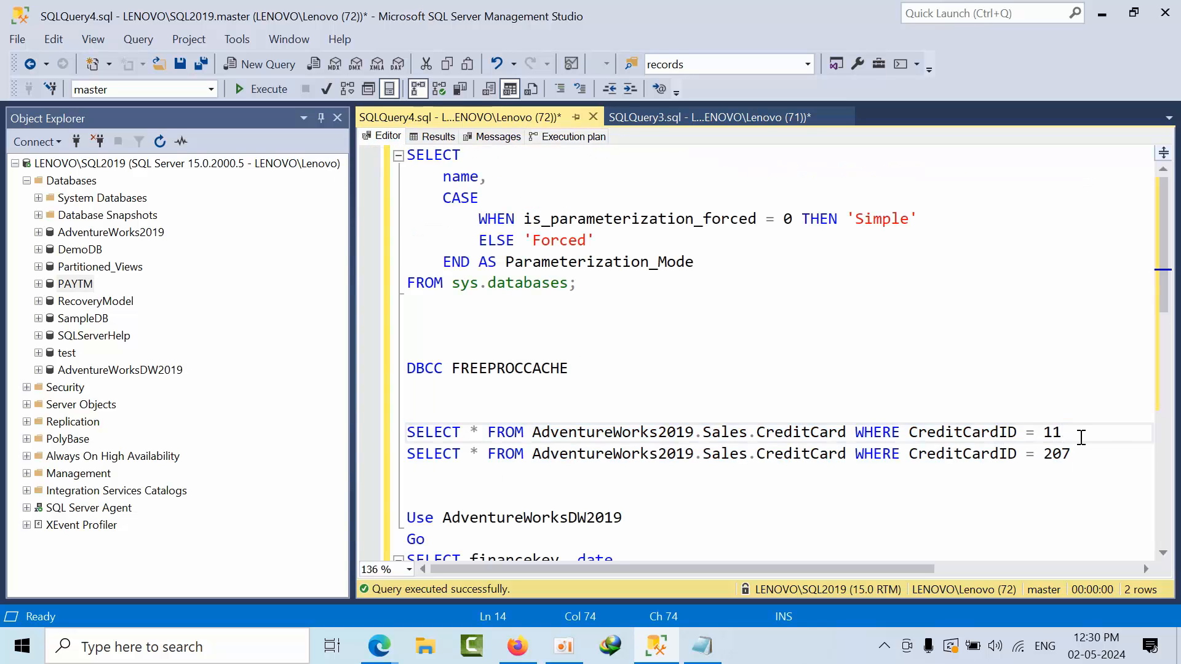
{"action": "type", "text": "g"}
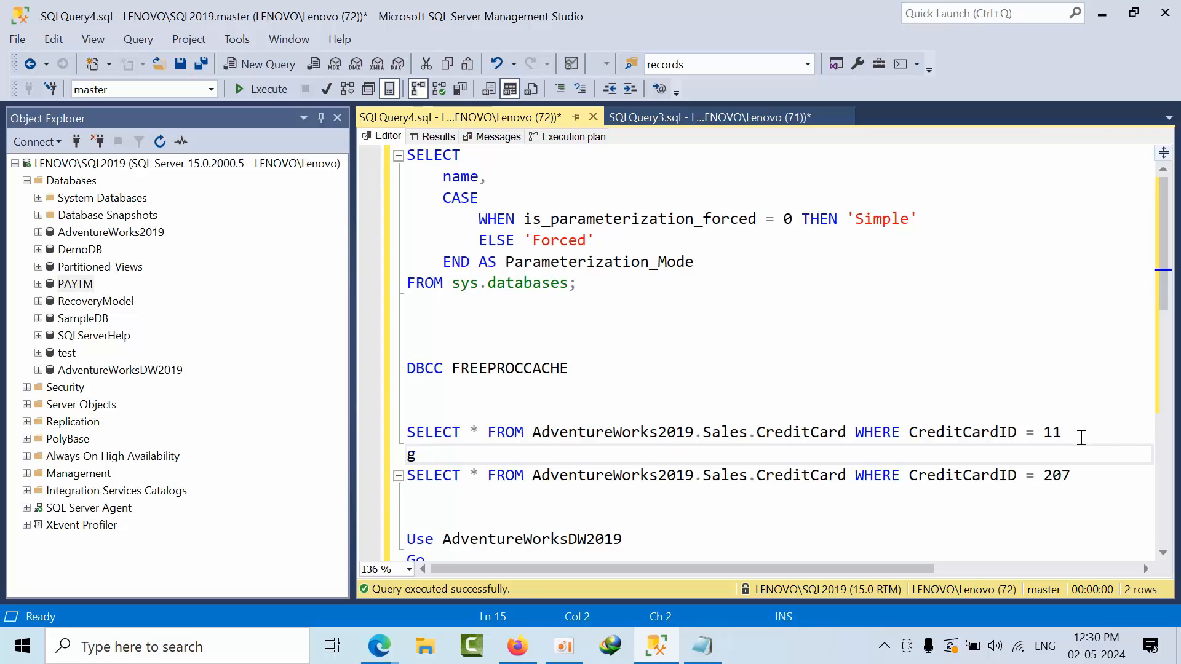
{"action": "type", "text": "GO"}
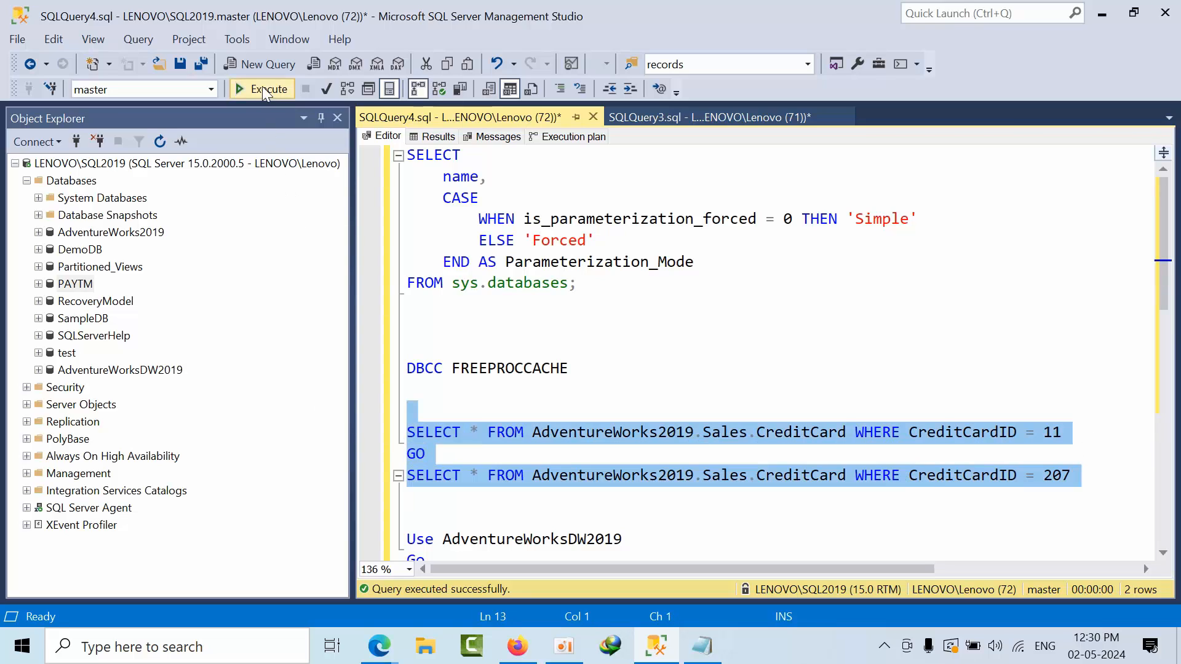
Rerun both separated CreditCard queries; plans still show CreditCardID=@1.
{"action": "left_click", "coordinate": [261, 88]}
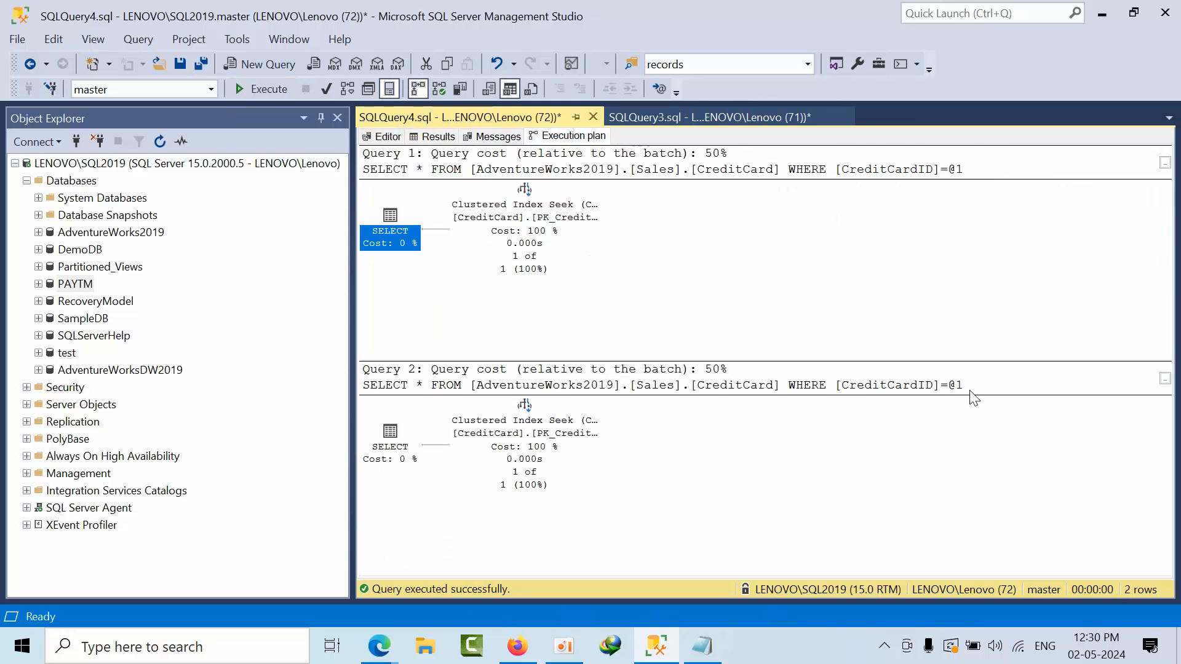
{"action": "mouse_move", "coordinate": [947, 394]}
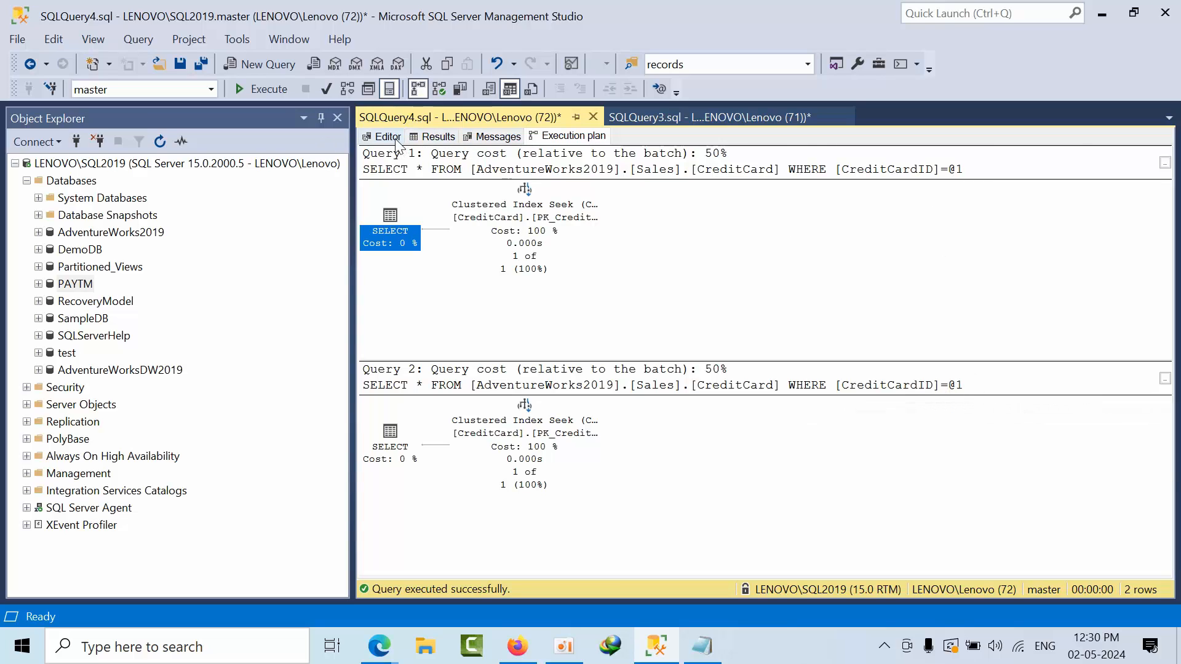
{"action": "left_click", "coordinate": [386, 135]}
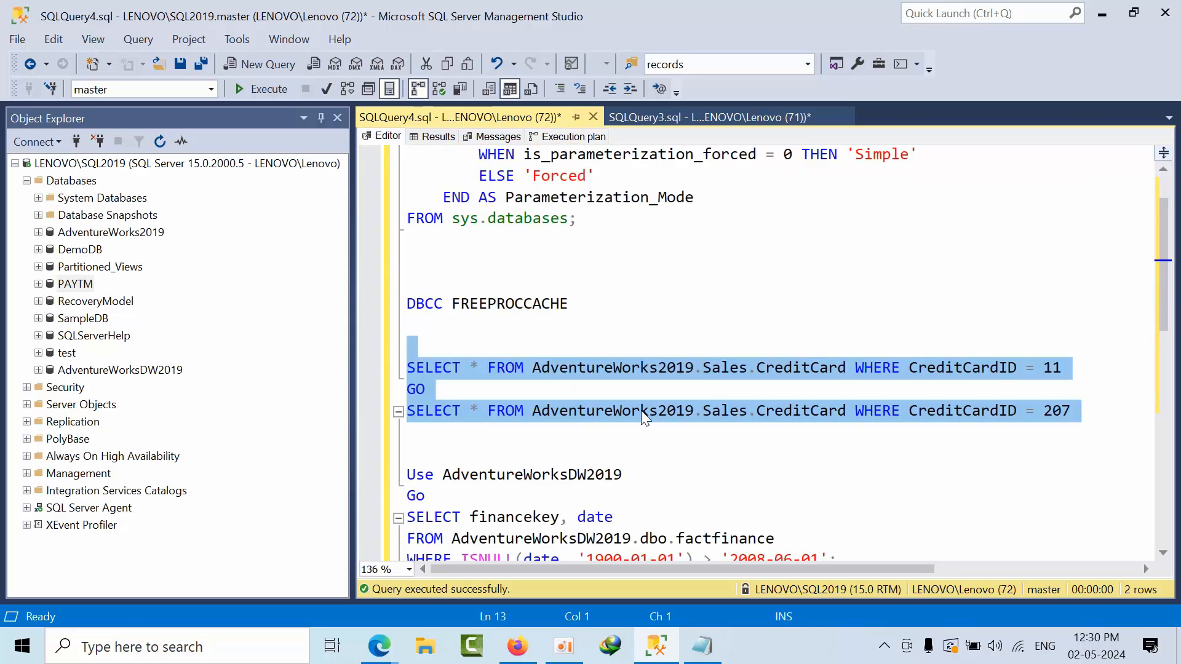
View the first CreditCard query's SELECT operator properties showing QueryHash 0x8A4938CD0DC69054.
{"action": "scroll", "scroll_direction": "down", "scroll_amount": 3}
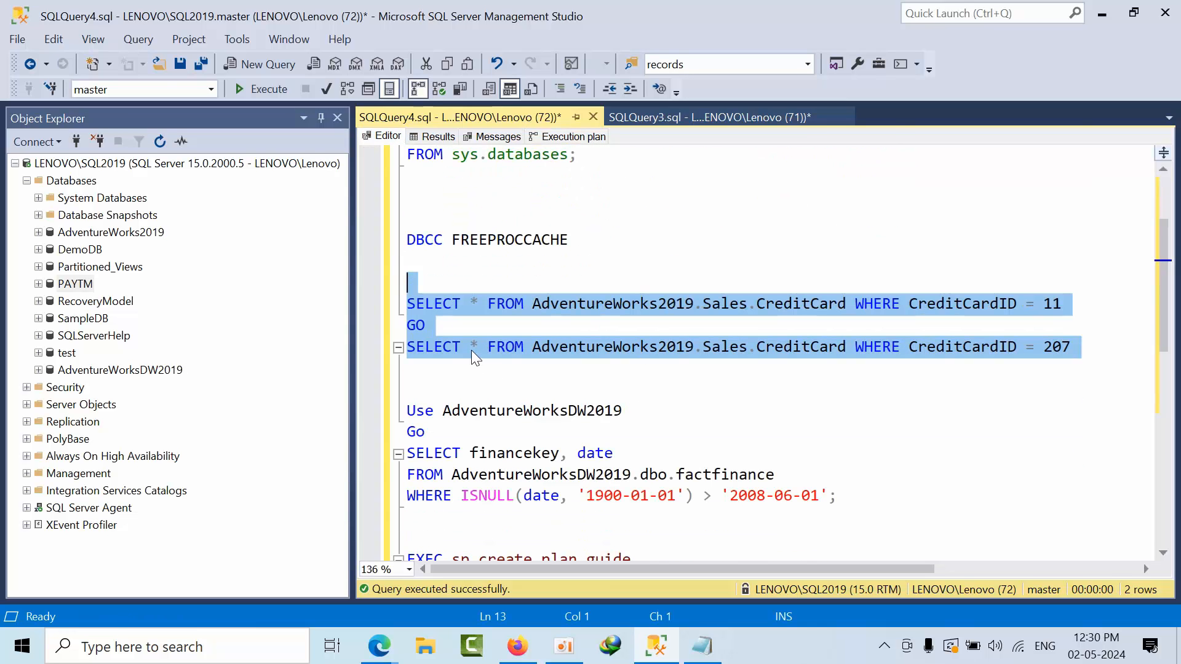
{"action": "left_click", "coordinate": [450, 369]}
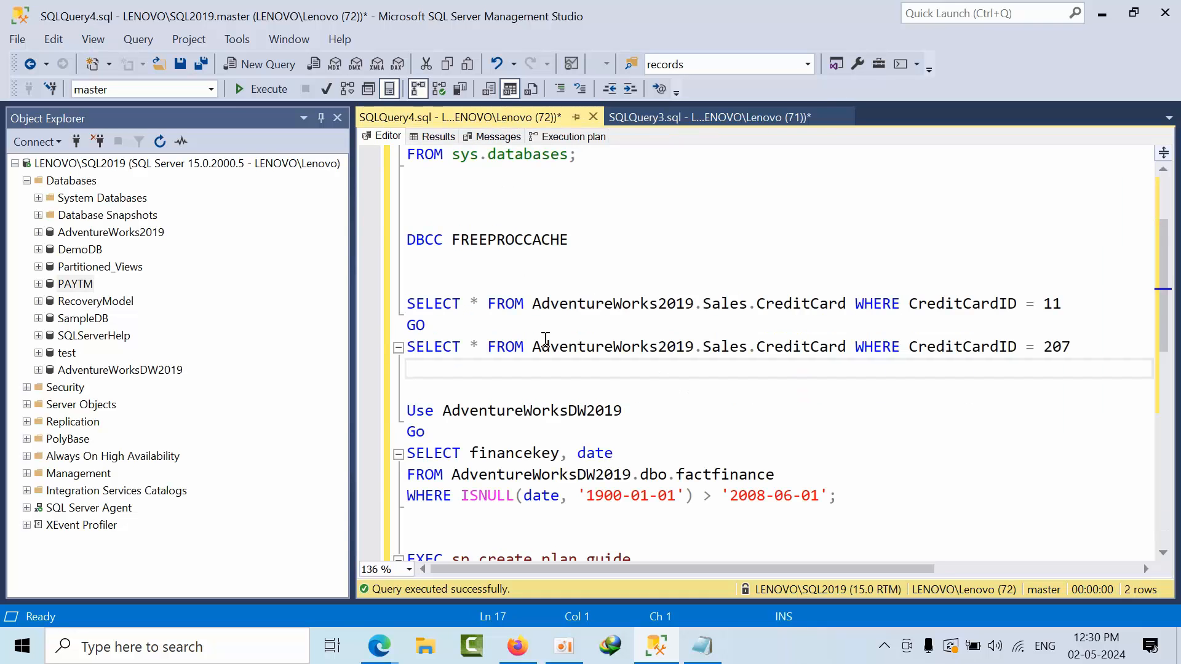
{"action": "scroll", "scroll_direction": "down", "scroll_amount": 3}
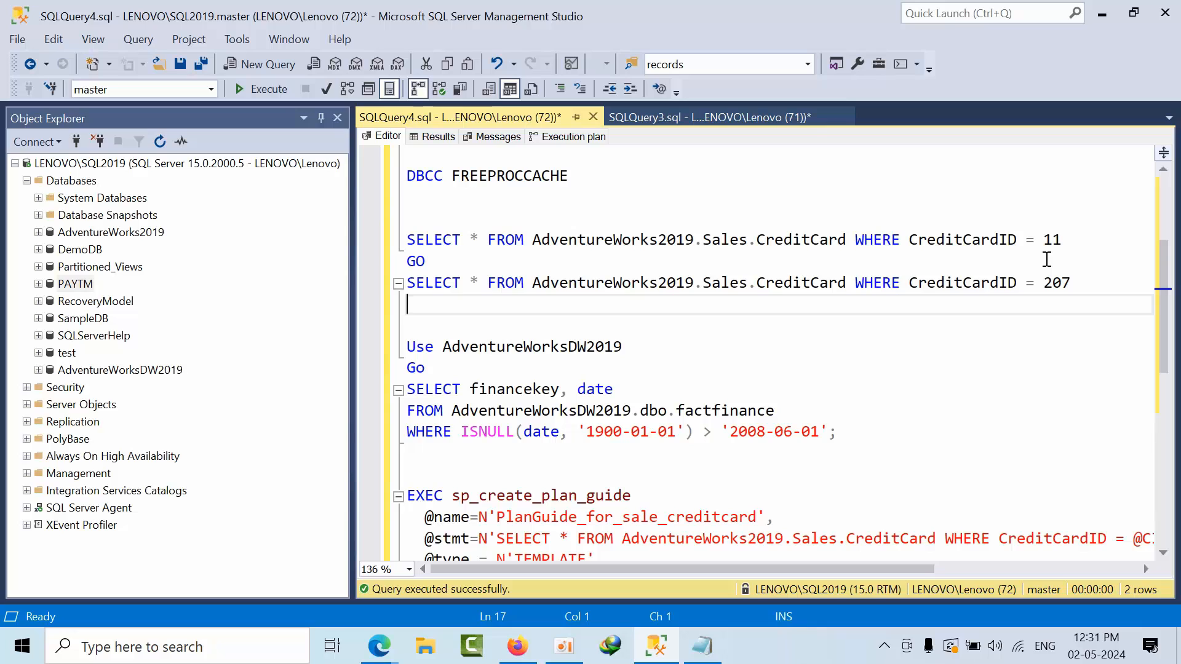
{"action": "mouse_move", "coordinate": [1123, 296]}
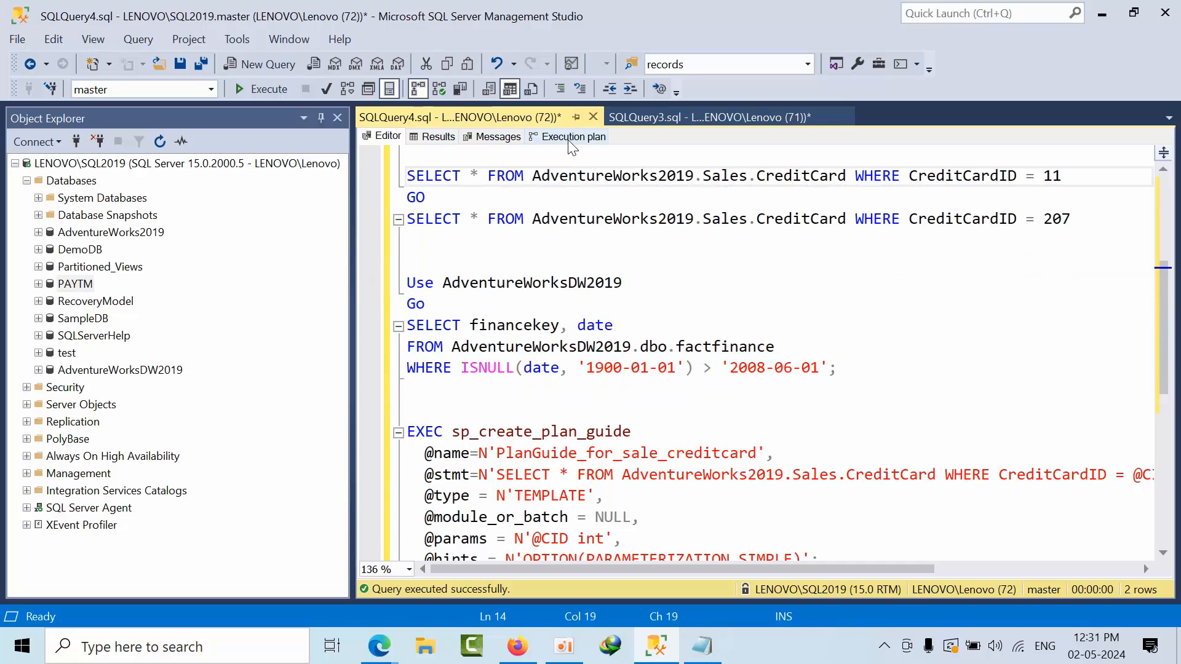
{"action": "left_click", "coordinate": [573, 135]}
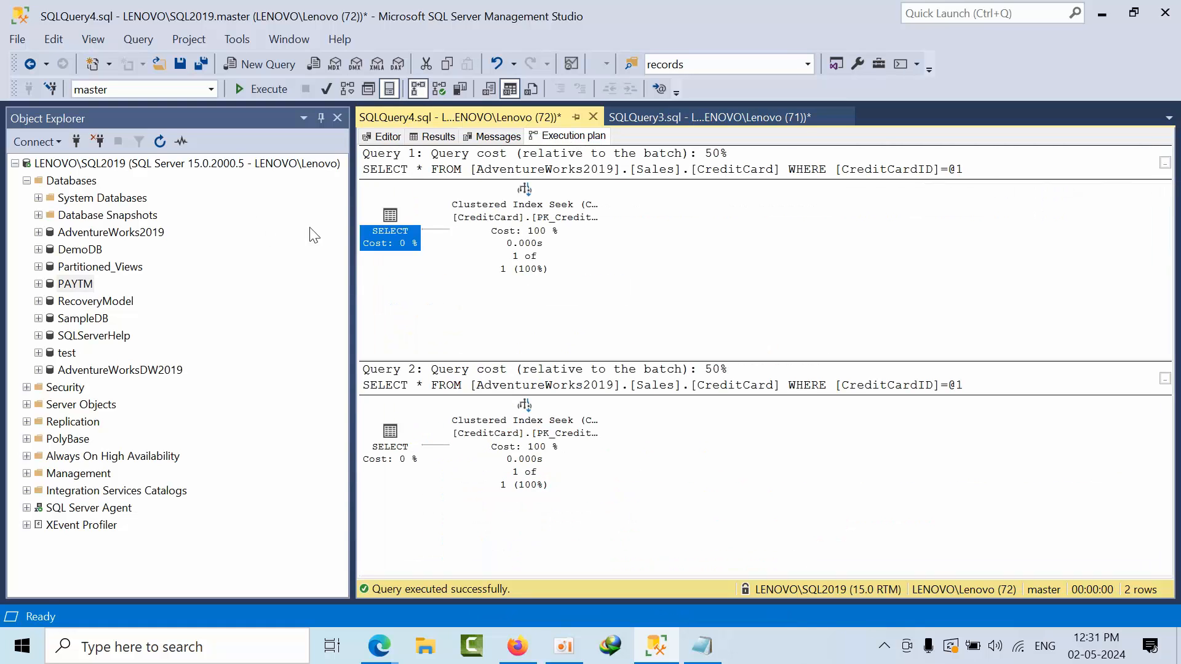
{"action": "left_click", "coordinate": [389, 231]}
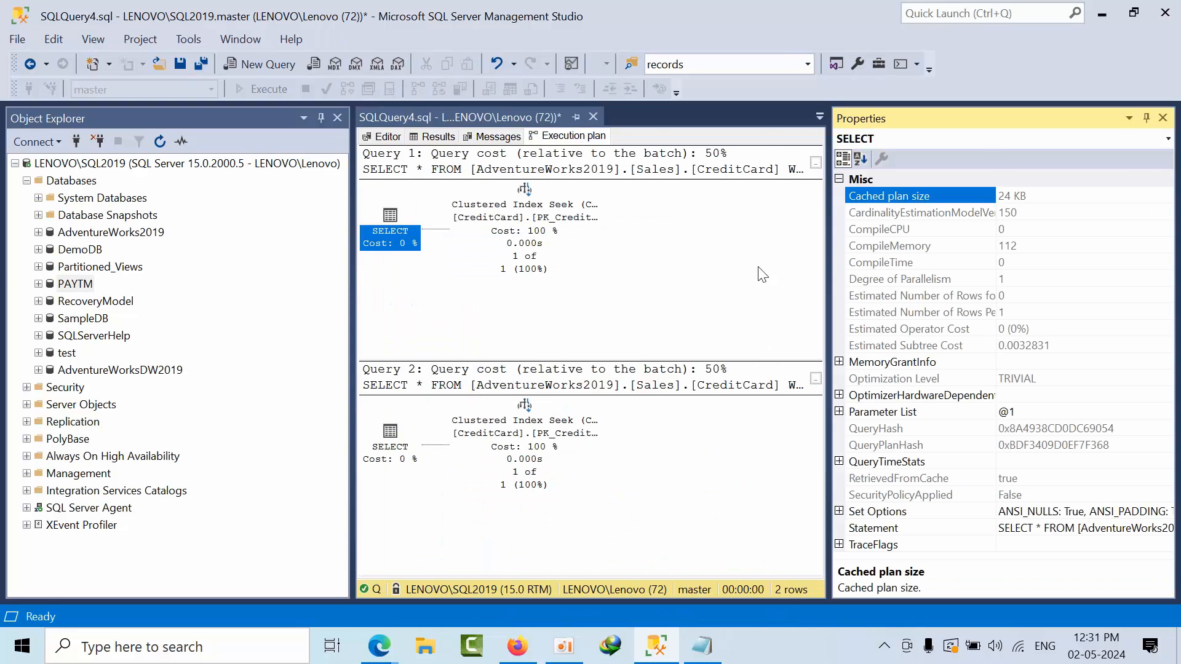
{"action": "mouse_move", "coordinate": [1065, 433]}
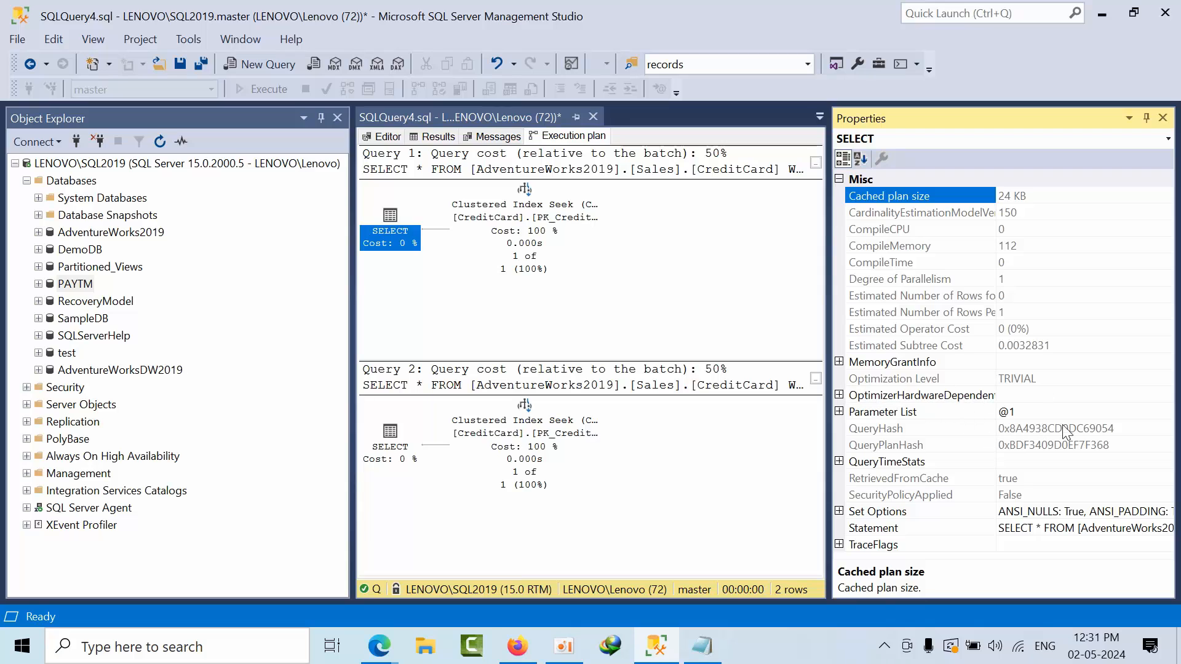
{"action": "left_click", "coordinate": [876, 428]}
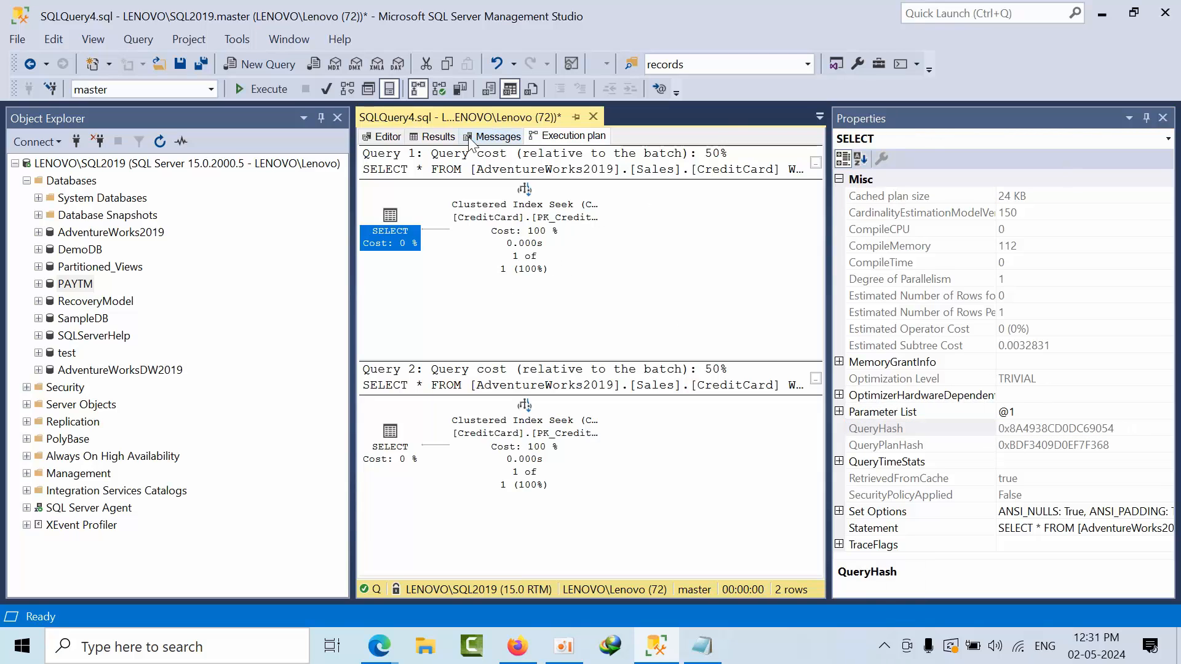
Check the second query's QueryHash matches, then confirm both hashes in the Messages output.
{"action": "left_click", "coordinate": [497, 135]}
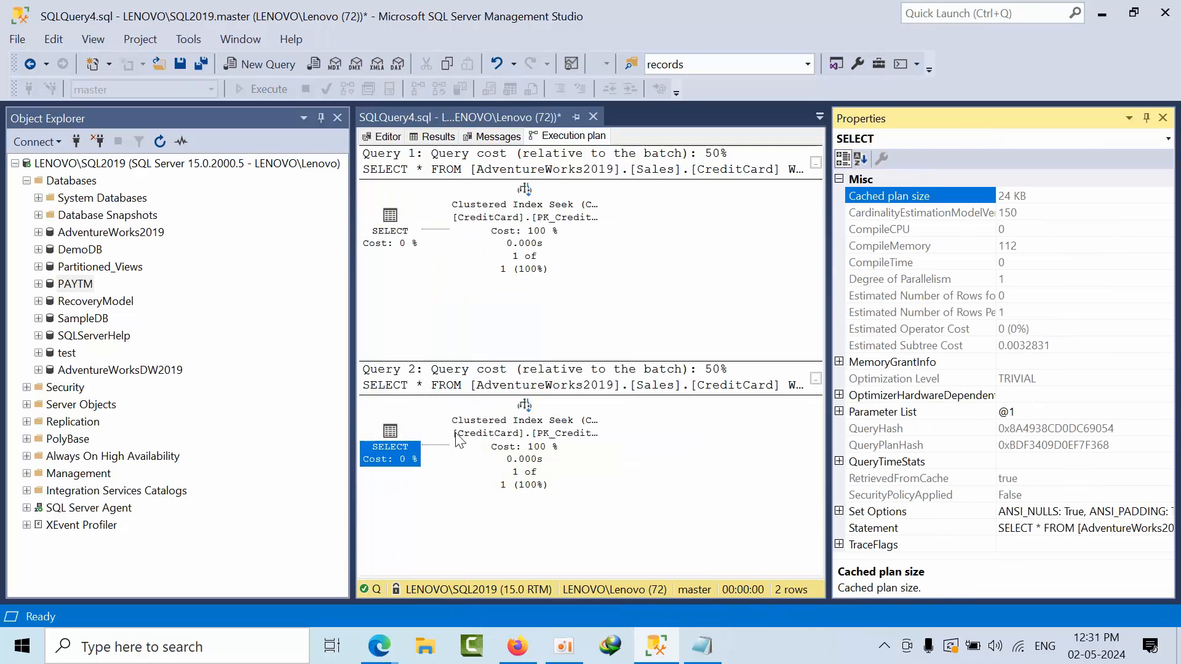
{"action": "left_click", "coordinate": [876, 428]}
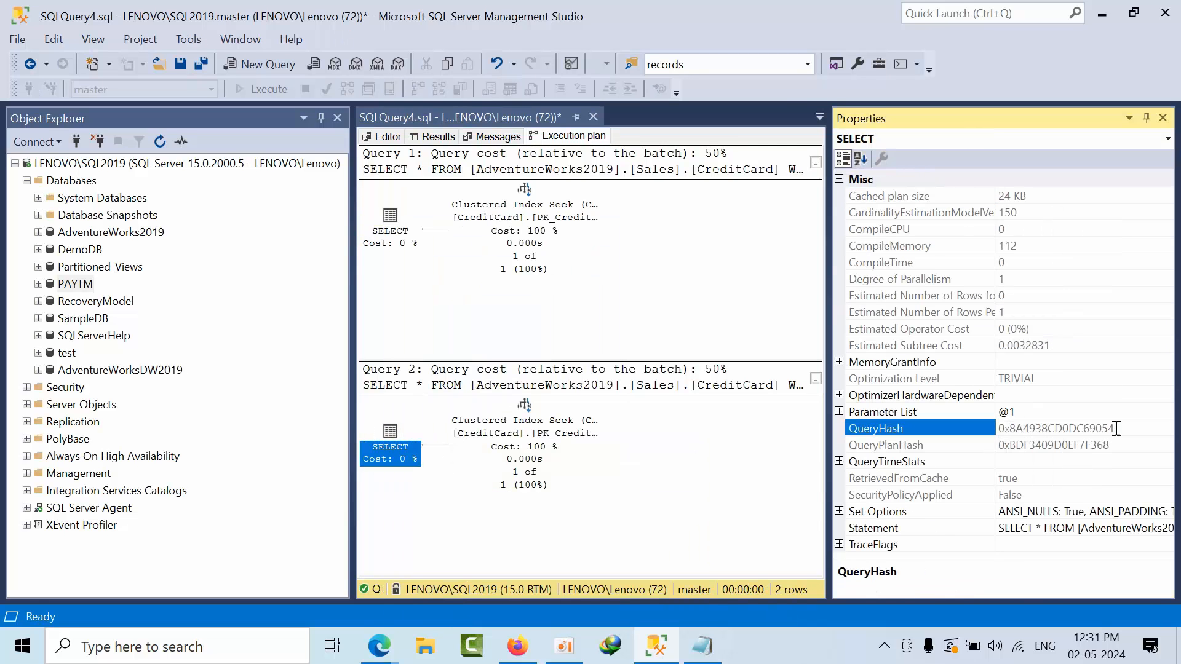
{"action": "left_click", "coordinate": [498, 135]}
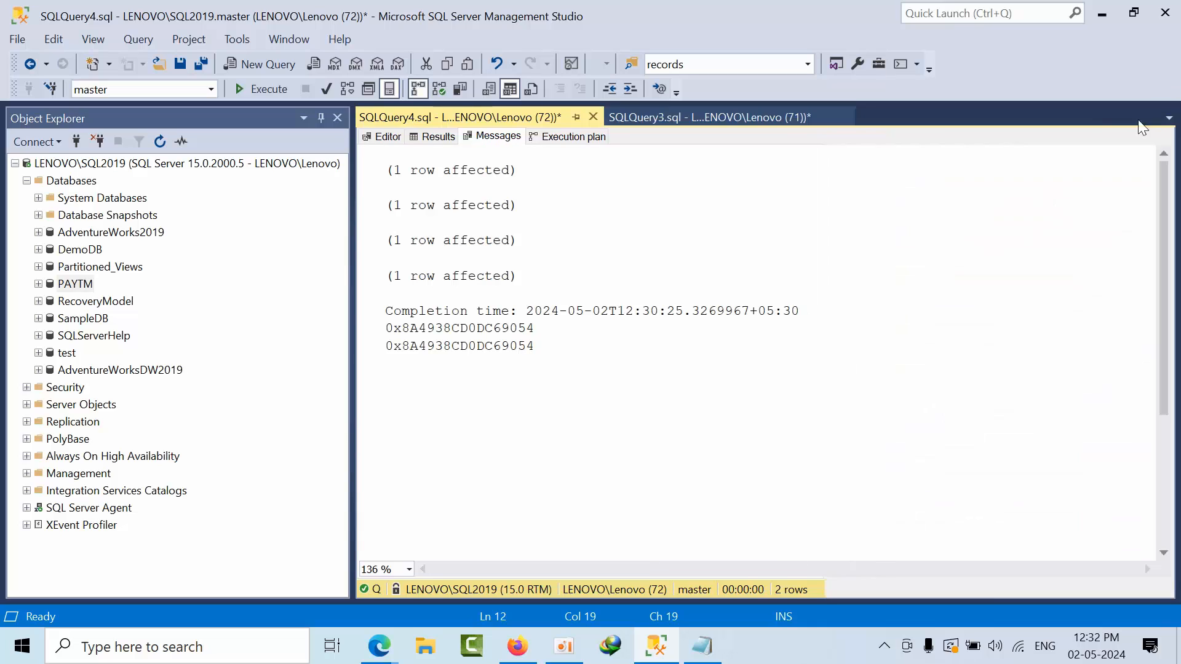
Run the FactFinance ISNULL date query on AdventureWorksDW2019, returning 39,409 rows.
{"action": "left_click", "coordinate": [386, 136]}
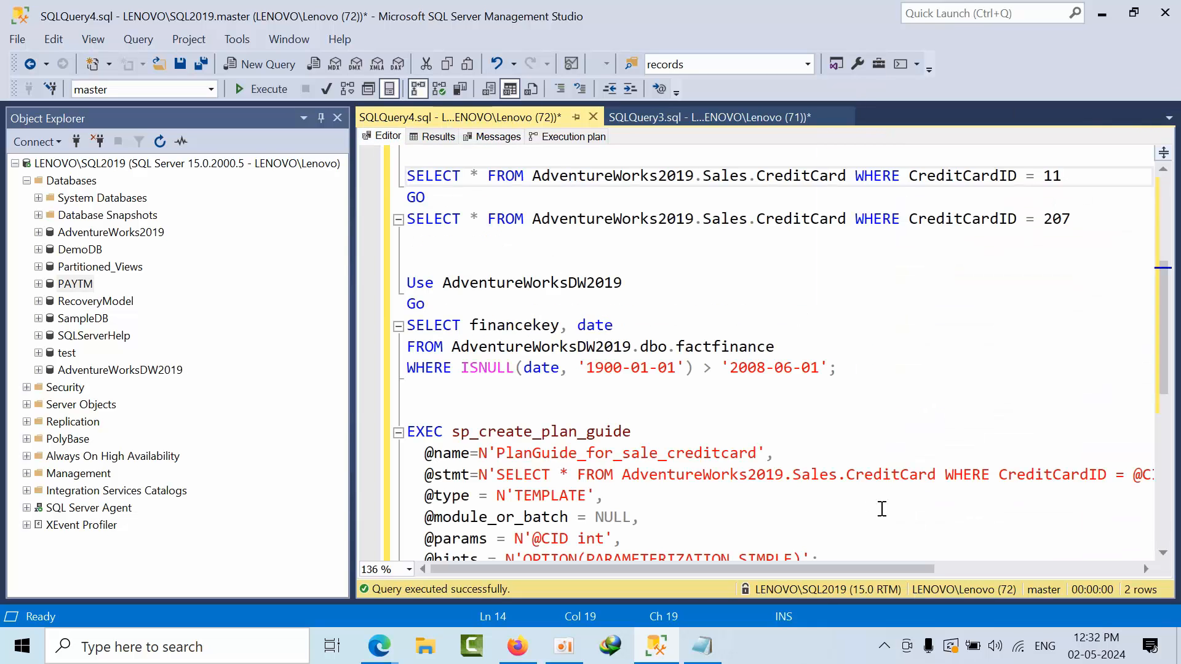
{"action": "left_click_drag", "start_coordinate": [406, 282], "coordinate": [834, 368]}
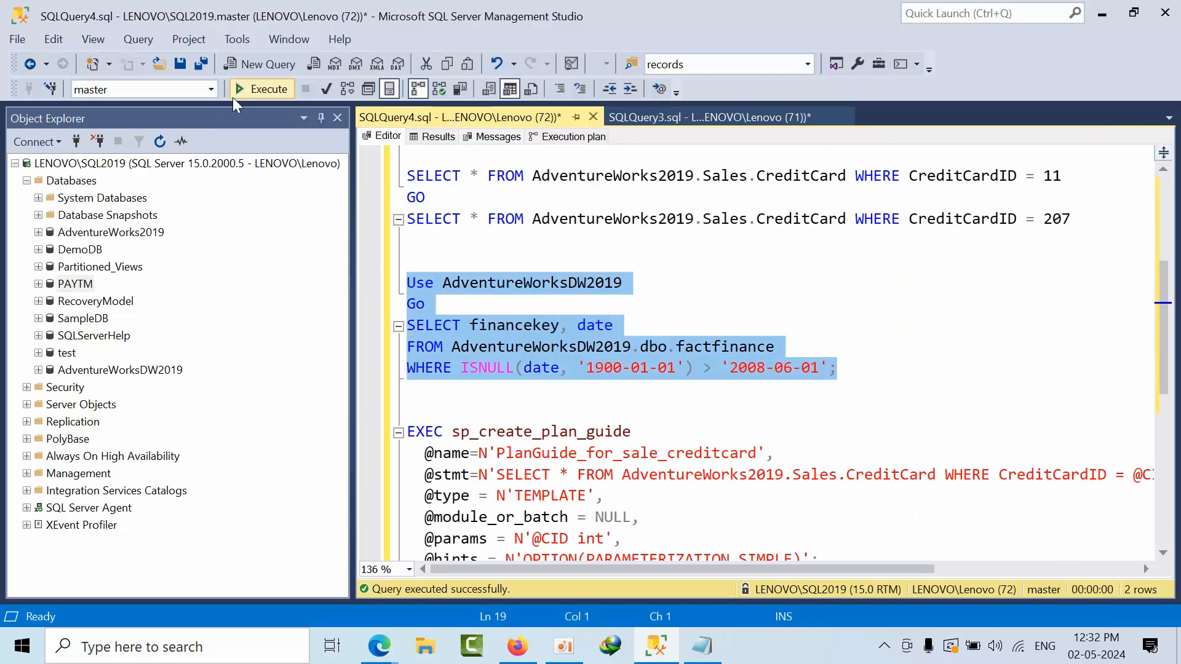
{"action": "left_click", "coordinate": [268, 89]}
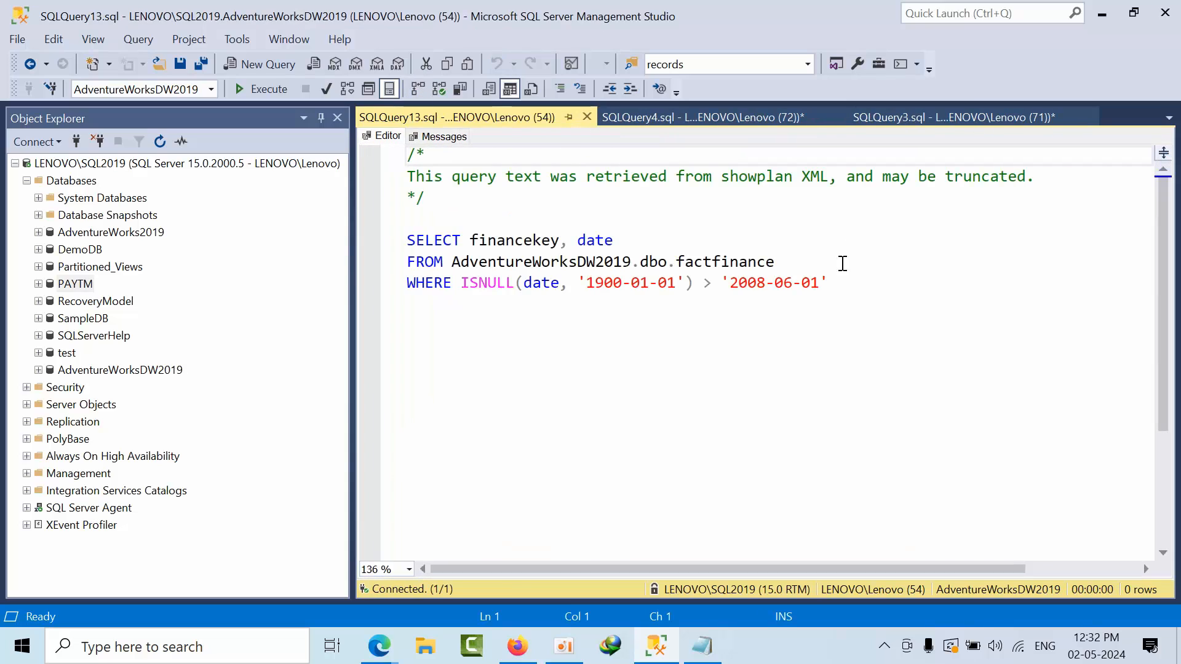
{"action": "left_click_drag", "start_coordinate": [408, 240], "coordinate": [827, 283]}
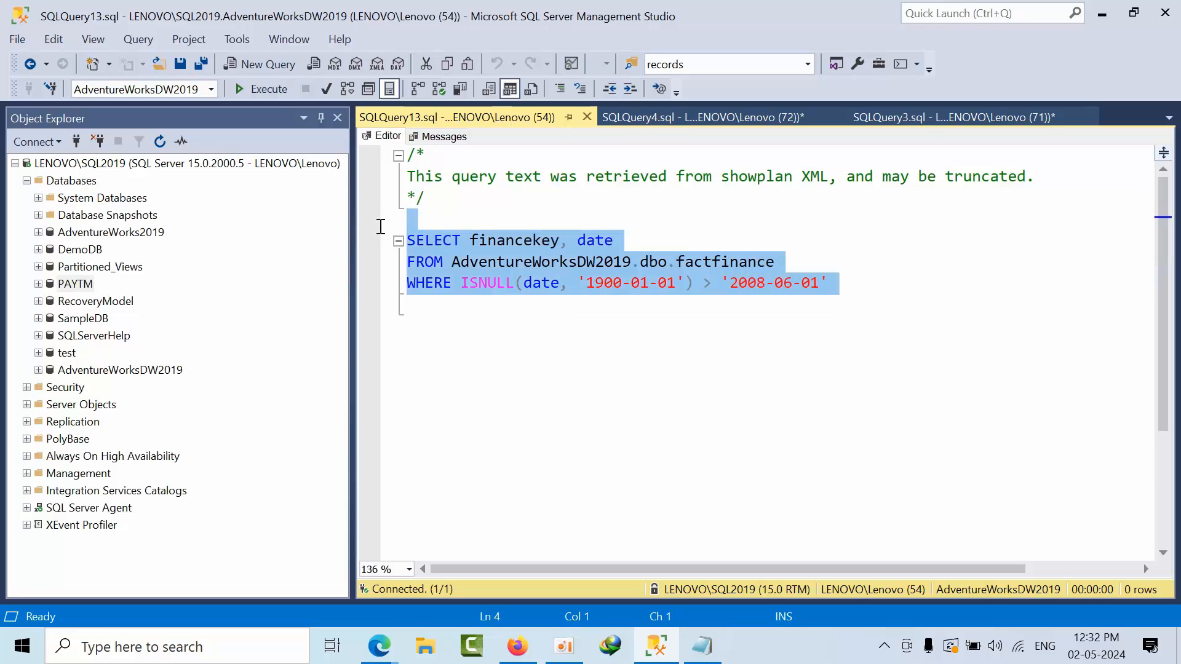
Review the plan's query text in a new tab, showing a Table Scan with literal date values.
{"action": "left_click", "coordinate": [862, 283]}
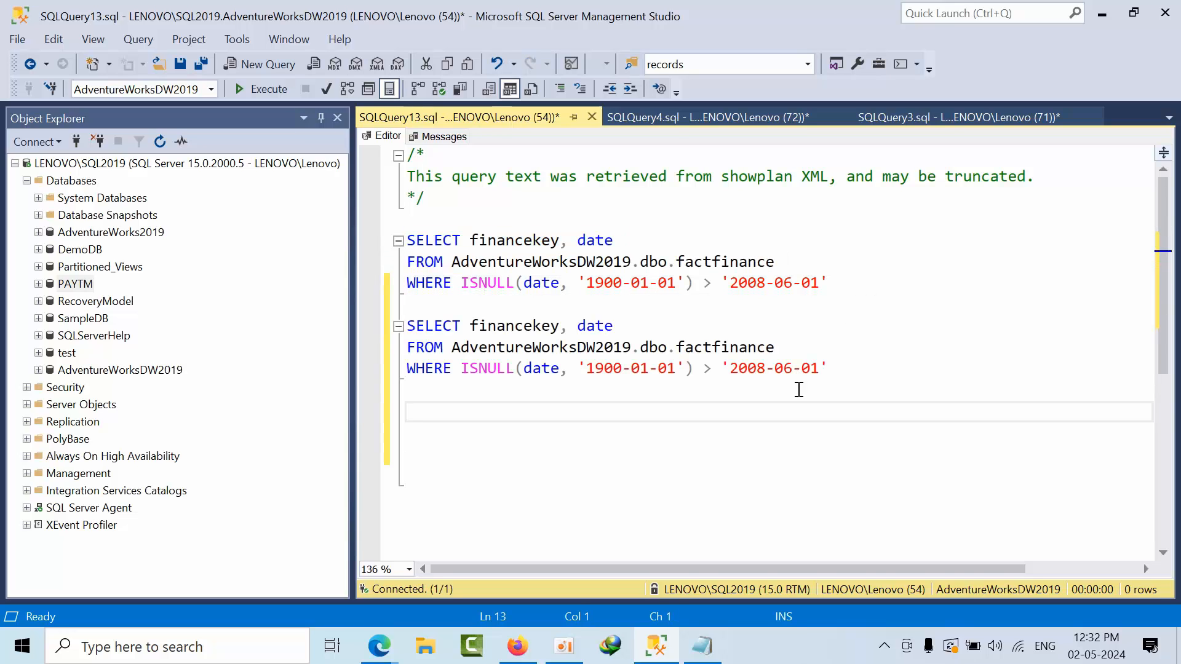
{"action": "left_click", "coordinate": [432, 410]}
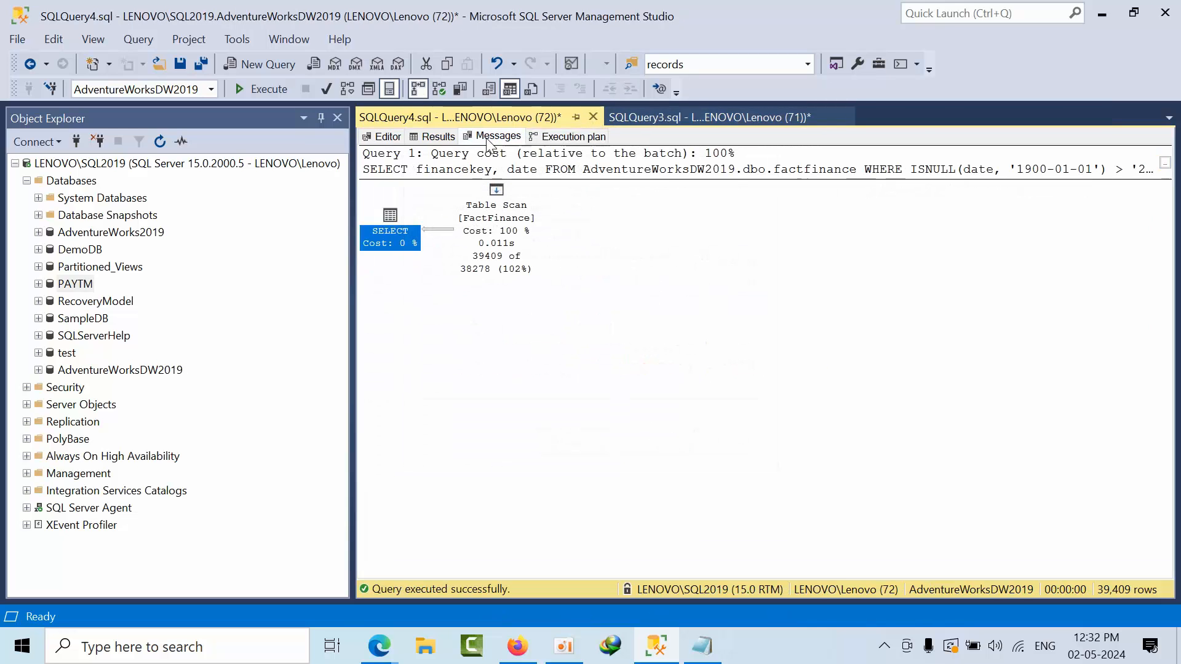
{"action": "left_click", "coordinate": [387, 135]}
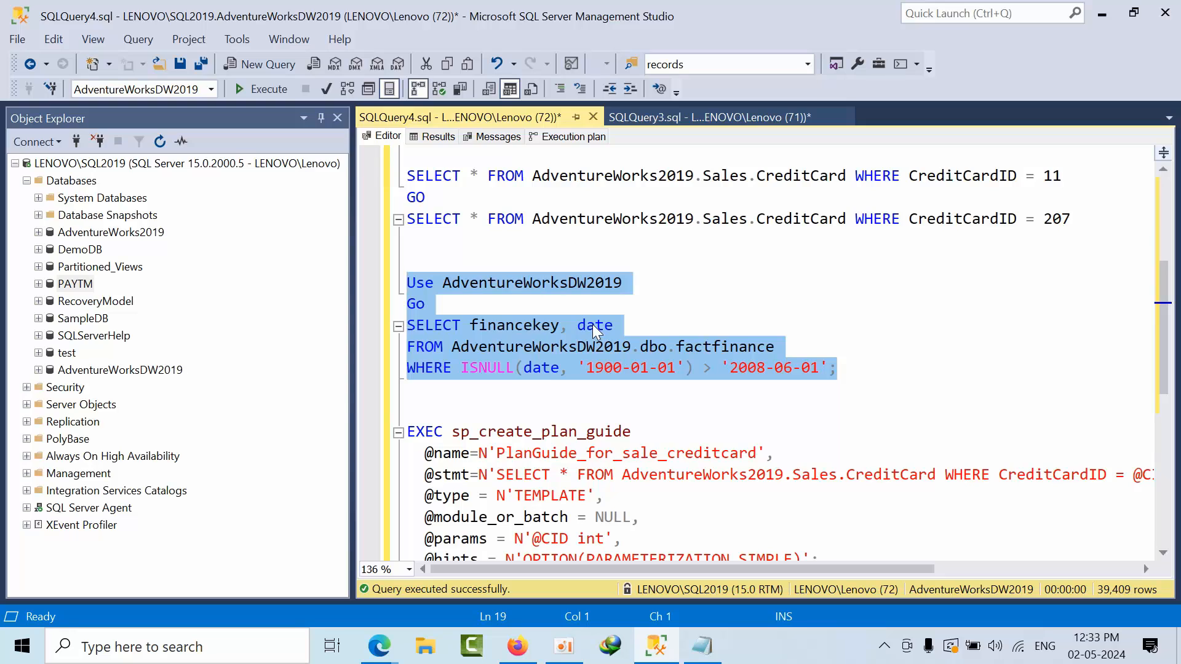
{"action": "left_click", "coordinate": [858, 367]}
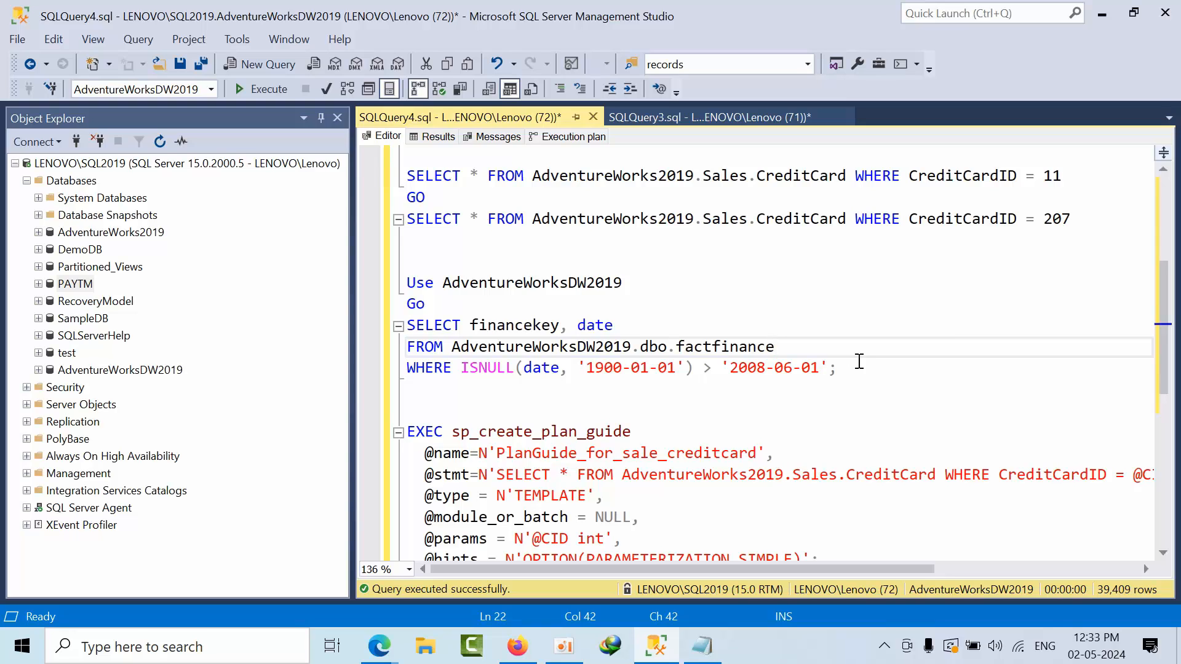
{"action": "left_click", "coordinate": [775, 346]}
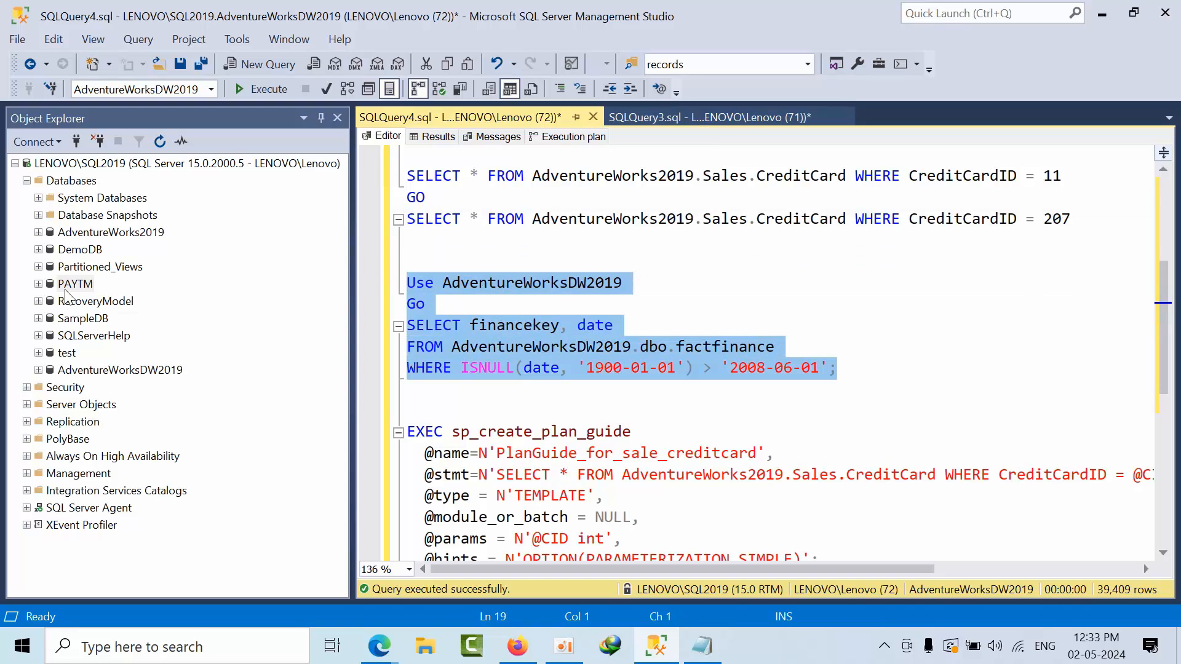
{"action": "mouse_move", "coordinate": [105, 366]}
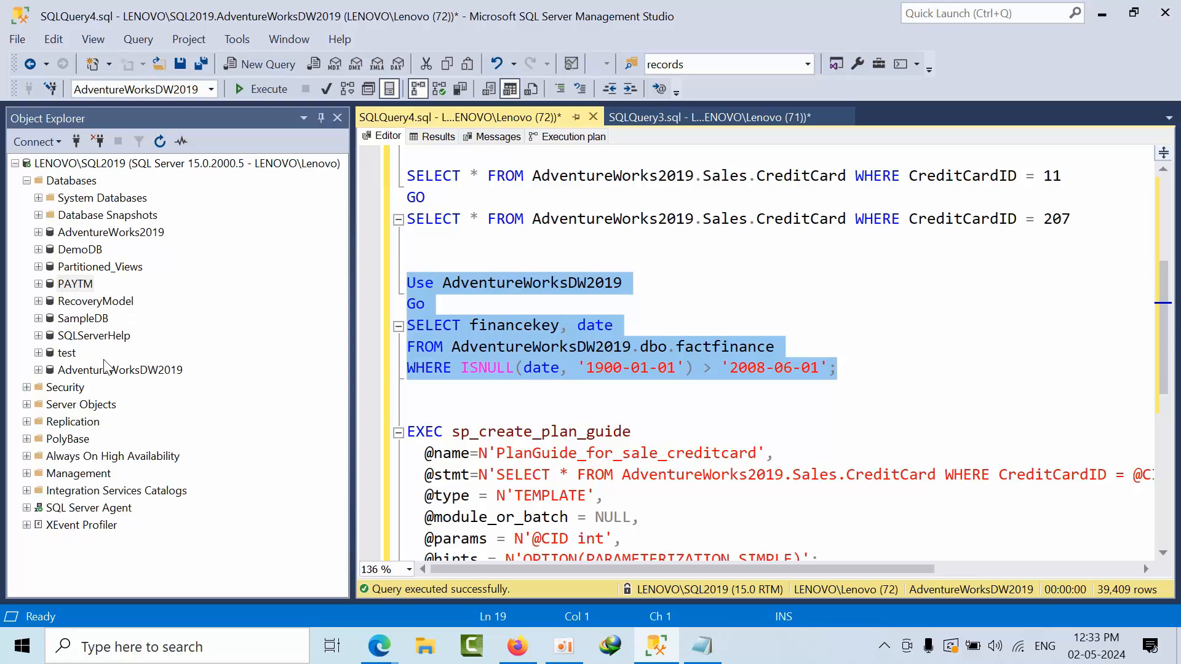
In AdventureWorksDW2019's Database Properties Options, set Parameterization to Forced and apply it.
{"action": "right_click", "coordinate": [118, 371]}
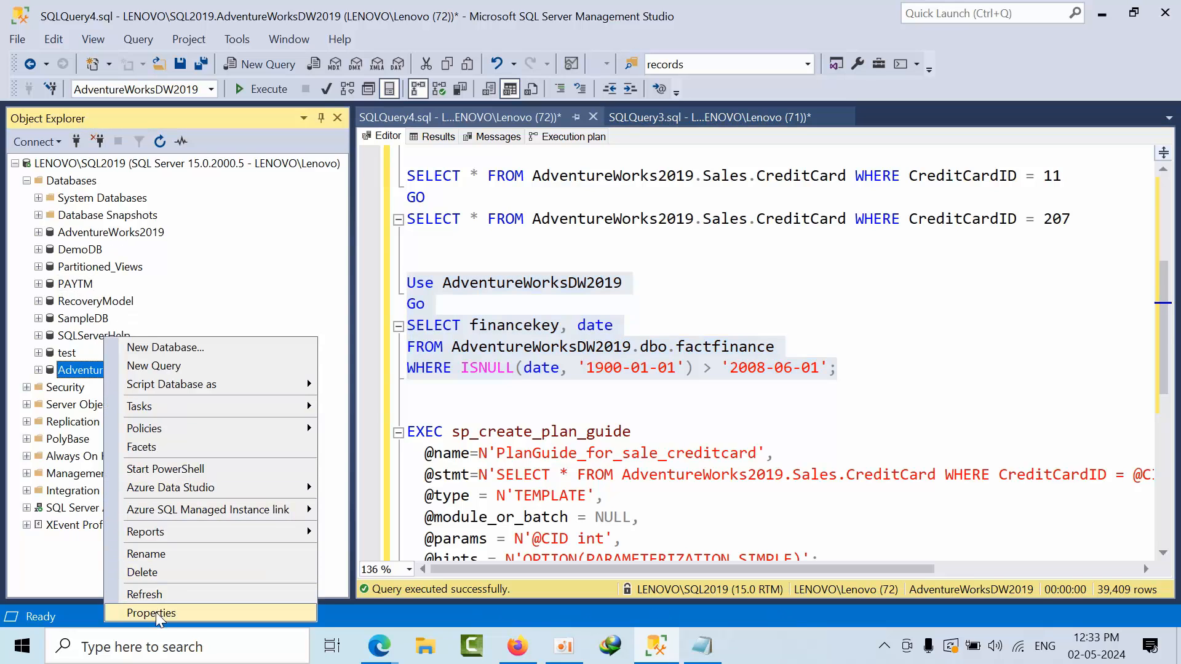
{"action": "left_click", "coordinate": [151, 613]}
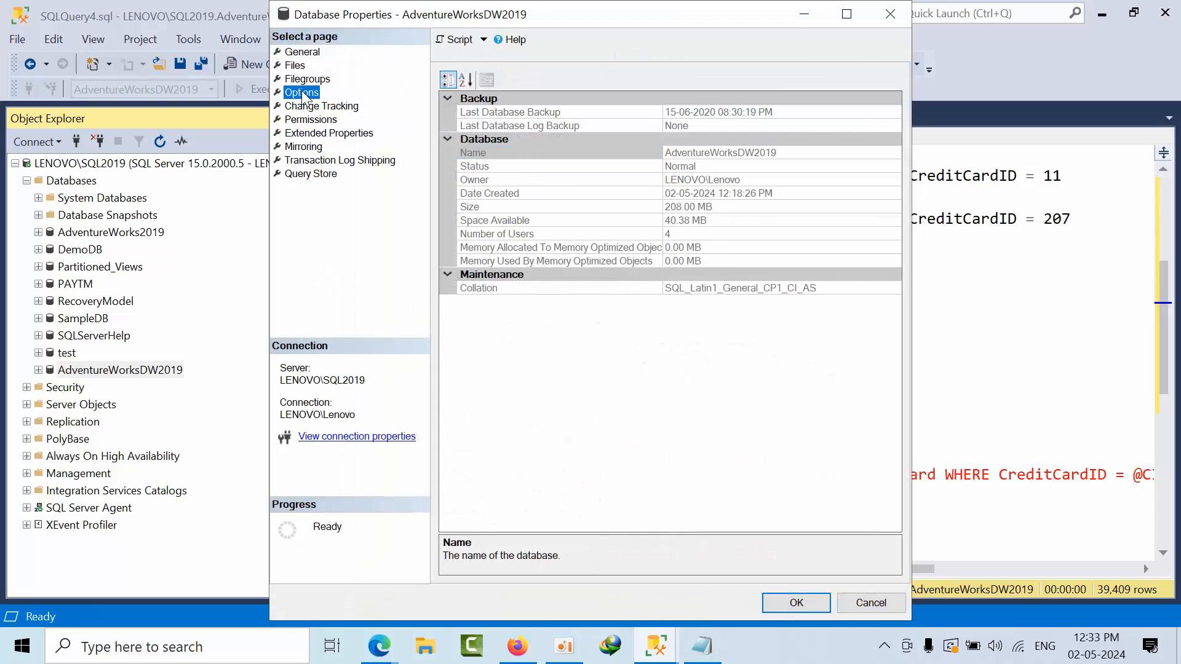
{"action": "left_click", "coordinate": [300, 93]}
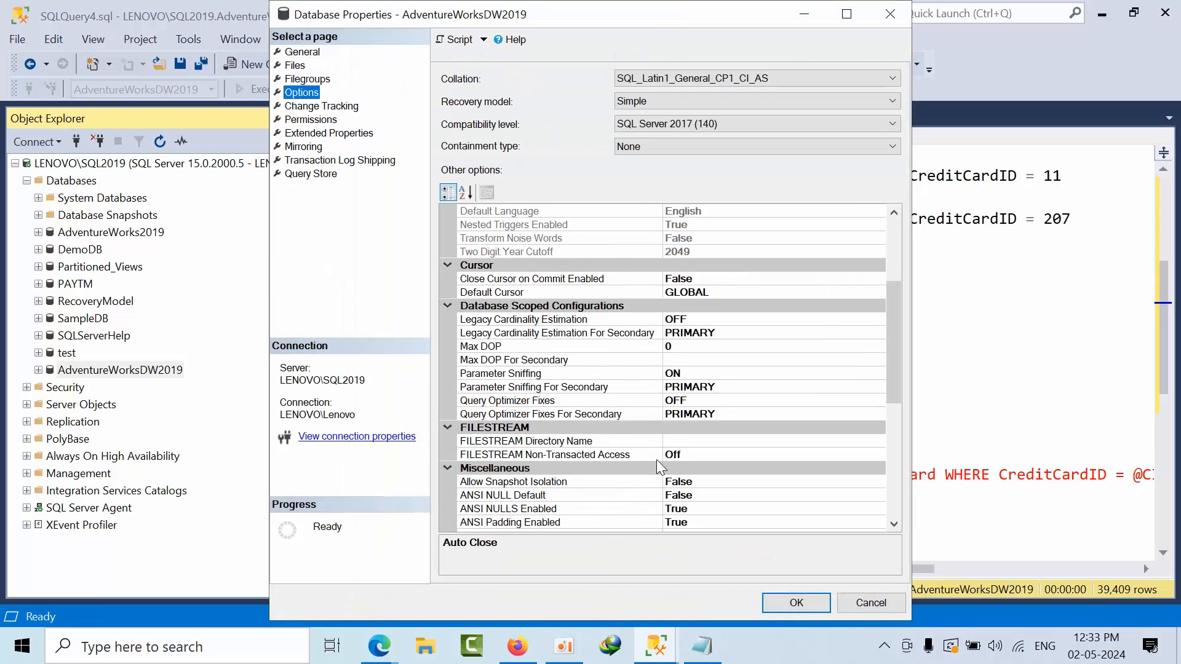
{"action": "scroll", "scroll_direction": "down", "scroll_amount": 3}
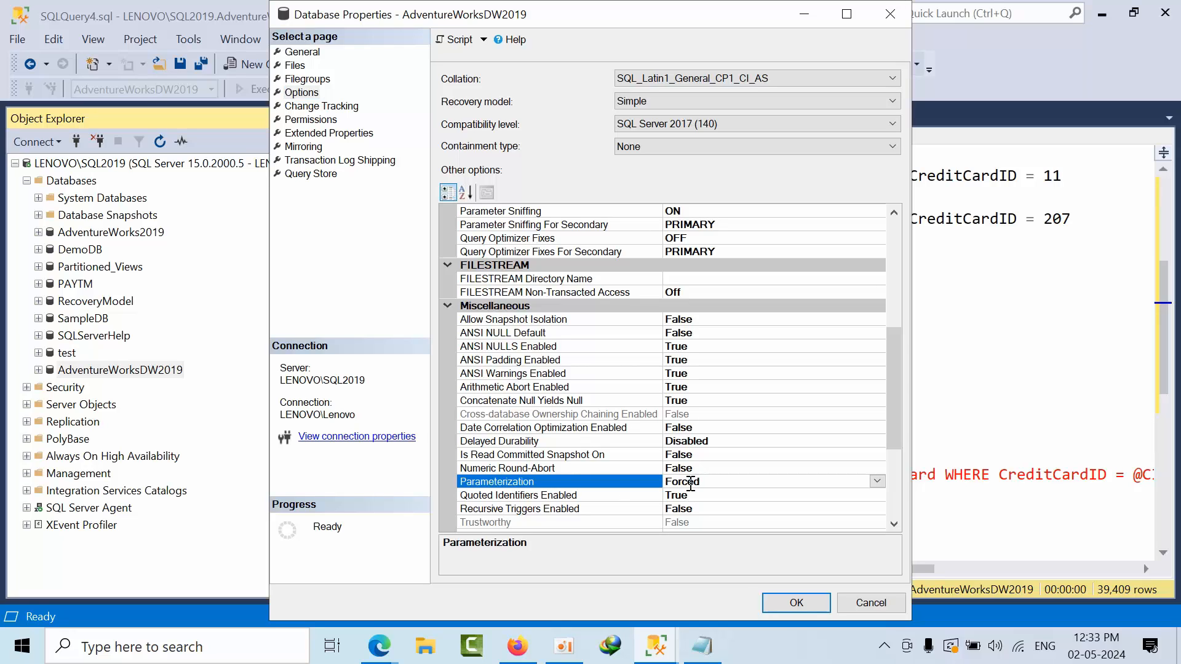
{"action": "mouse_move", "coordinate": [710, 486]}
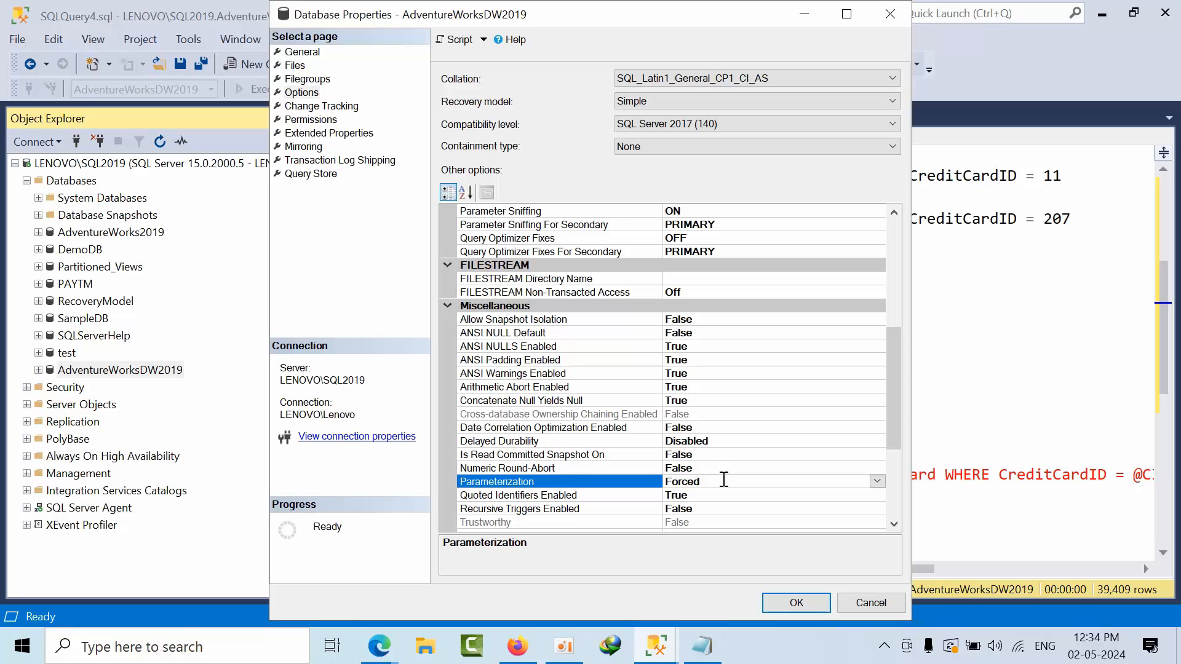
{"action": "left_click", "coordinate": [796, 603]}
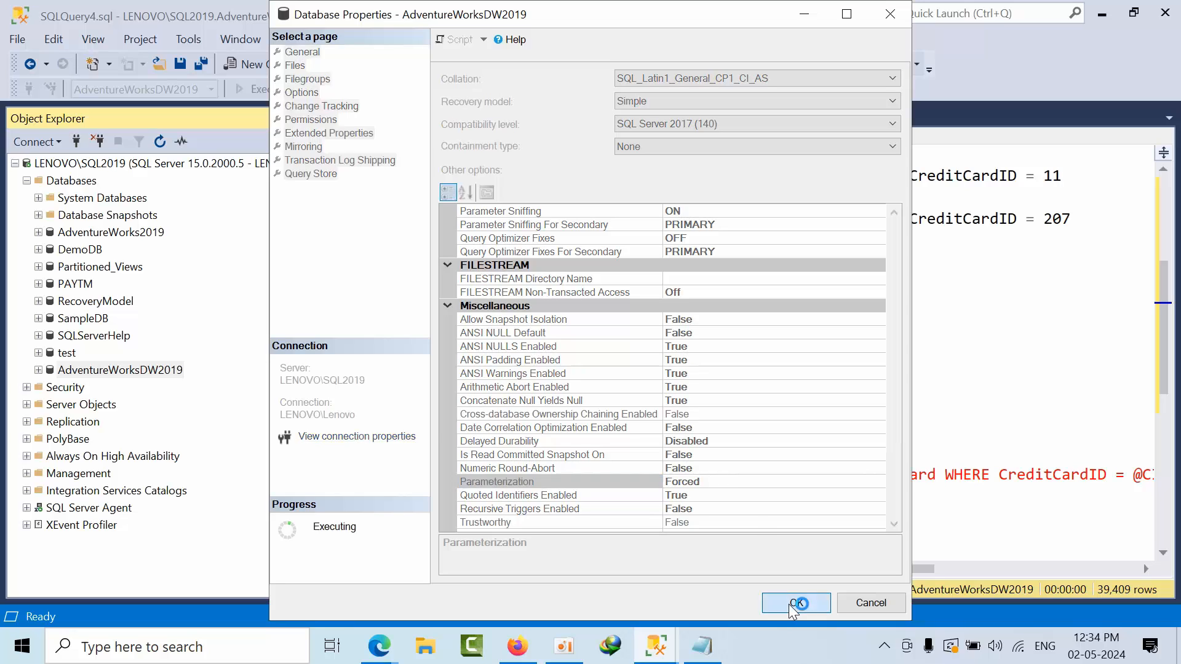
Rerun the FactFinance query; its plan text now reads ISNULL(date,@0)>@1.
{"action": "left_click", "coordinate": [796, 603]}
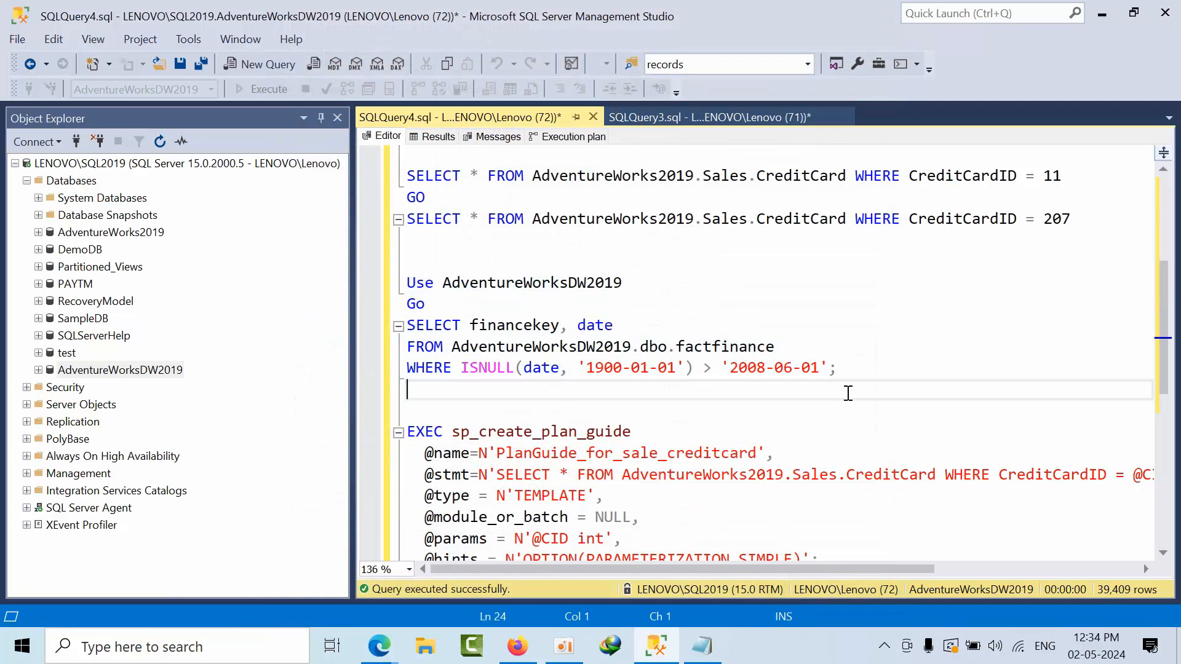
{"action": "left_click_drag", "start_coordinate": [406, 283], "coordinate": [837, 368]}
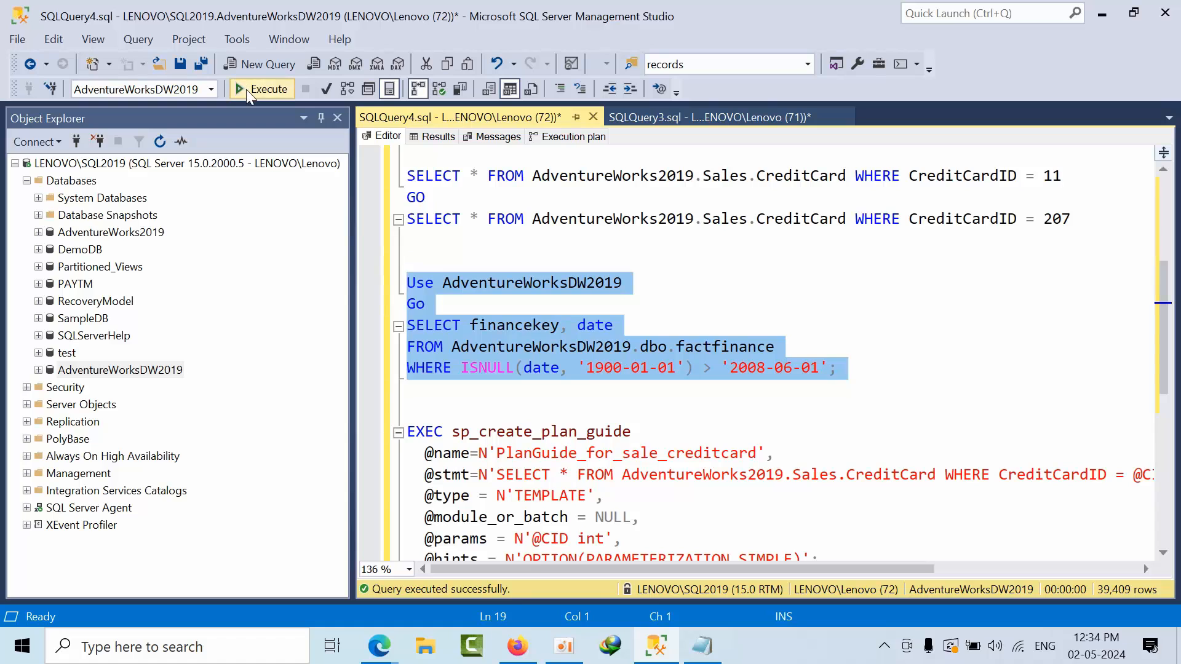
{"action": "left_click", "coordinate": [266, 89]}
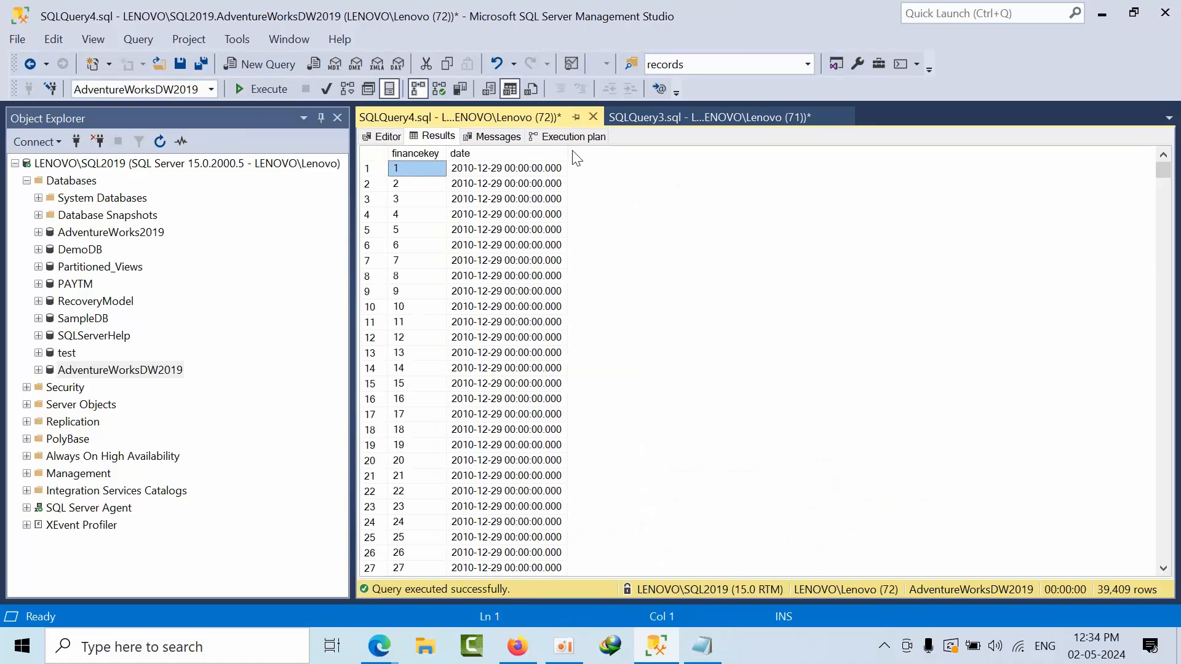
{"action": "left_click", "coordinate": [573, 135]}
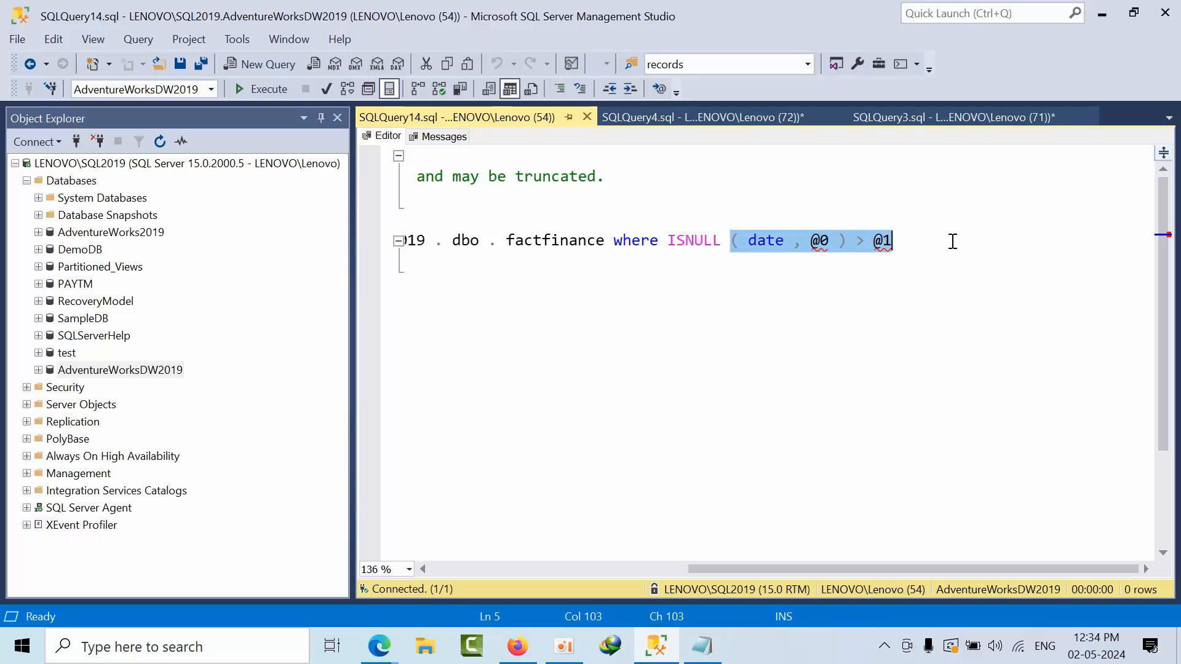
{"action": "mouse_move", "coordinate": [397, 135]}
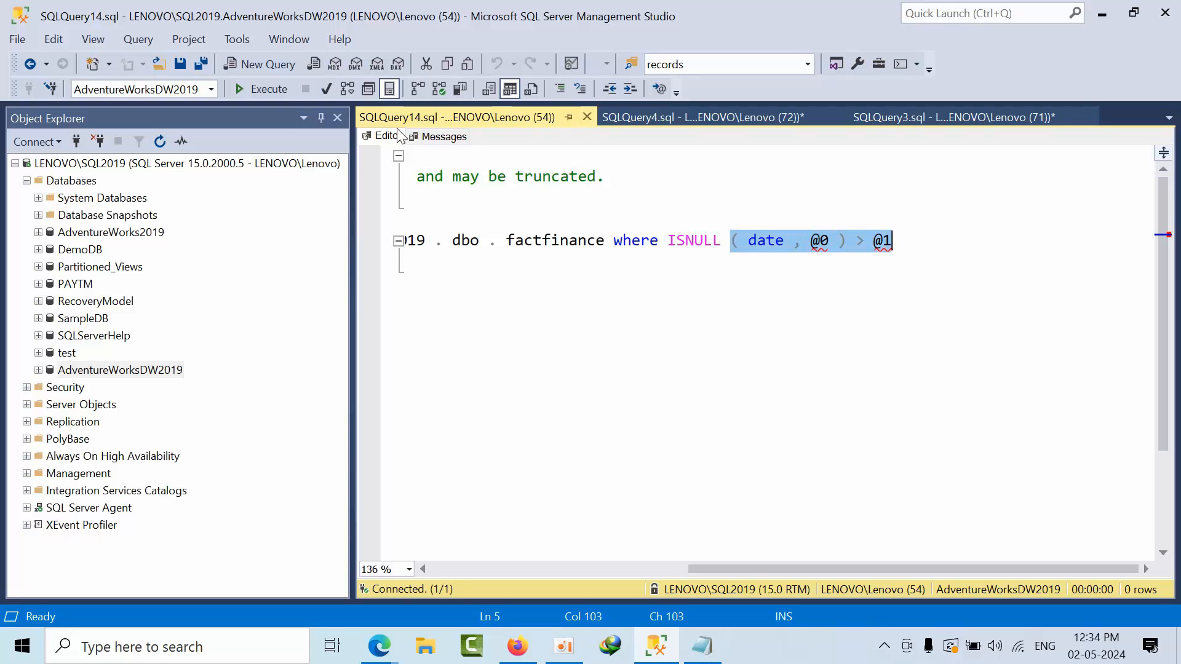
{"action": "left_click", "coordinate": [681, 117]}
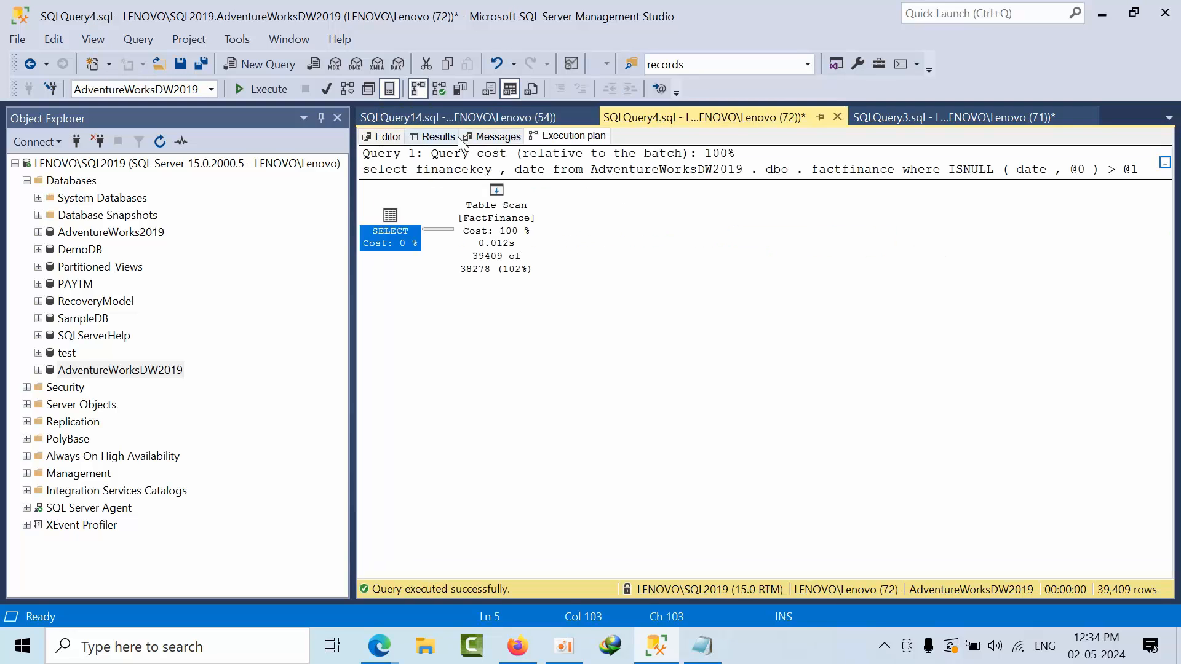
{"action": "left_click", "coordinate": [386, 135]}
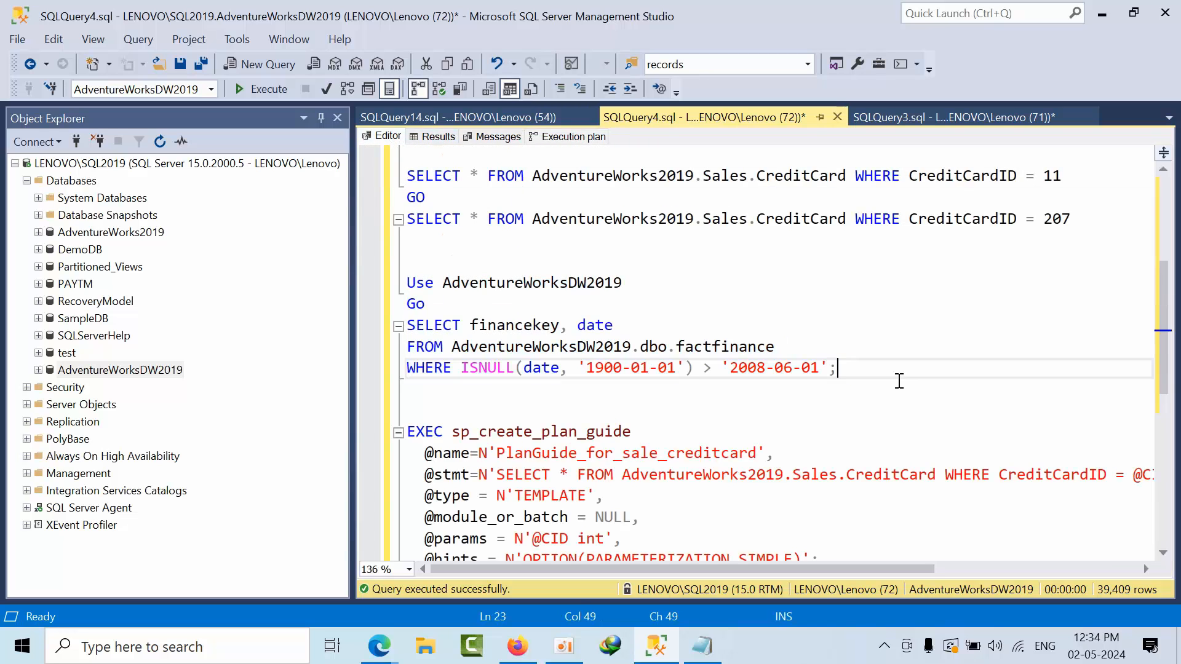
{"action": "mouse_move", "coordinate": [878, 376]}
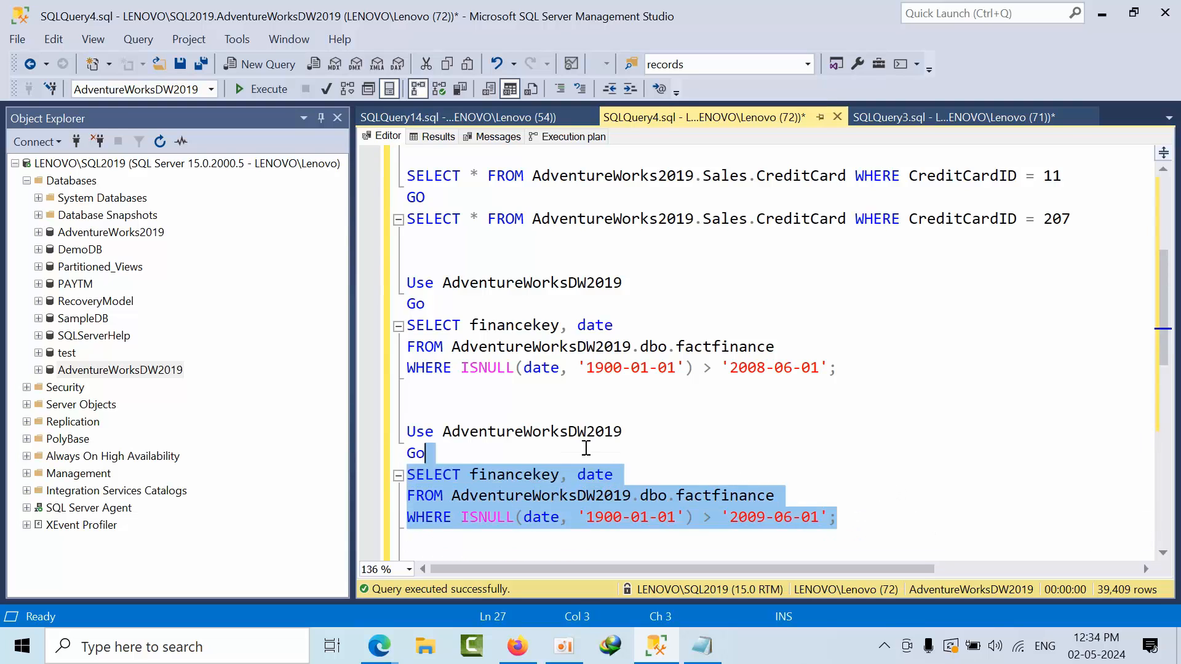
Run the 2009-06-01 variant of the FactFinance query and check its parameterized plan.
{"action": "left_click", "coordinate": [239, 88]}
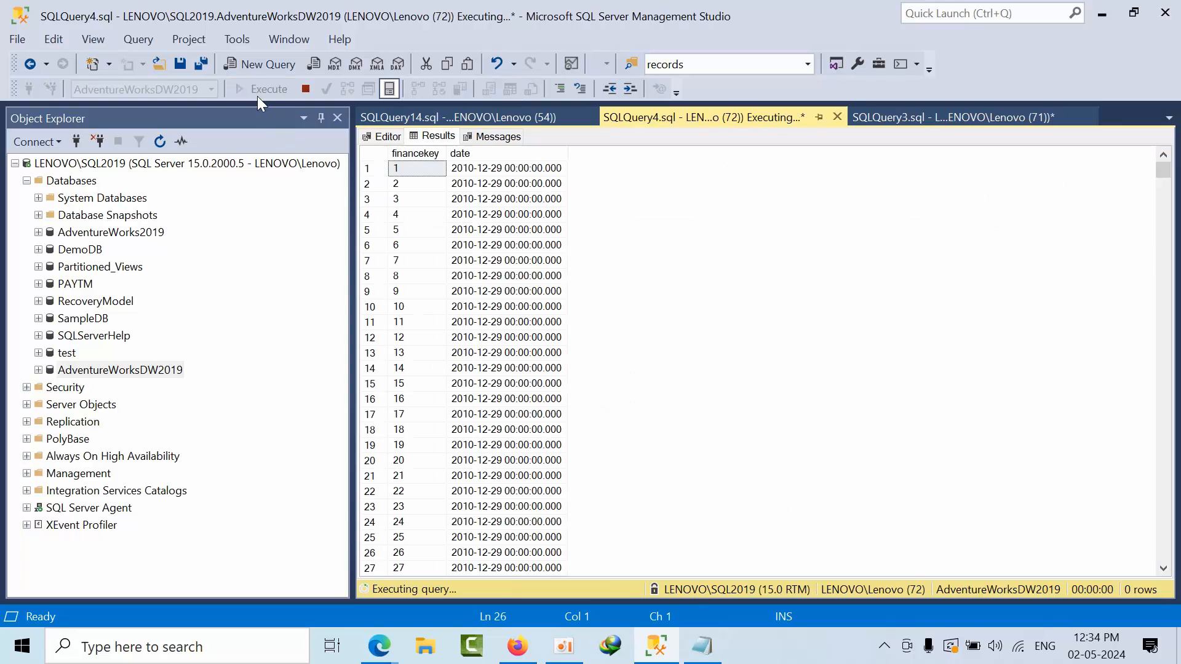
{"action": "left_click", "coordinate": [573, 136]}
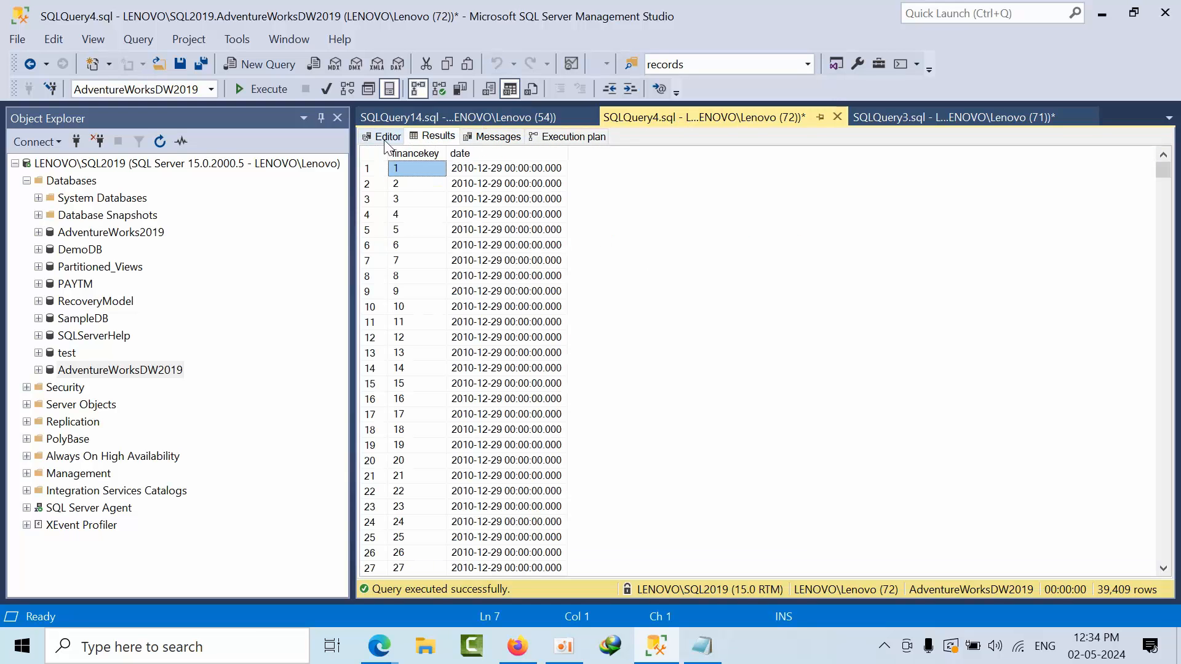
{"action": "left_click", "coordinate": [387, 135]}
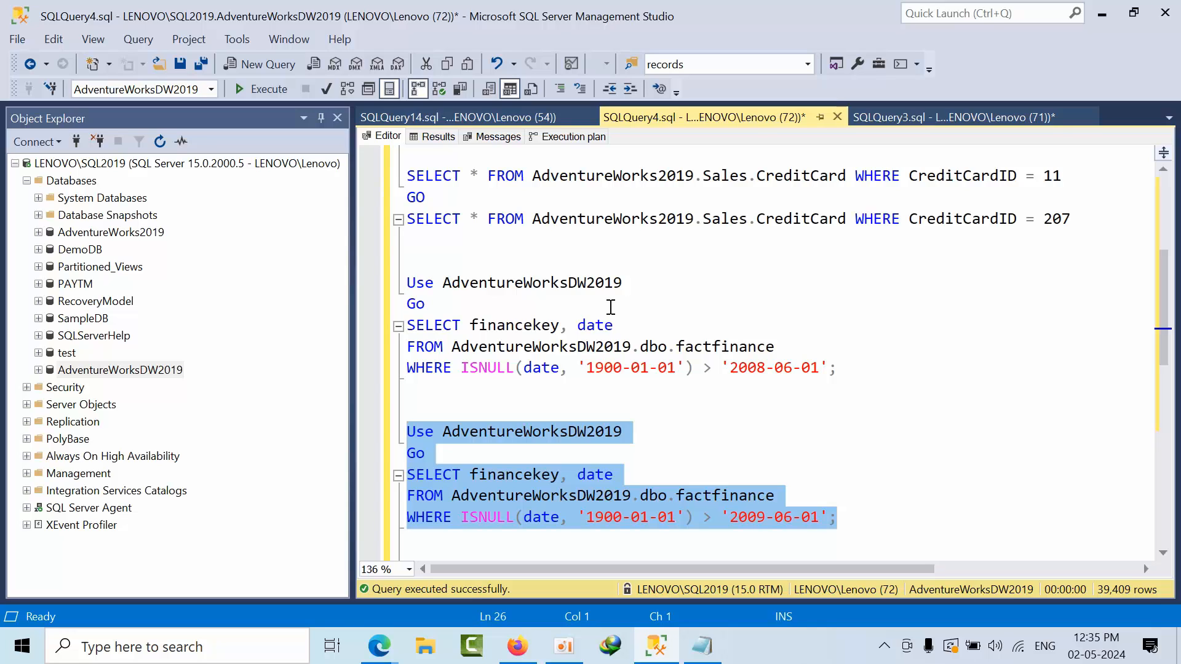
Close the SQLQuery14 tab and review the sp_create_plan_guide script defining PlanGuide_for_sale_creditcard with PARAMETERIZATION SIMPLE.
{"action": "left_click", "coordinate": [457, 116]}
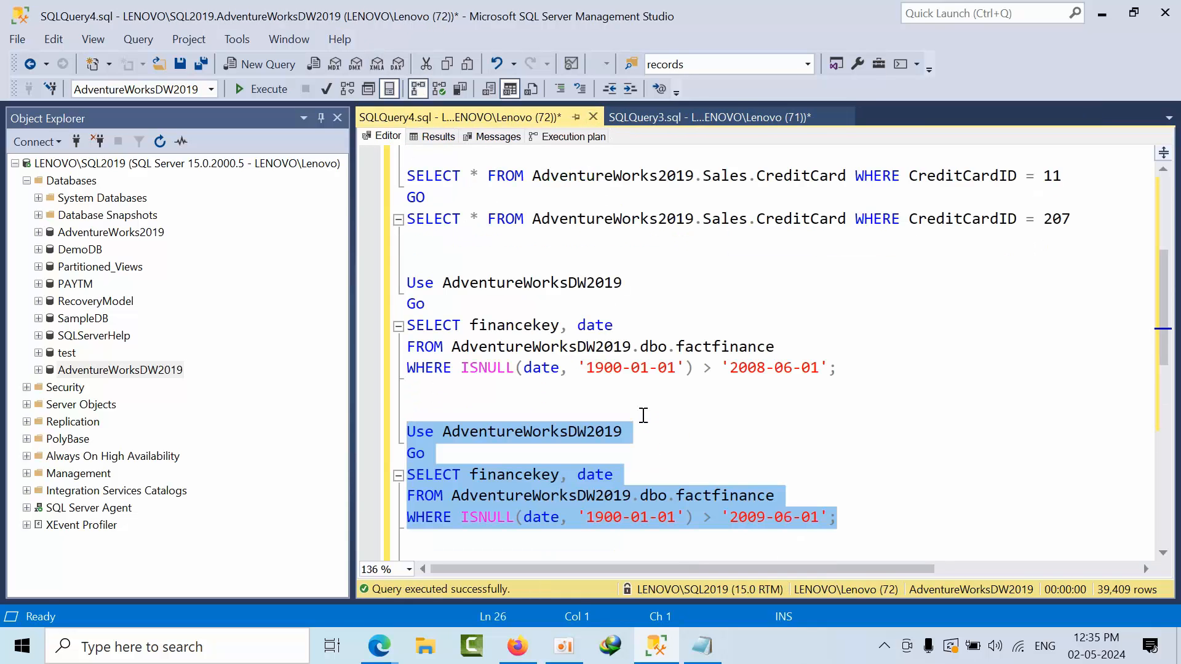
{"action": "left_click", "coordinate": [611, 392]}
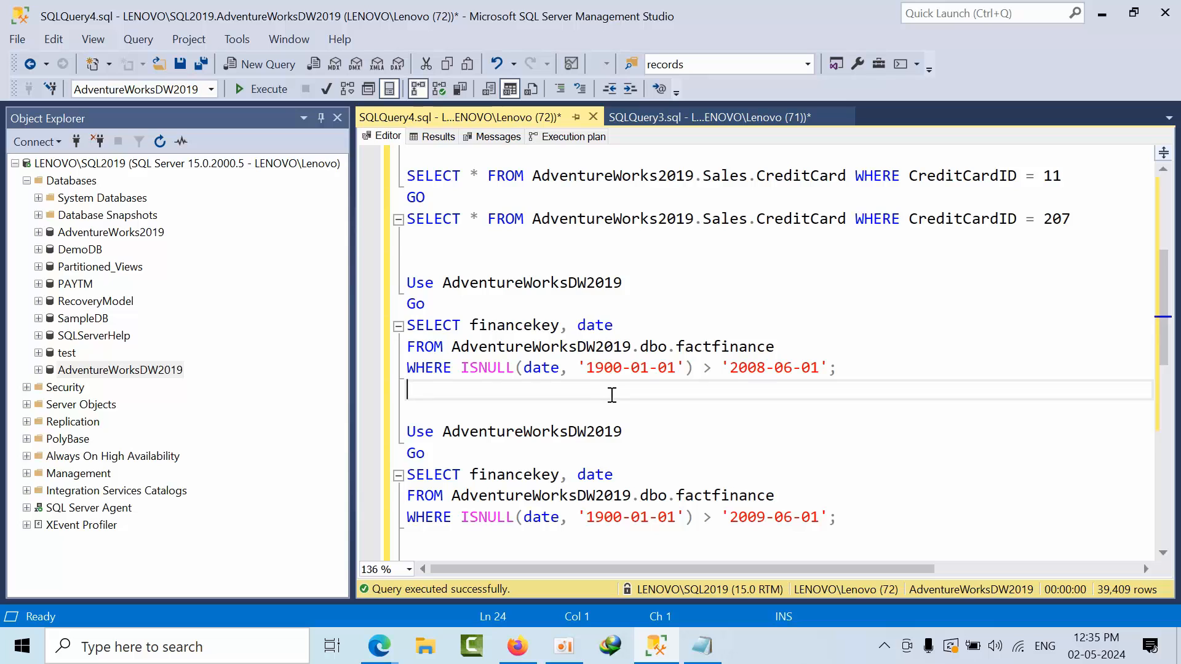
{"action": "mouse_move", "coordinate": [804, 398]}
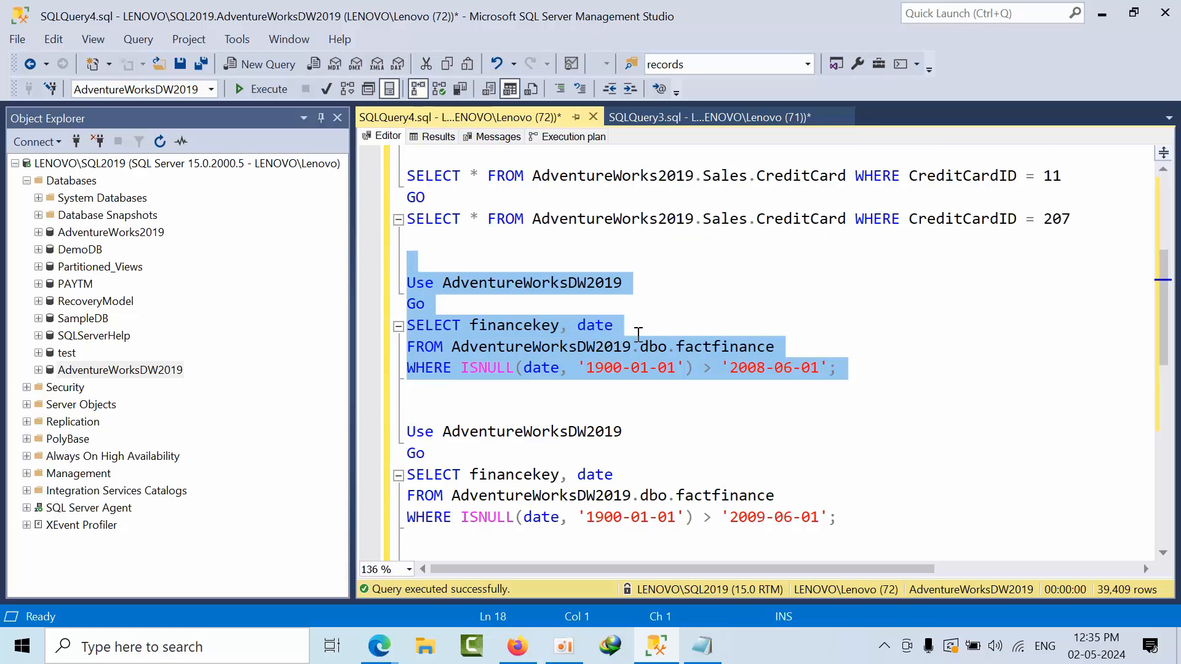
{"action": "mouse_move", "coordinate": [162, 384]}
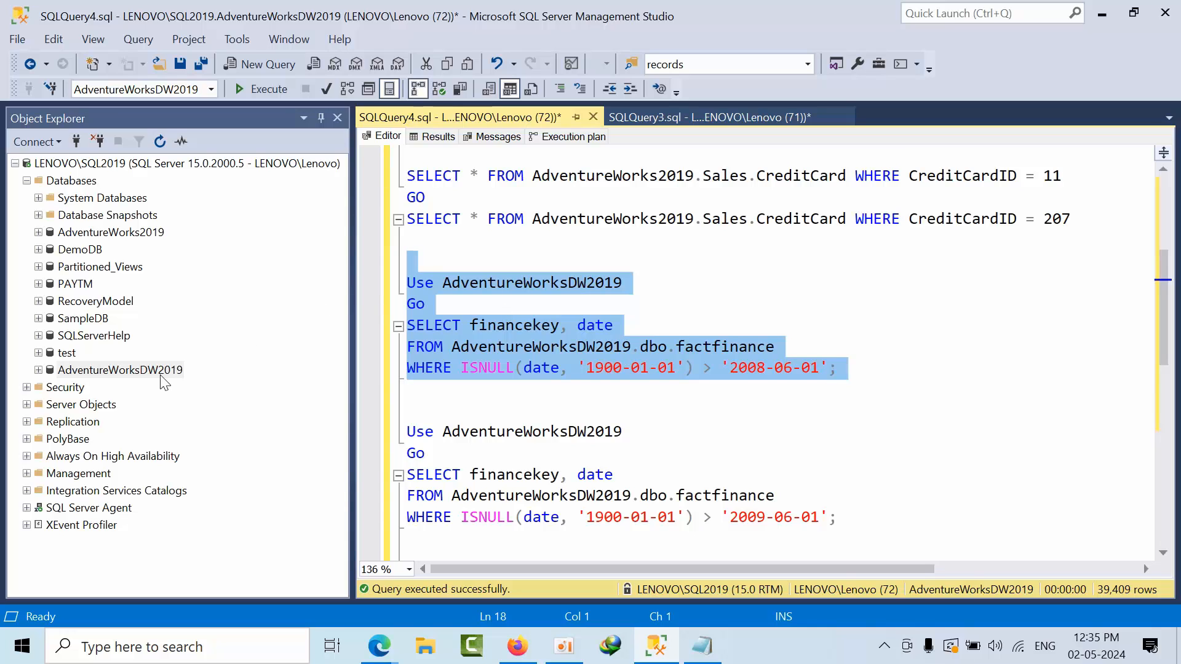
{"action": "scroll", "scroll_direction": "down", "scroll_amount": 3}
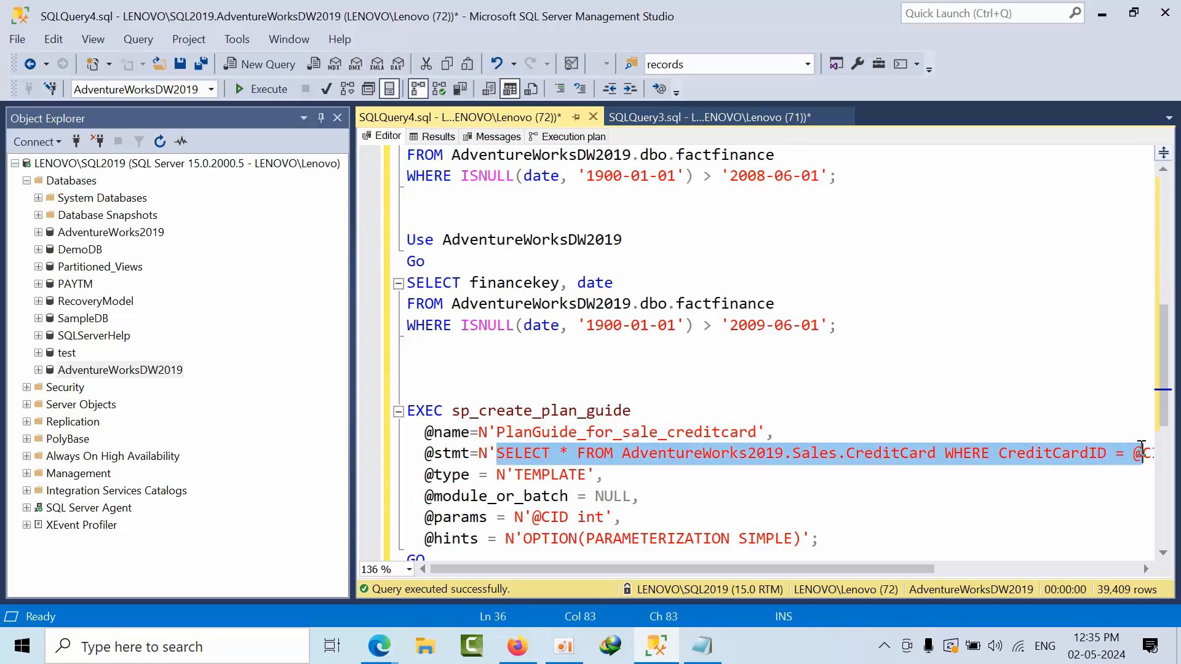
{"action": "scroll", "scroll_direction": "right", "scroll_amount": 3}
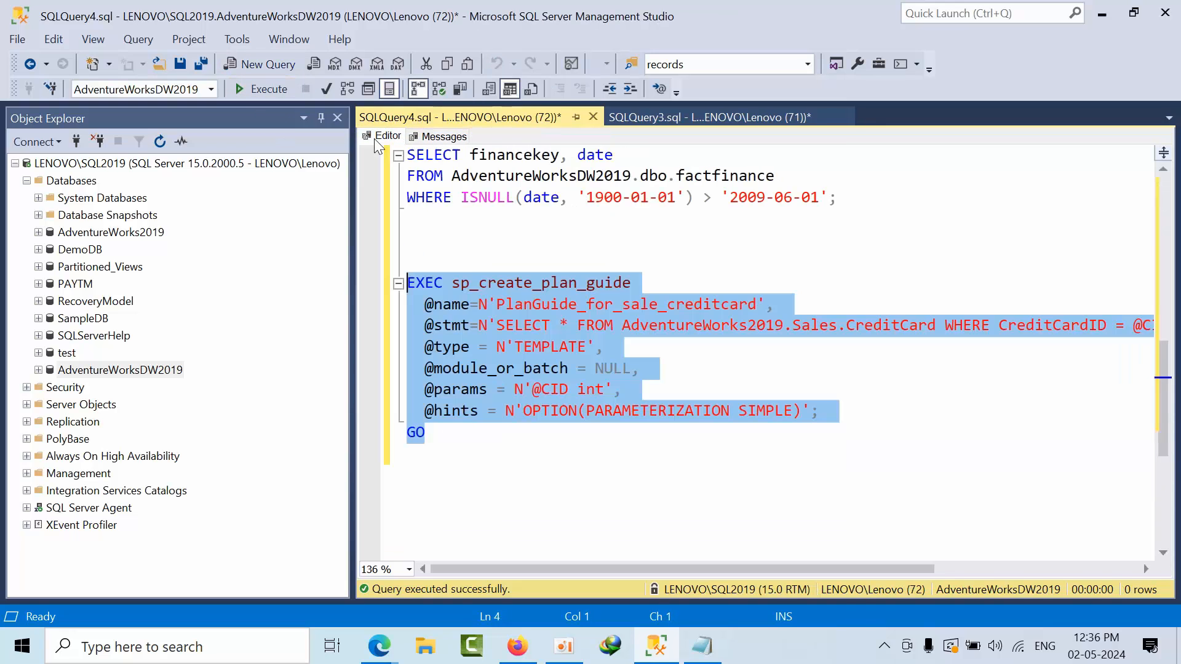
{"action": "left_click", "coordinate": [780, 462]}
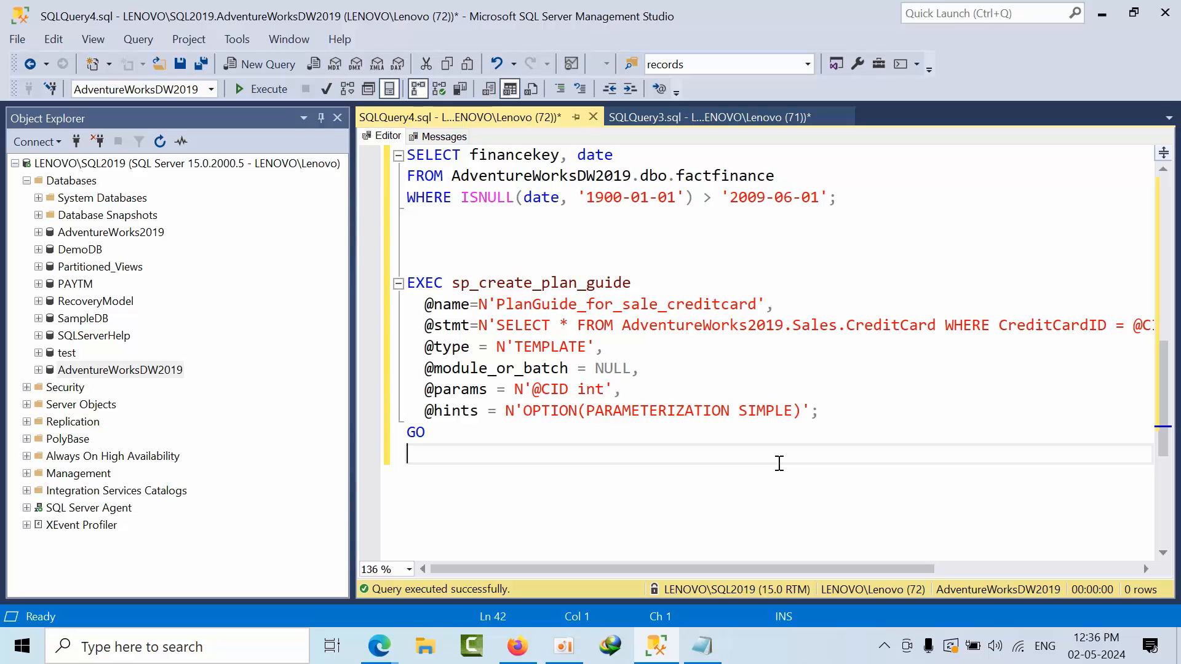
Scroll the Forced Parameterization article to the exceptions list, highlighting the INSERT...EXECUTE and RECOMPILE hint bullets.
{"action": "left_click", "coordinate": [378, 645]}
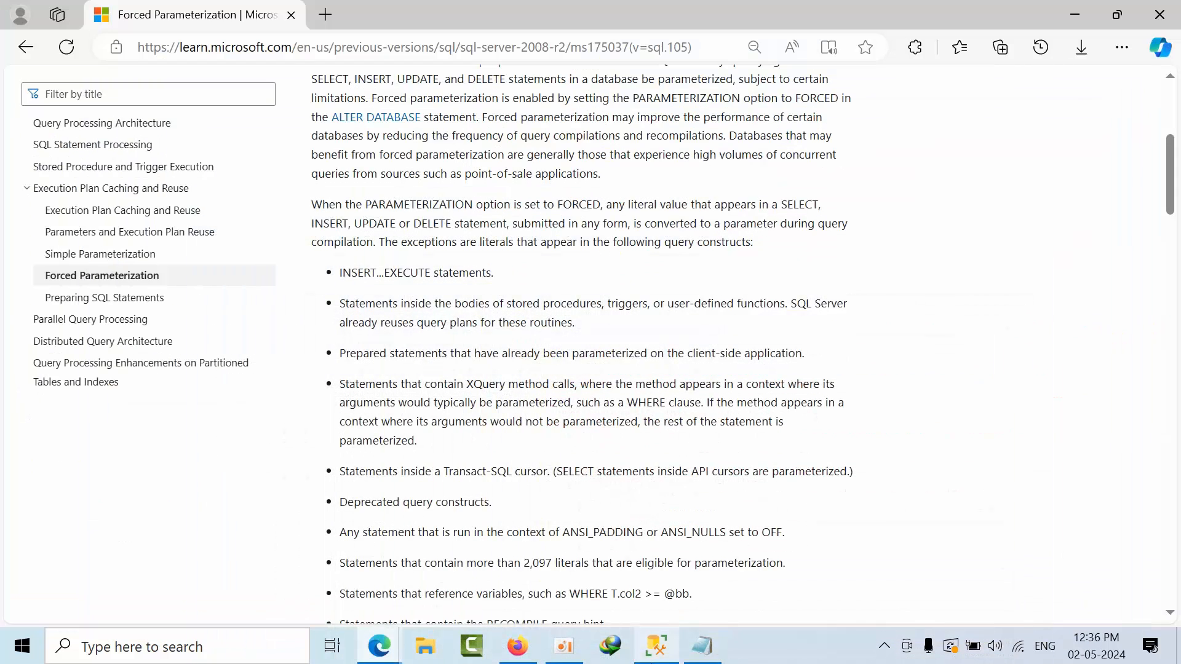
{"action": "scroll", "scroll_direction": "down", "scroll_amount": 3}
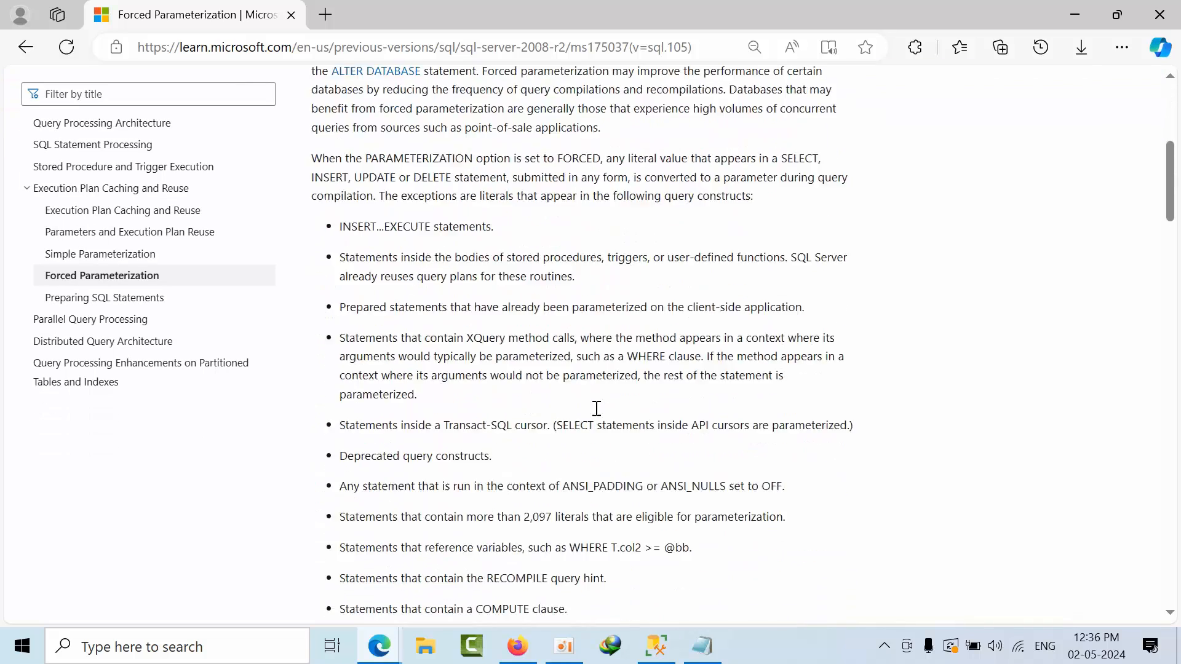
{"action": "scroll", "scroll_direction": "down", "scroll_amount": 3}
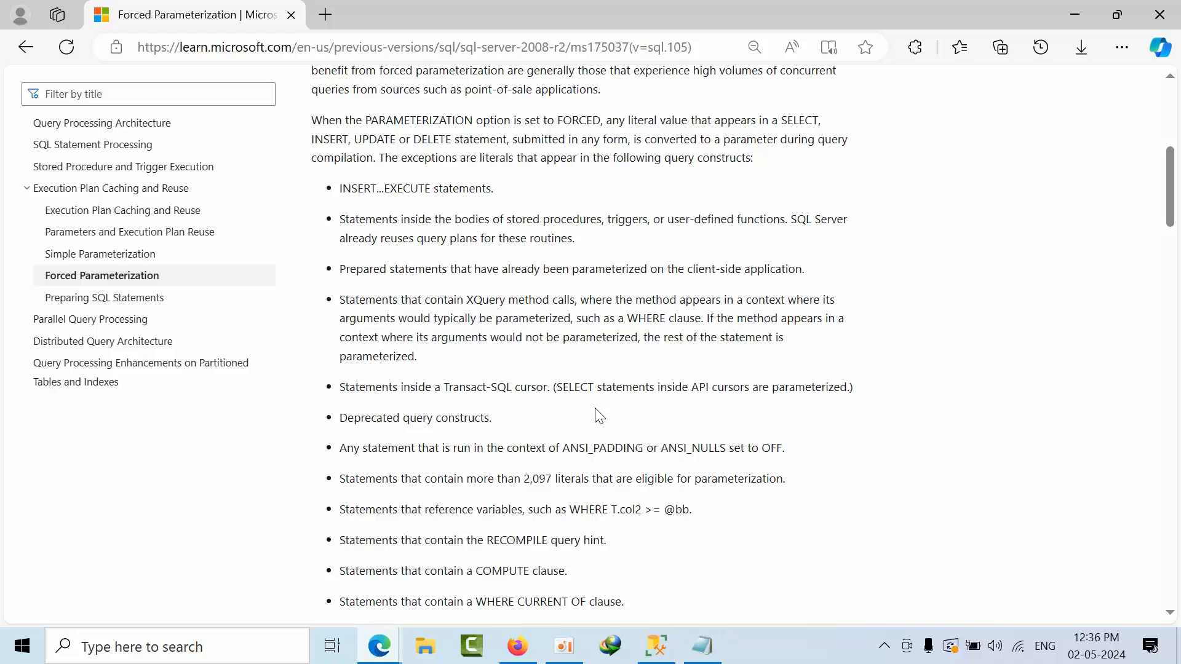
{"action": "double_click", "coordinate": [347, 188]}
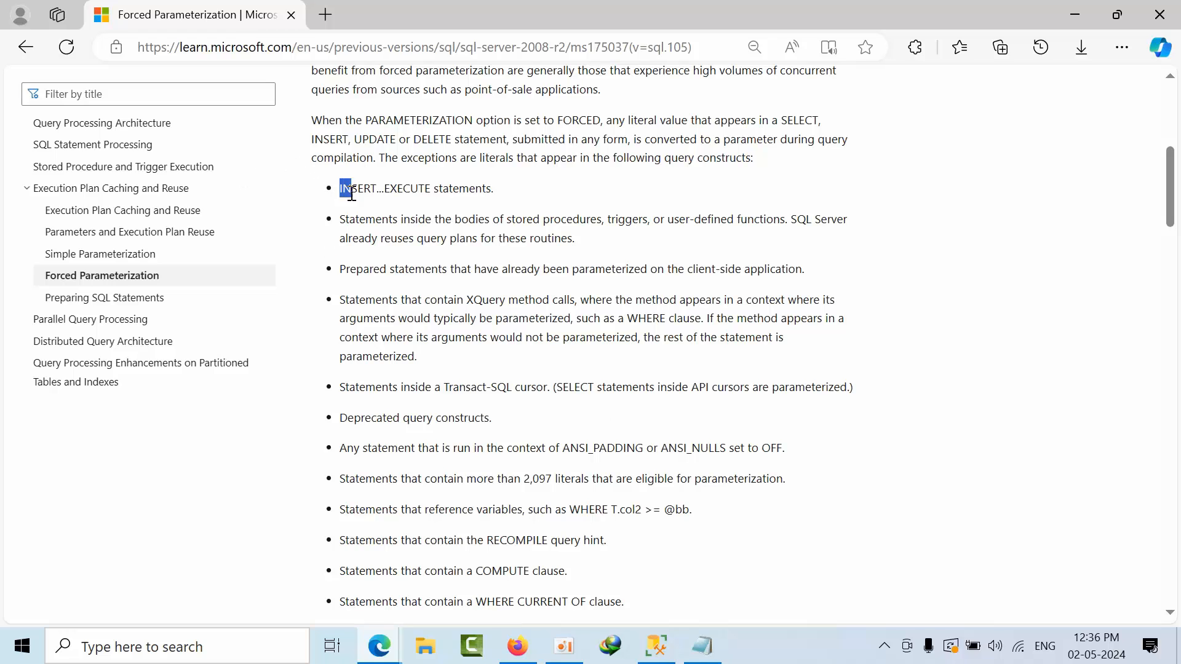
{"action": "left_click_drag", "start_coordinate": [341, 187], "coordinate": [602, 540]}
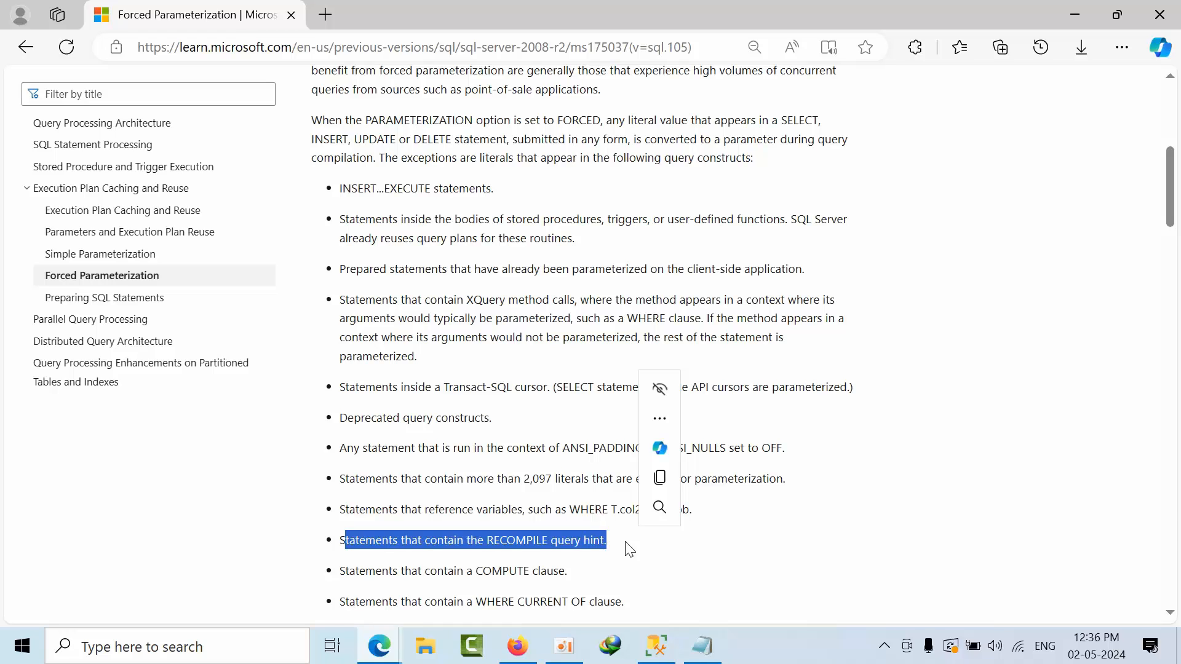
{"action": "mouse_move", "coordinate": [534, 500]}
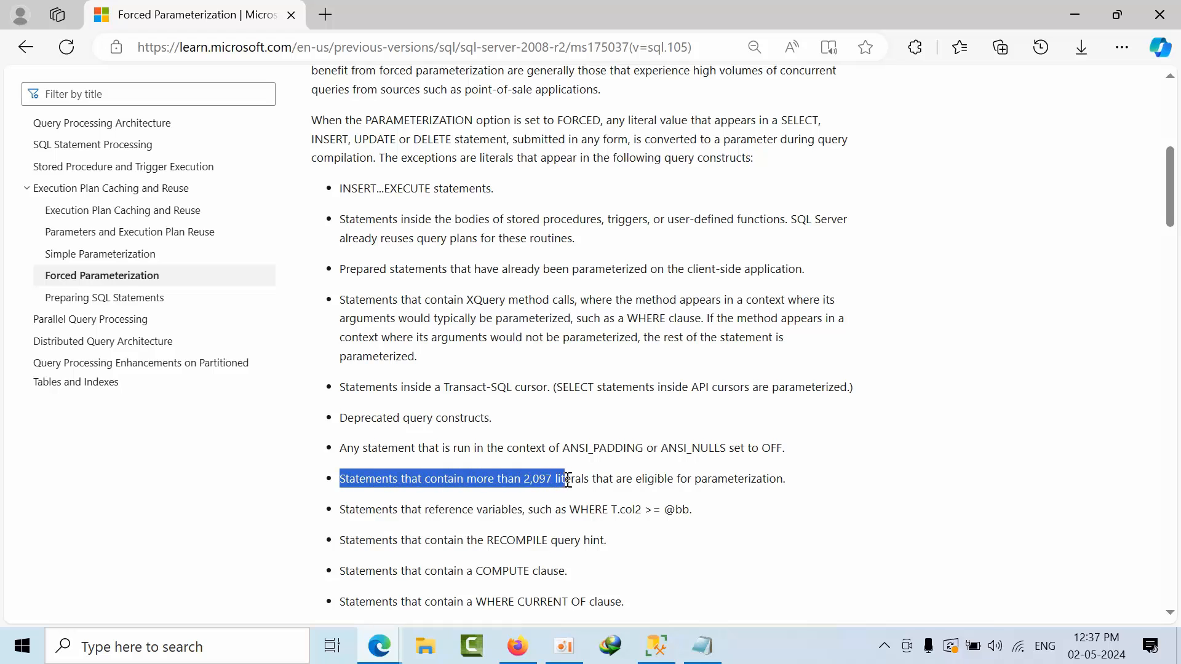
Highlight the 2,097 literals limit and read down to the Data Types of Parameters section.
{"action": "left_click_drag", "start_coordinate": [565, 478], "coordinate": [784, 478]}
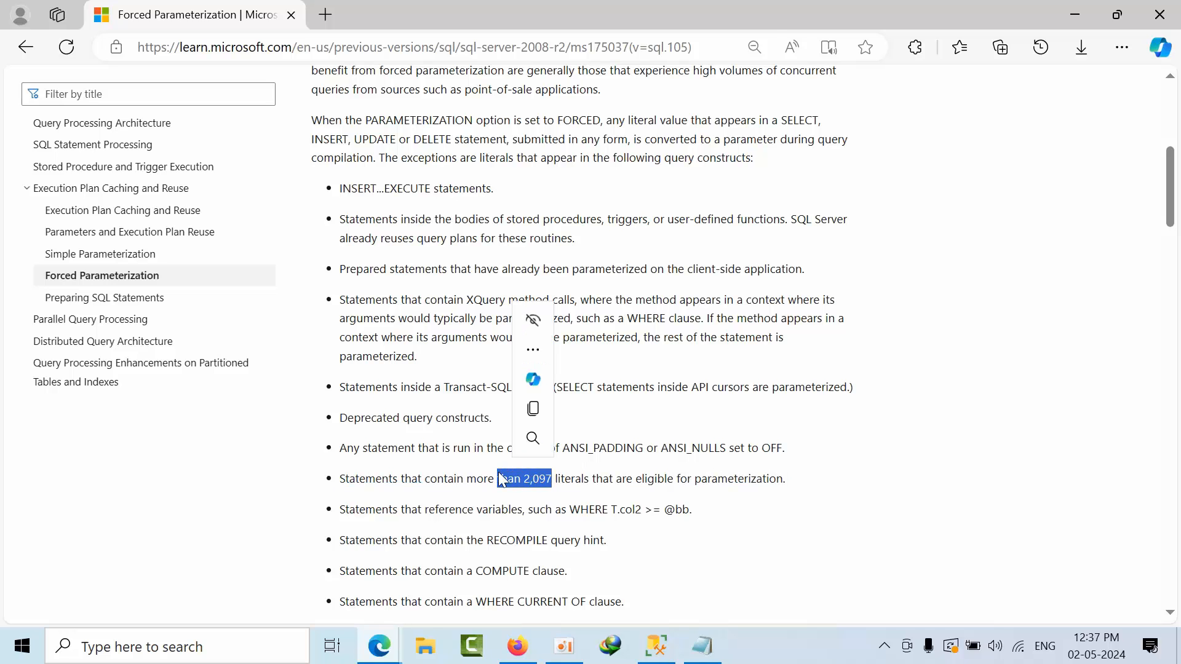
{"action": "scroll", "scroll_direction": "down", "scroll_amount": 3}
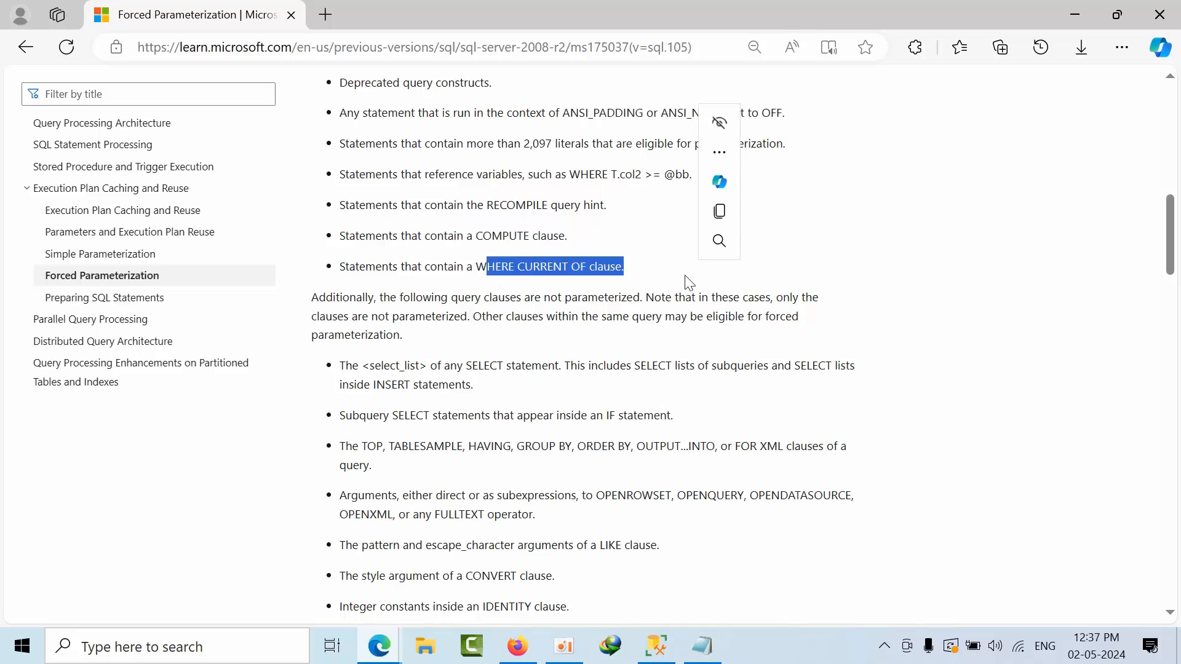
{"action": "scroll", "scroll_direction": "down", "scroll_amount": 3}
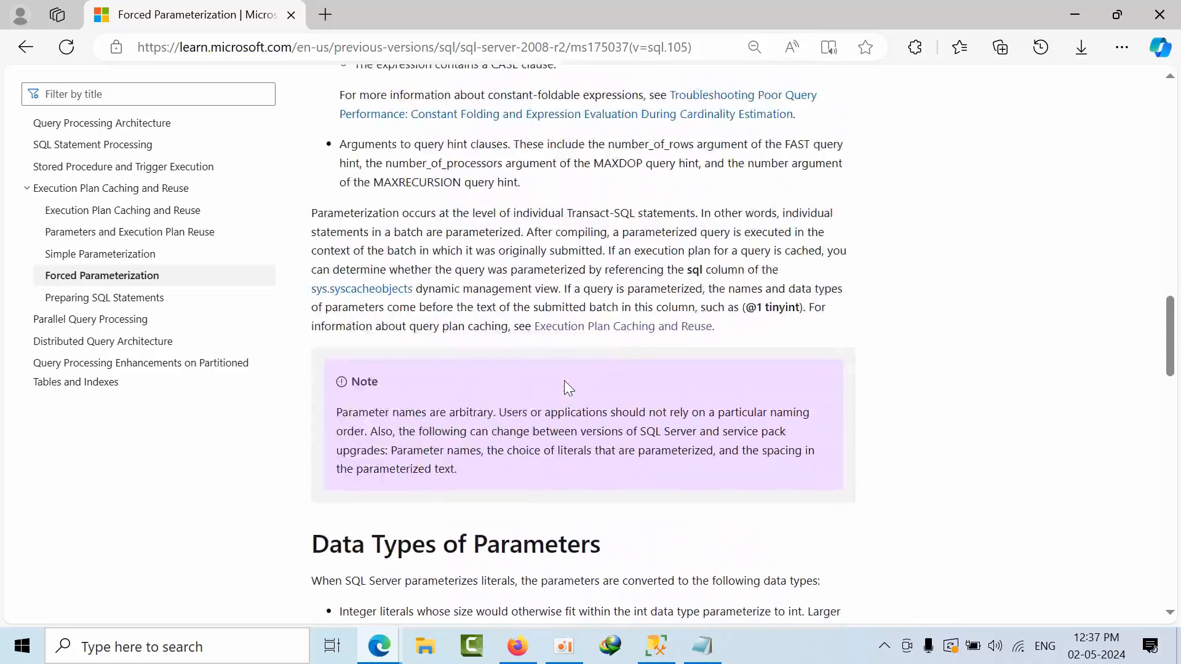